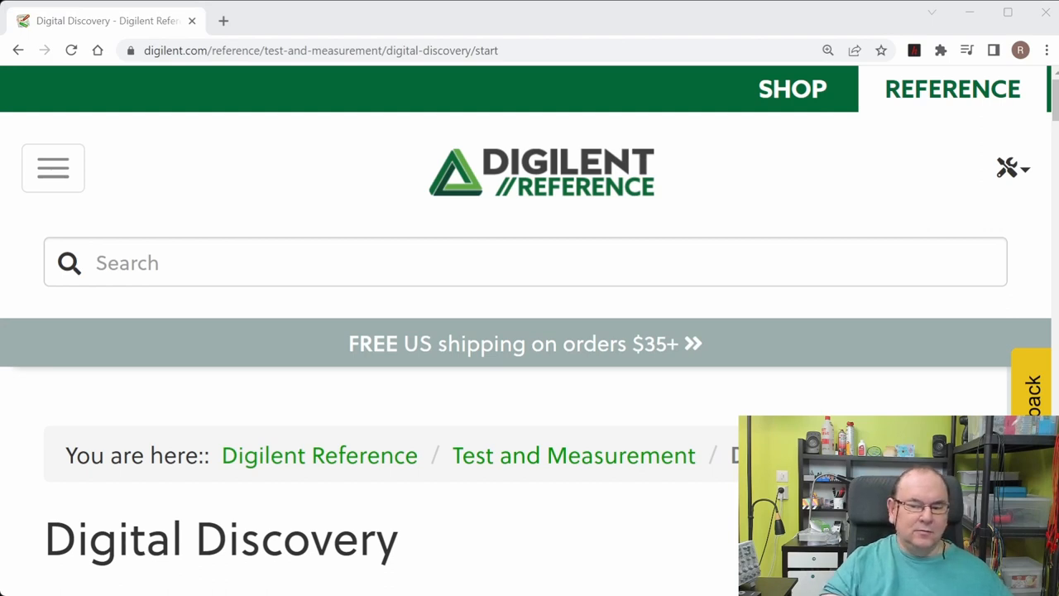
Open the Digital Discovery reference manual and scroll through its block diagram and I/O level translator sections.
scroll(down, 3)
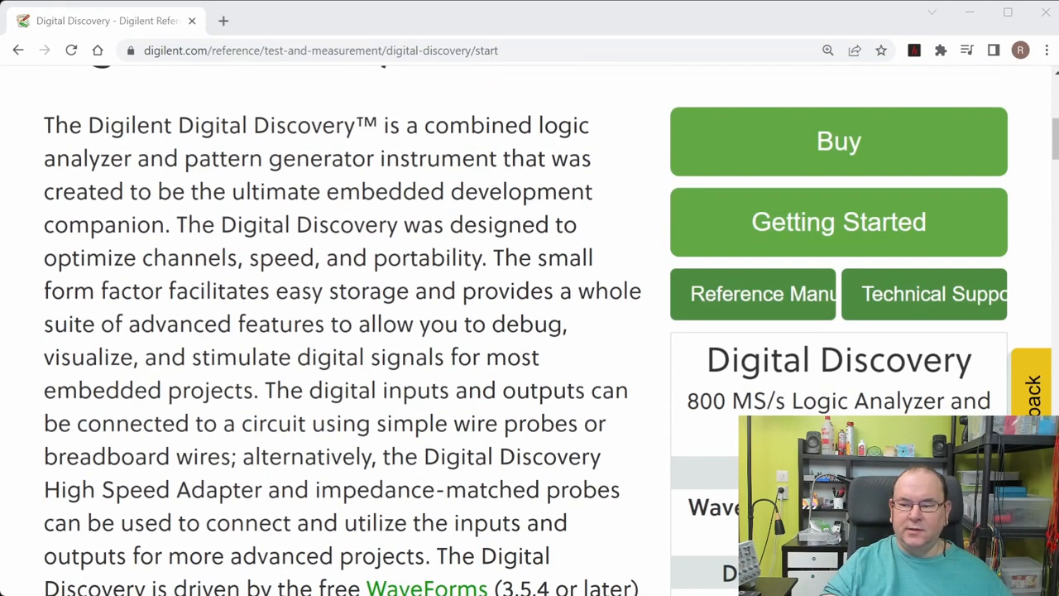
scroll(down, 3)
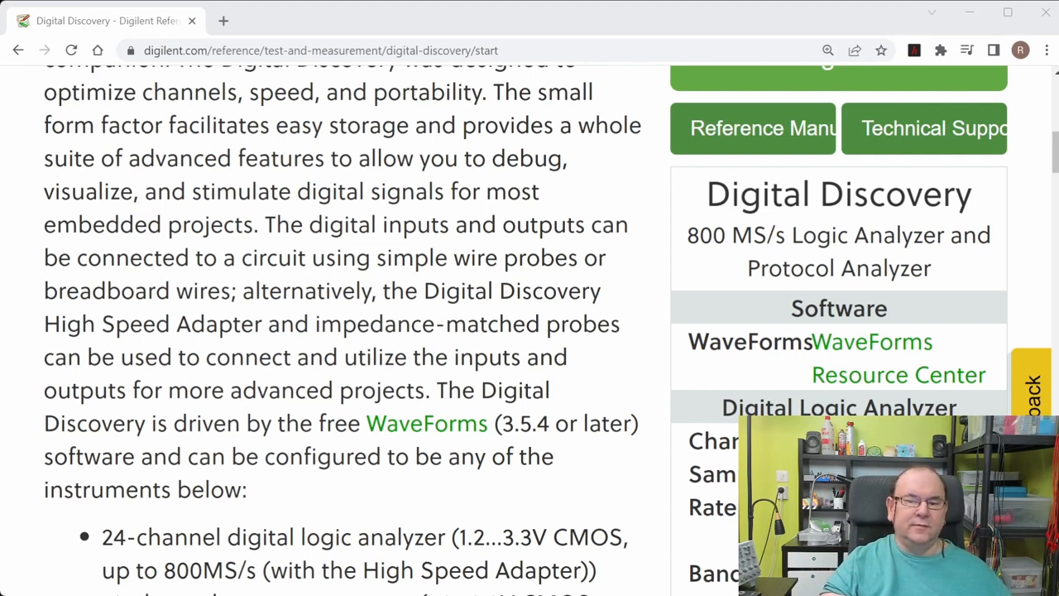
click(753, 128)
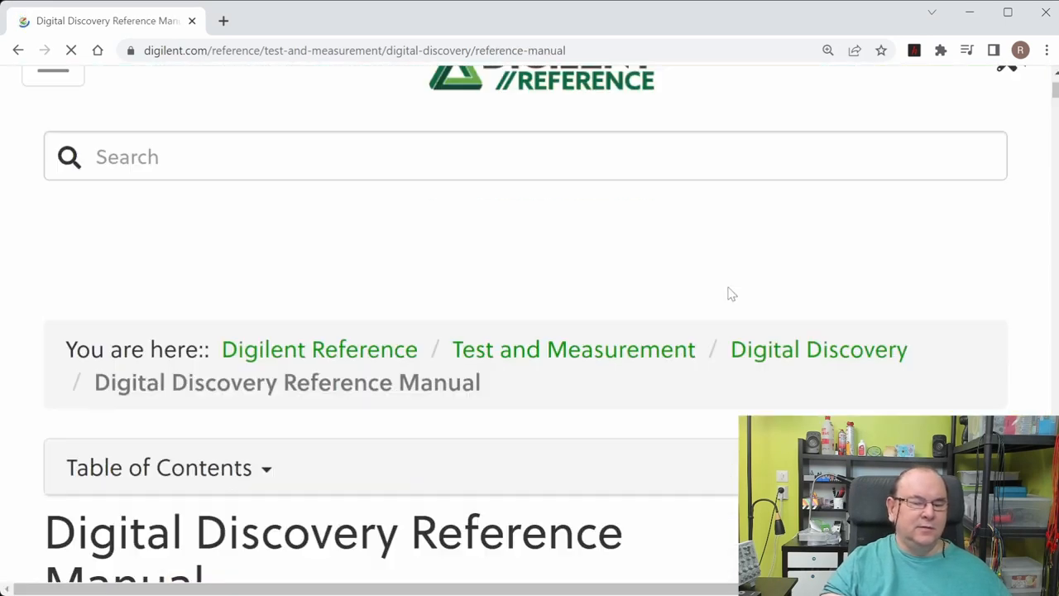
scroll(down, 3)
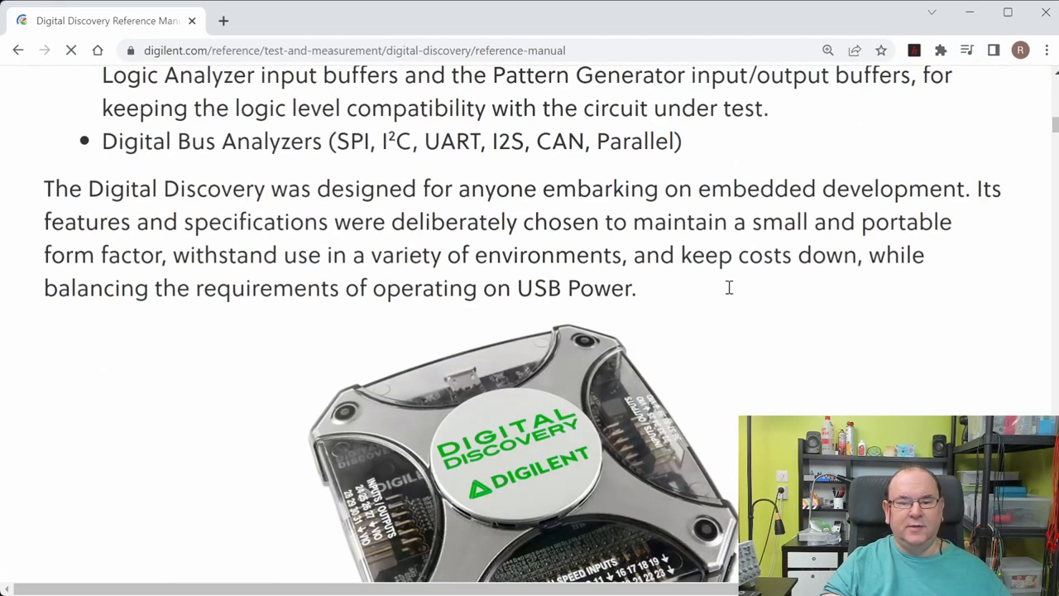
scroll(down, 3)
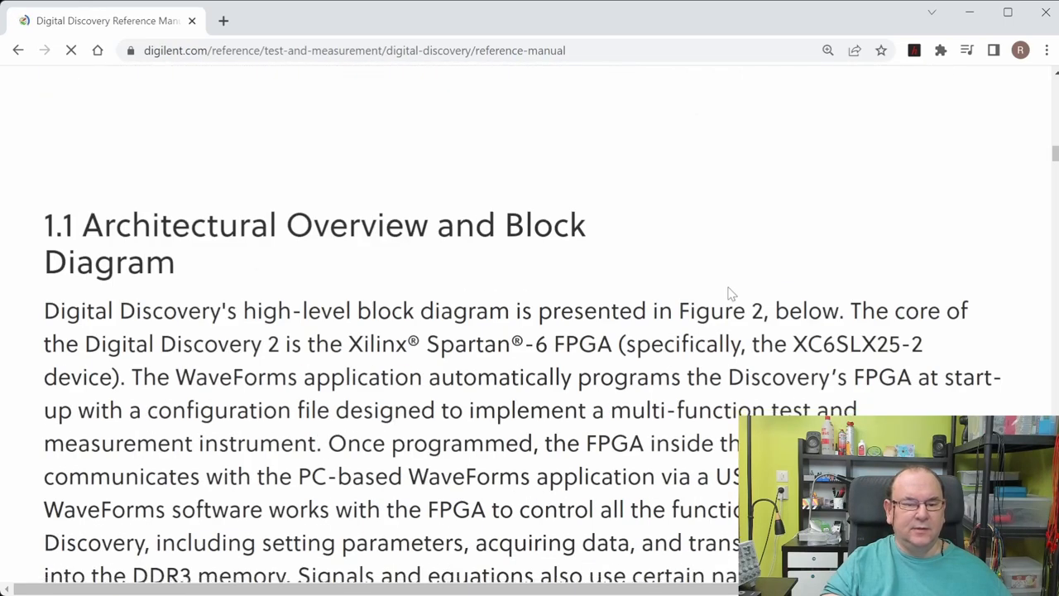
scroll(down, 3)
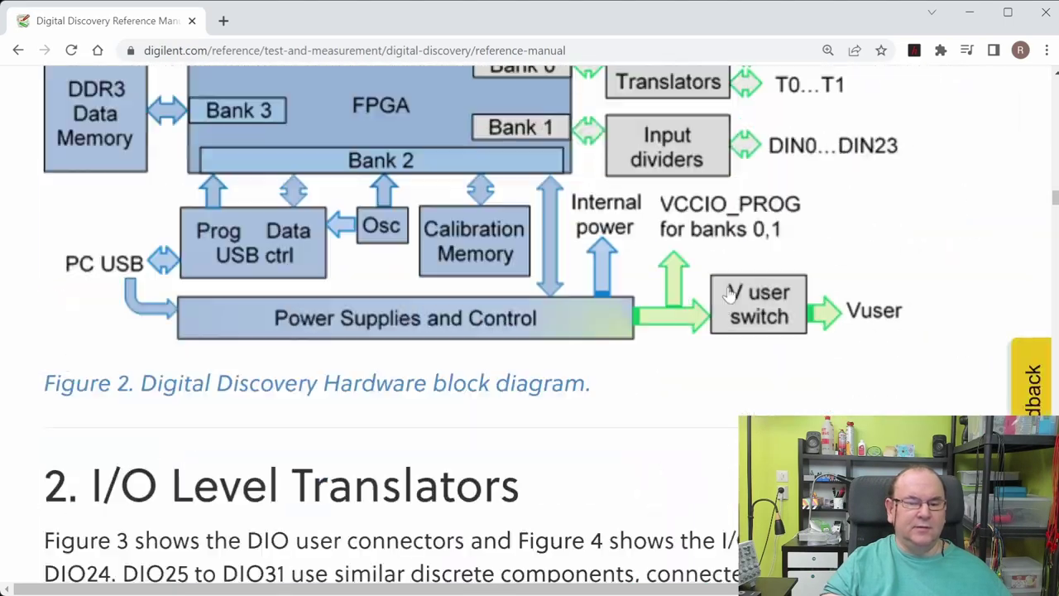
scroll(down, 3)
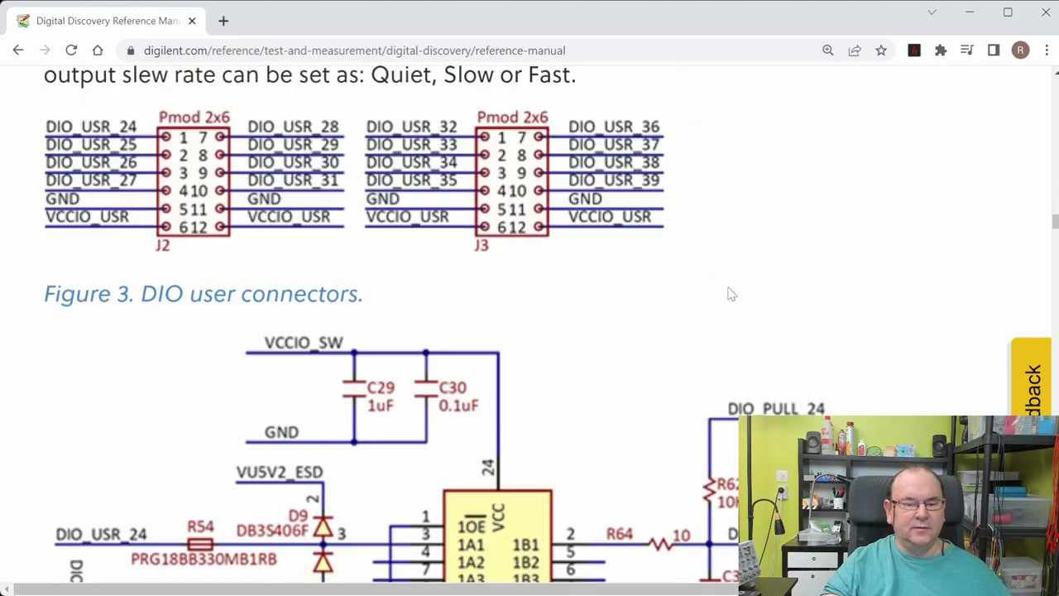
scroll(down, 3)
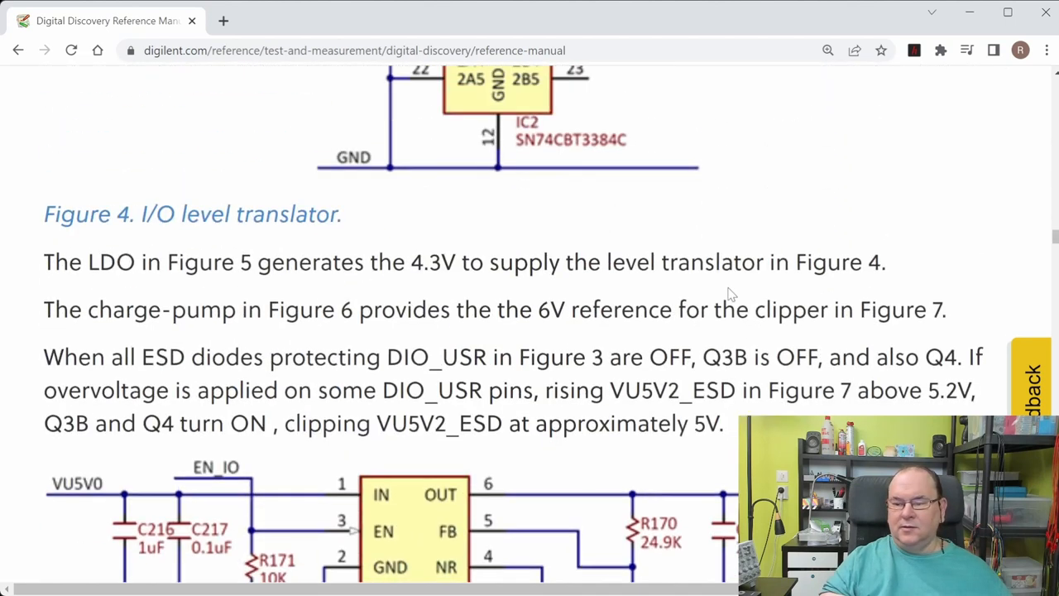
scroll(down, 3)
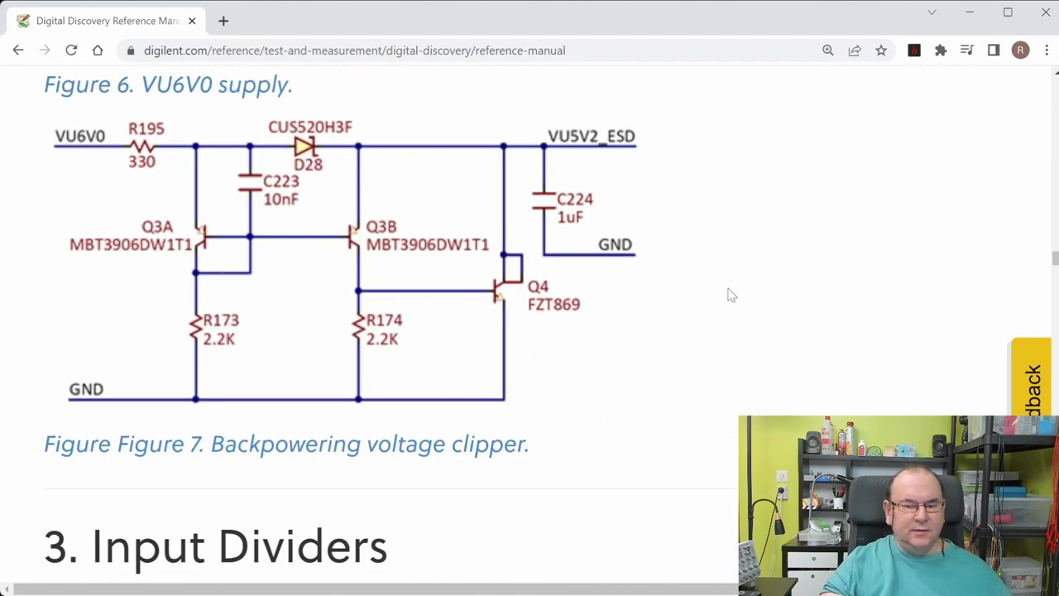
scroll(up, 3)
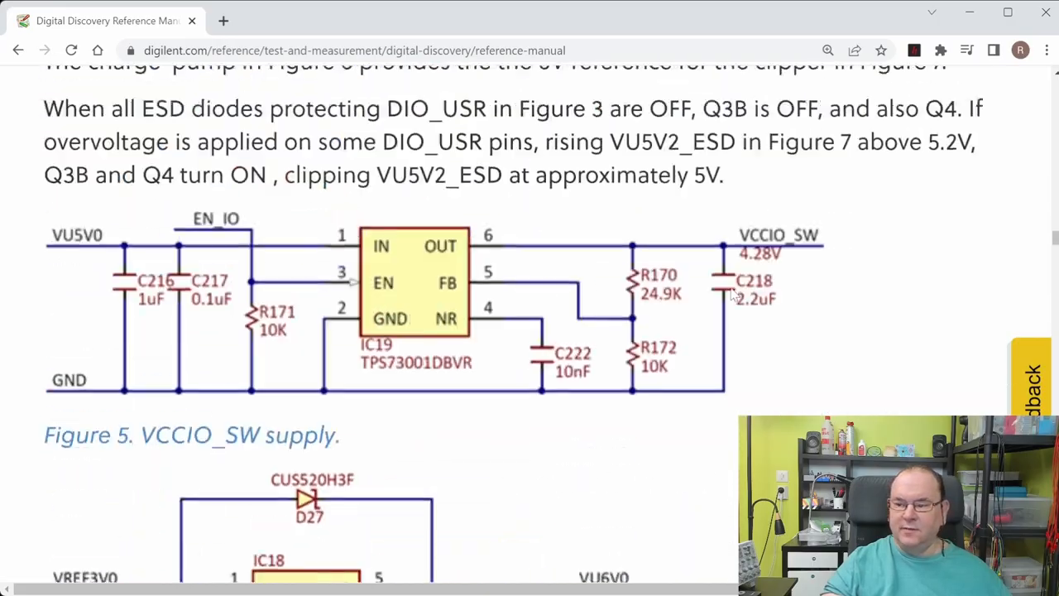
scroll(up, 3)
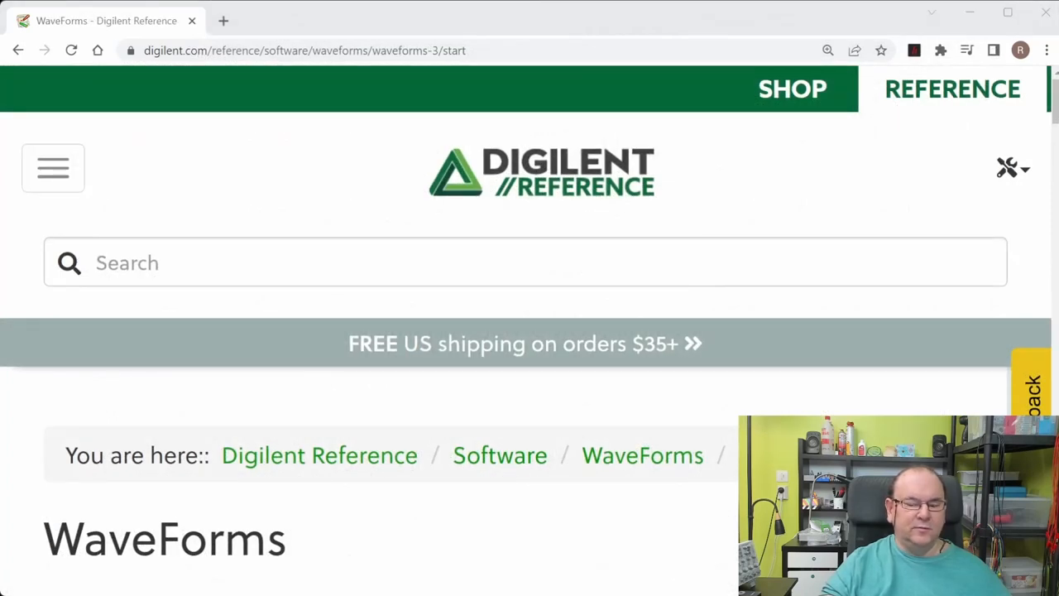
Scroll the WaveForms page down to Latest Downloads showing version 3.19.5 from January 2023.
scroll(down, 3)
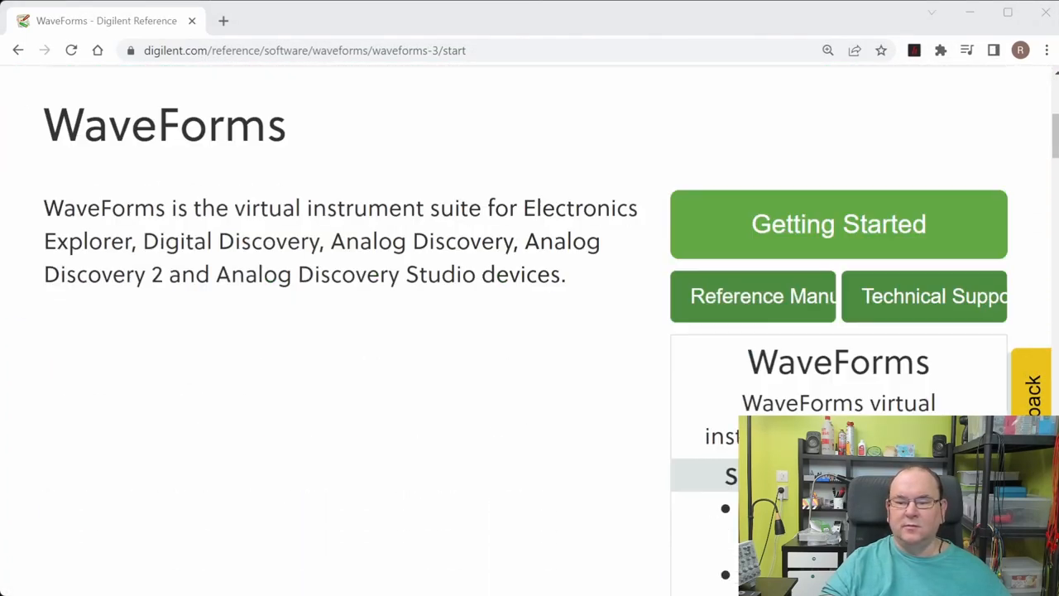
scroll(down, 3)
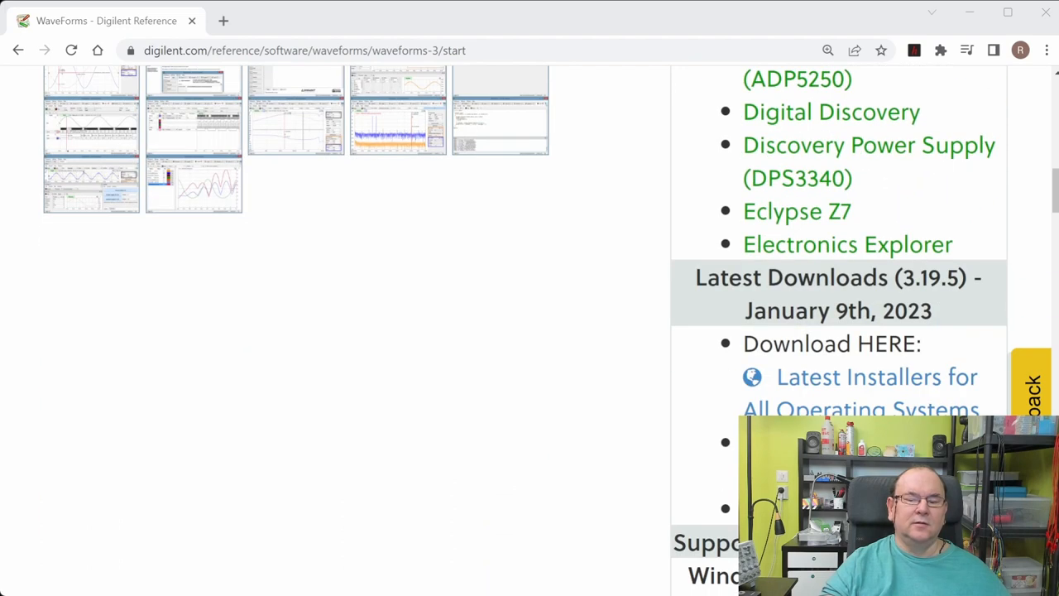
scroll(down, 3)
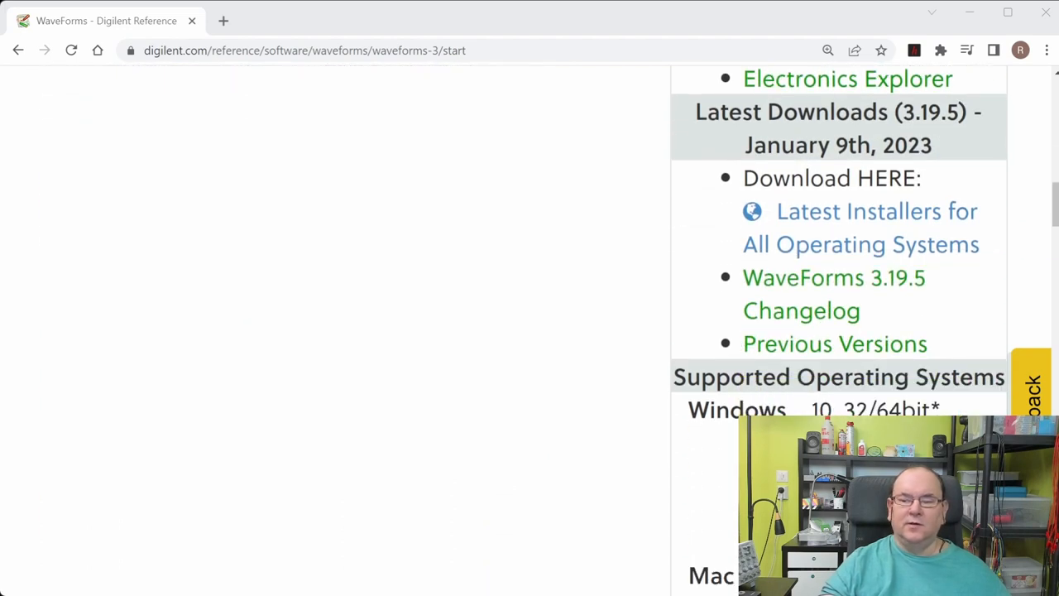
mouse_move(860, 227)
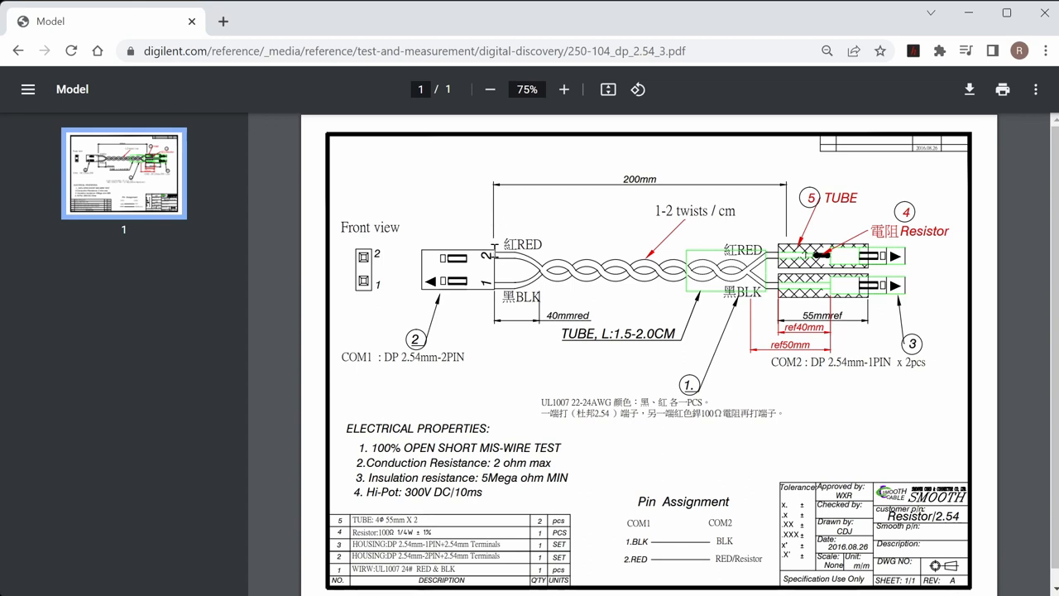
mouse_move(801, 305)
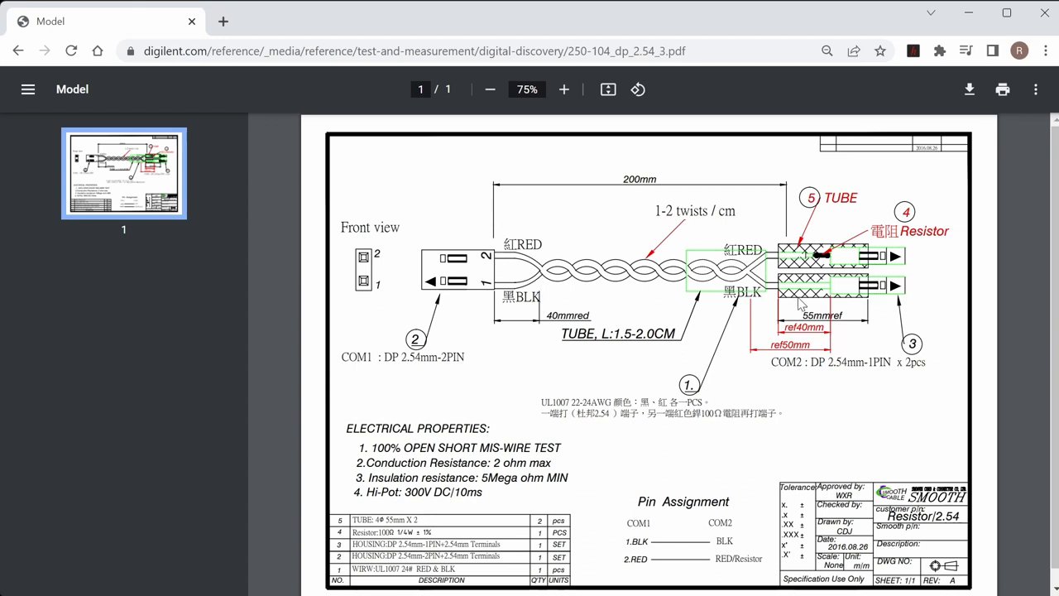
mouse_move(847, 267)
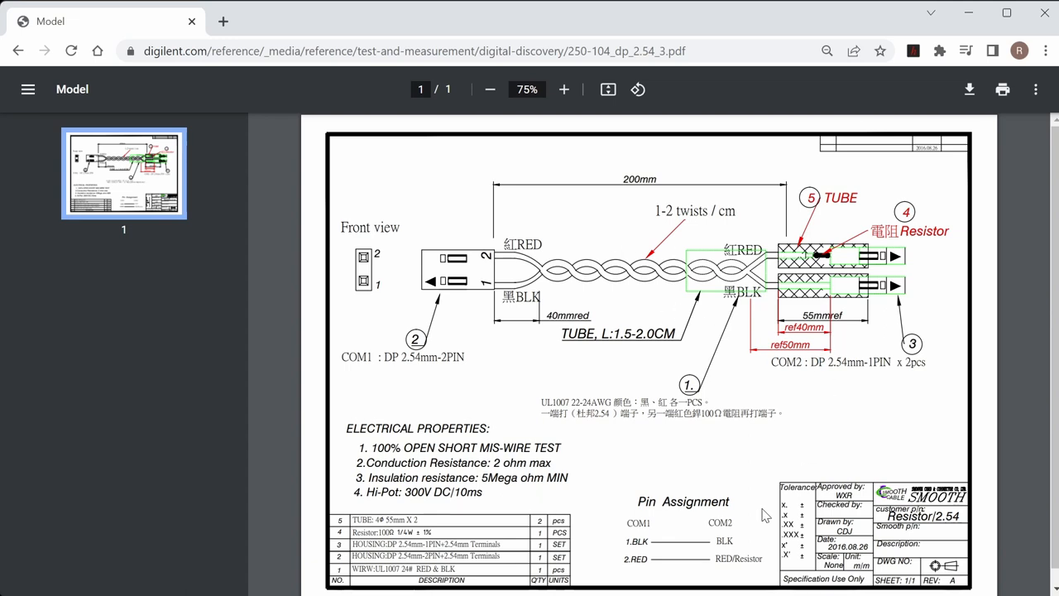
mouse_move(676, 249)
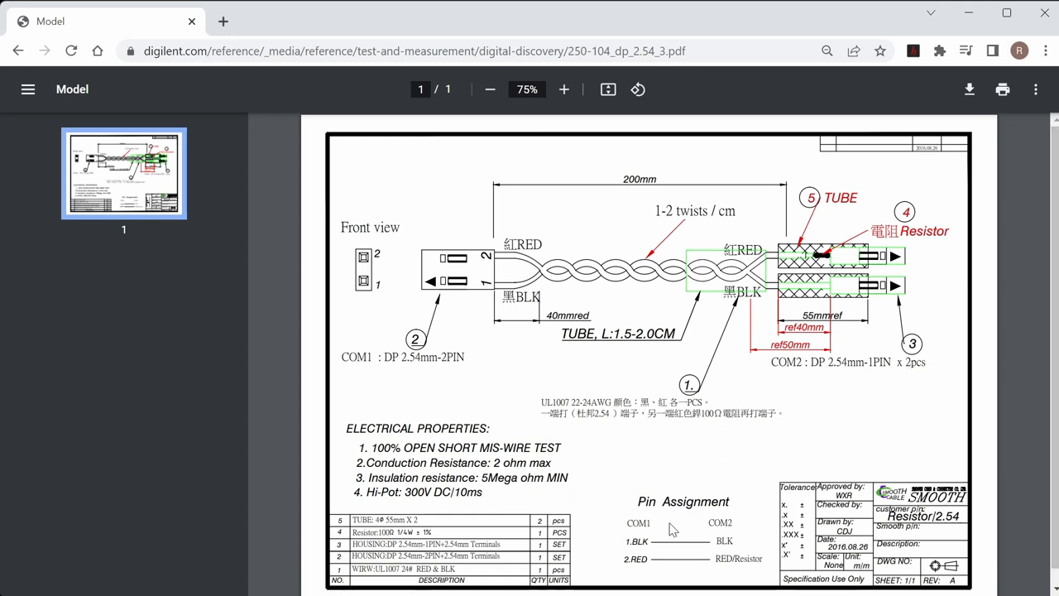
mouse_move(956, 228)
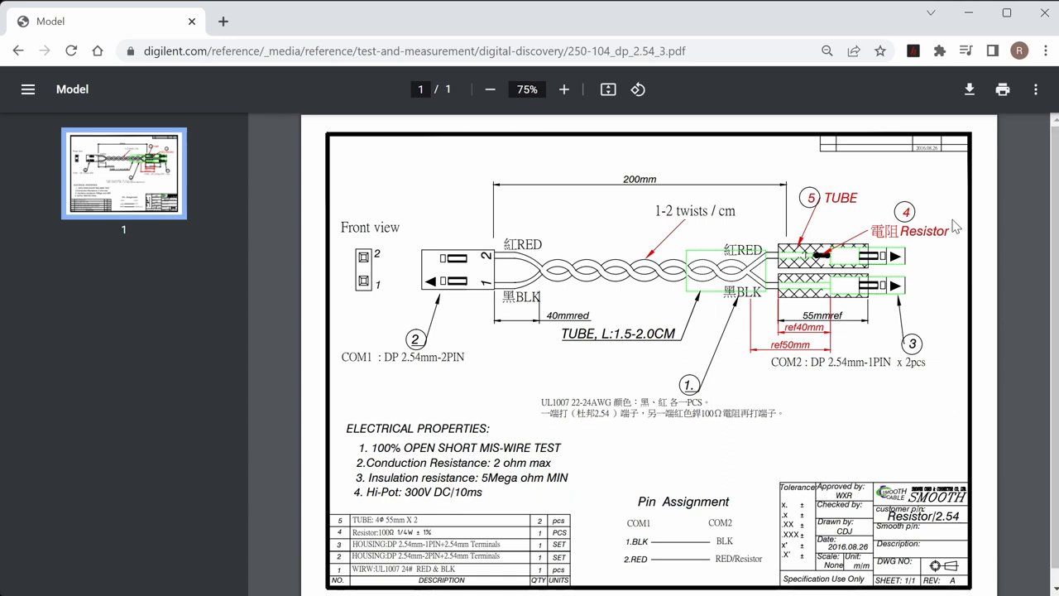
mouse_move(619, 211)
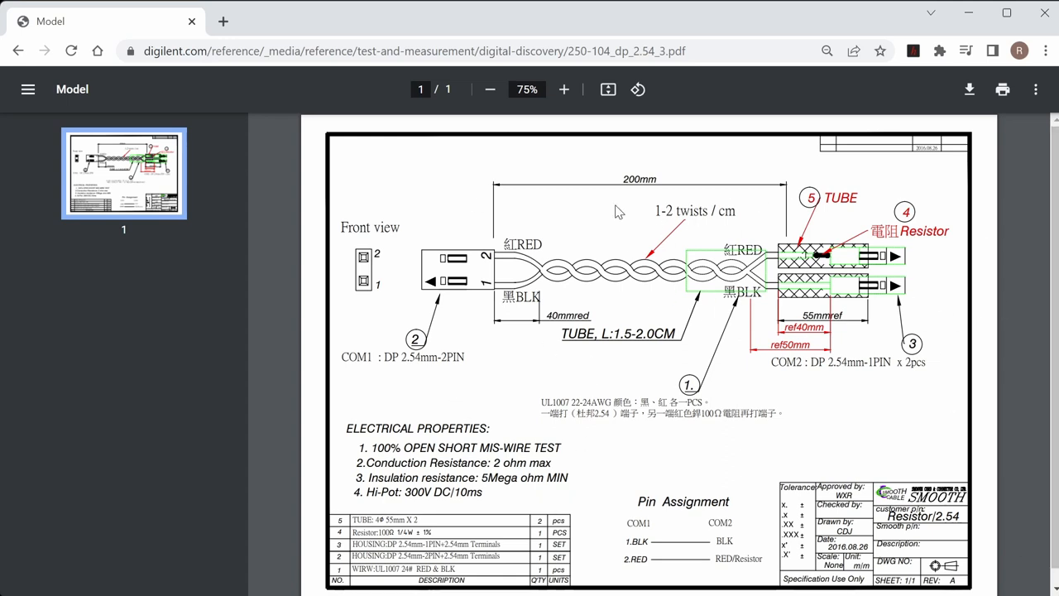
mouse_move(658, 240)
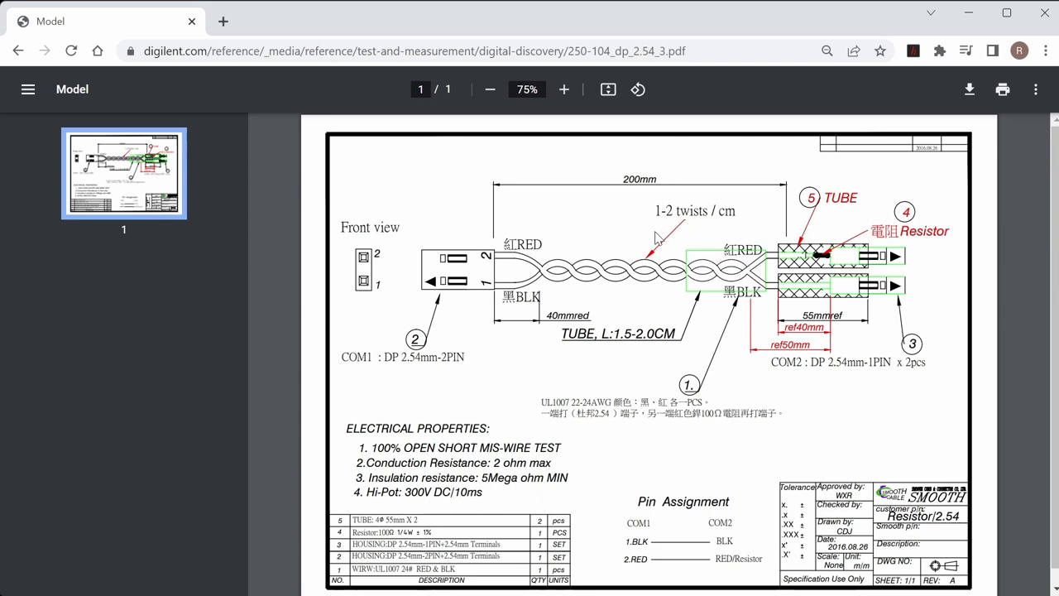
mouse_move(846, 435)
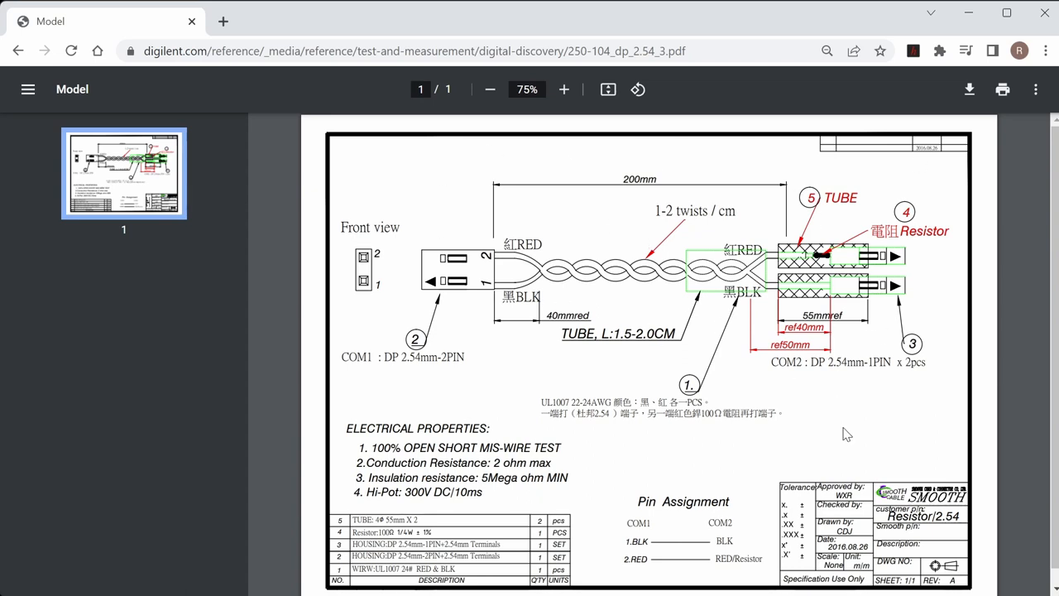
mouse_move(849, 448)
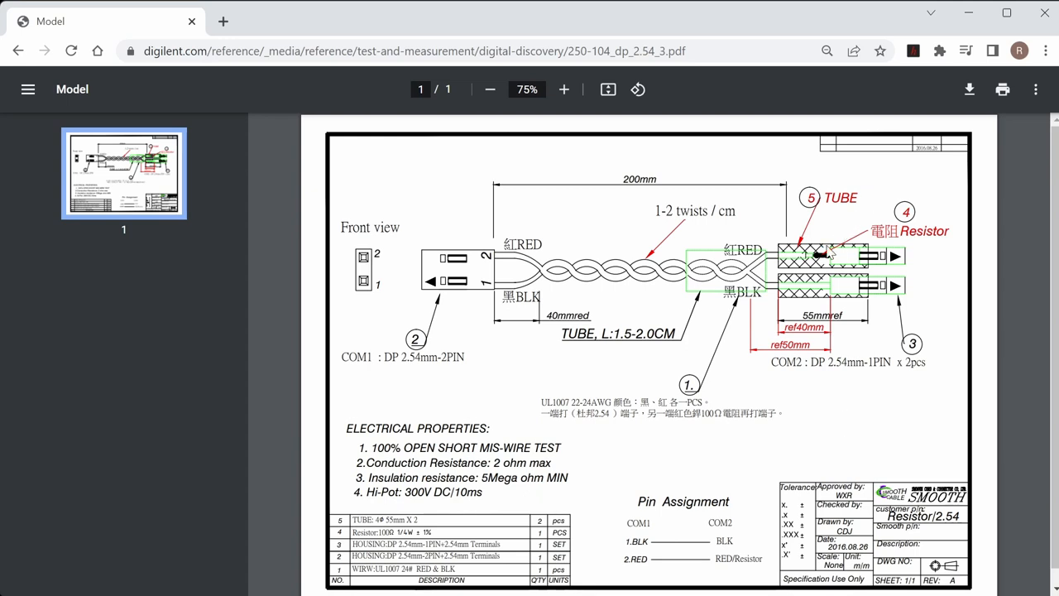
mouse_move(901, 312)
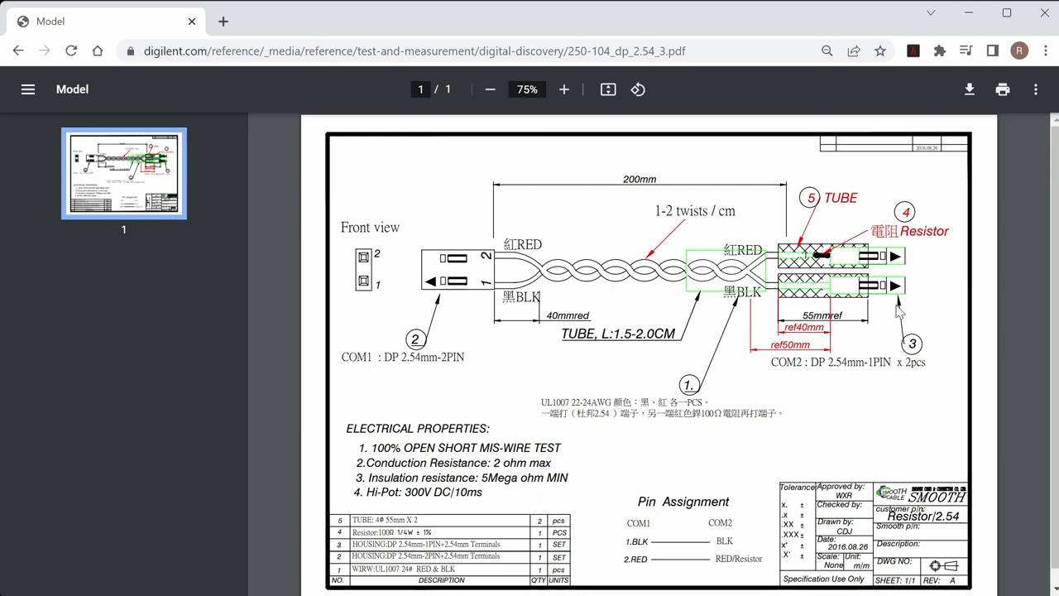
mouse_move(453, 288)
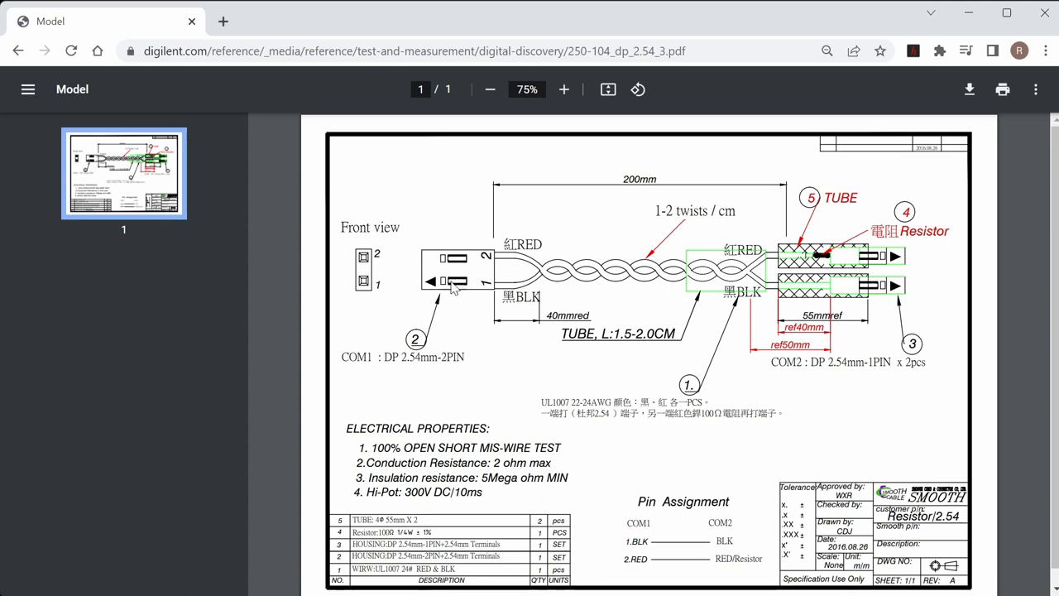
mouse_move(944, 344)
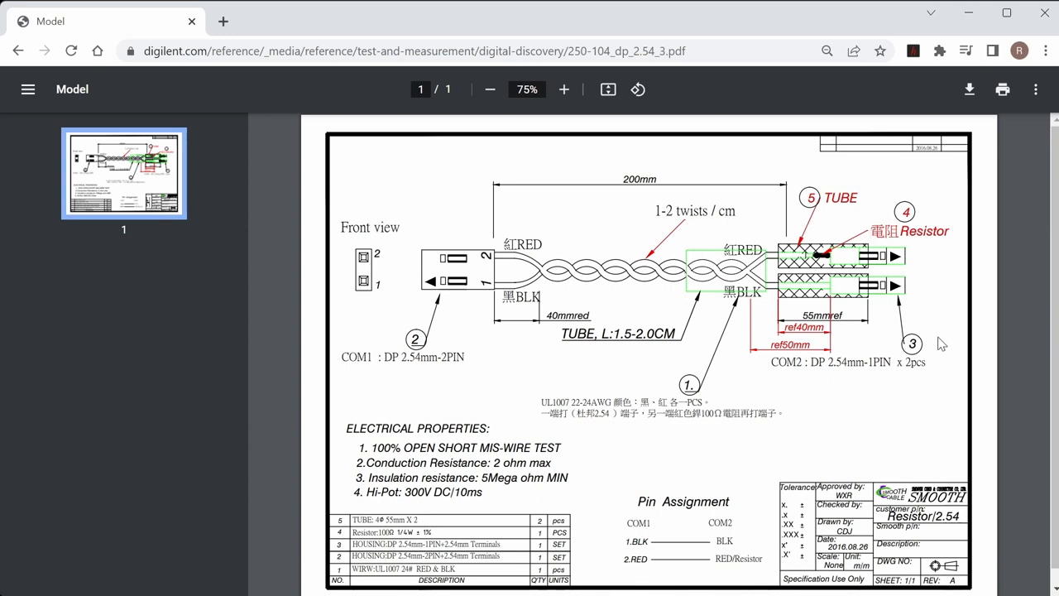
mouse_move(1026, 364)
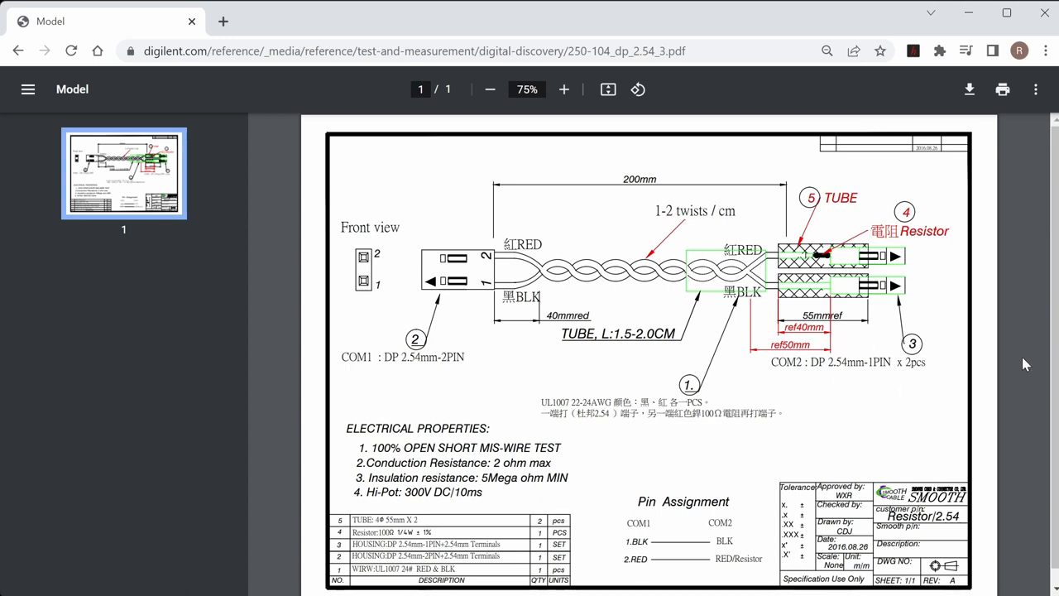
mouse_move(906, 385)
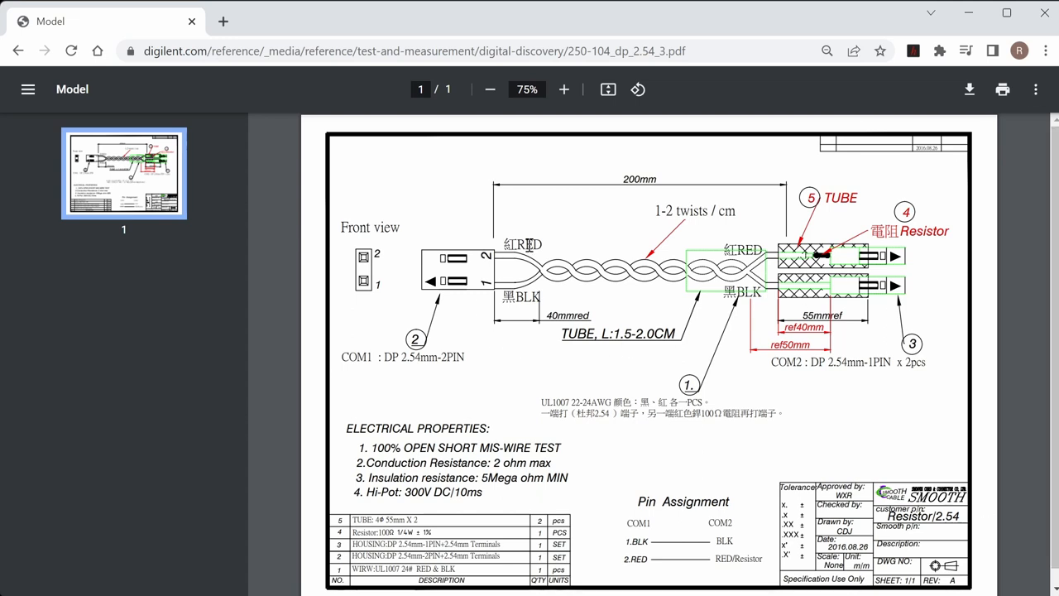
mouse_move(487, 366)
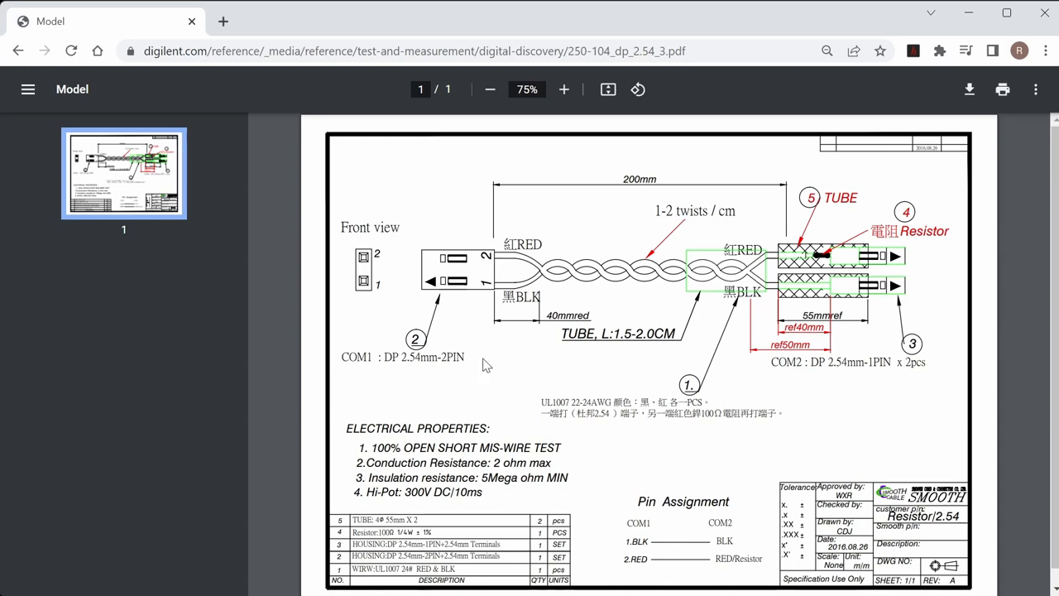
mouse_move(819, 313)
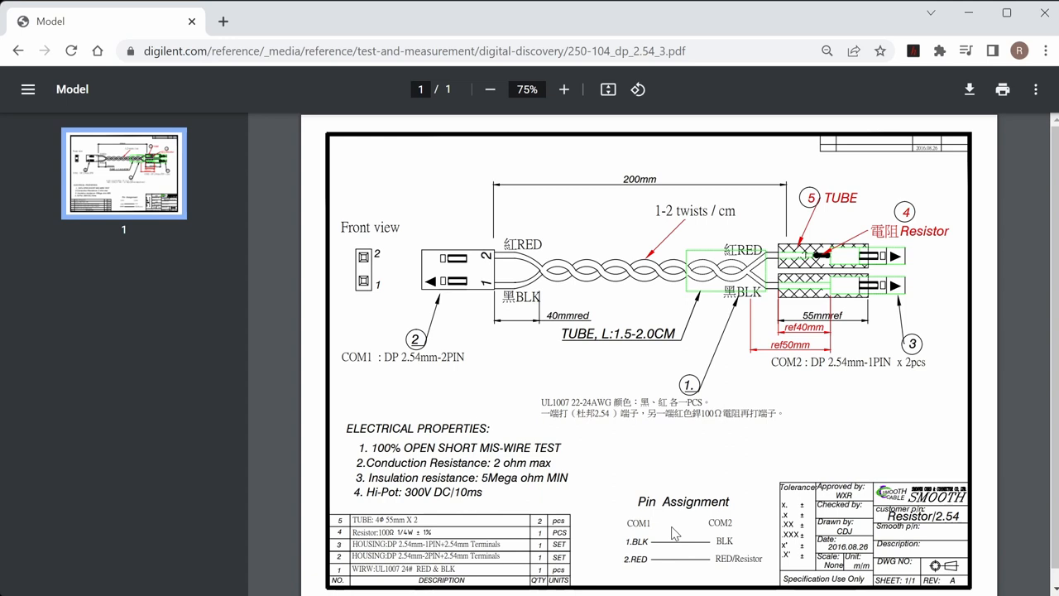
mouse_move(999, 259)
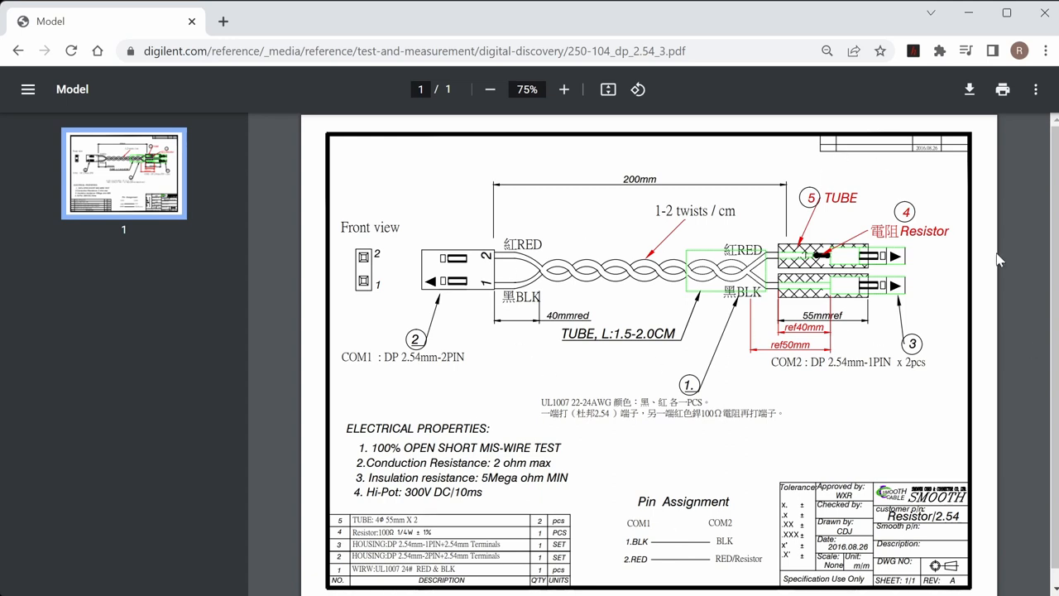
mouse_move(641, 290)
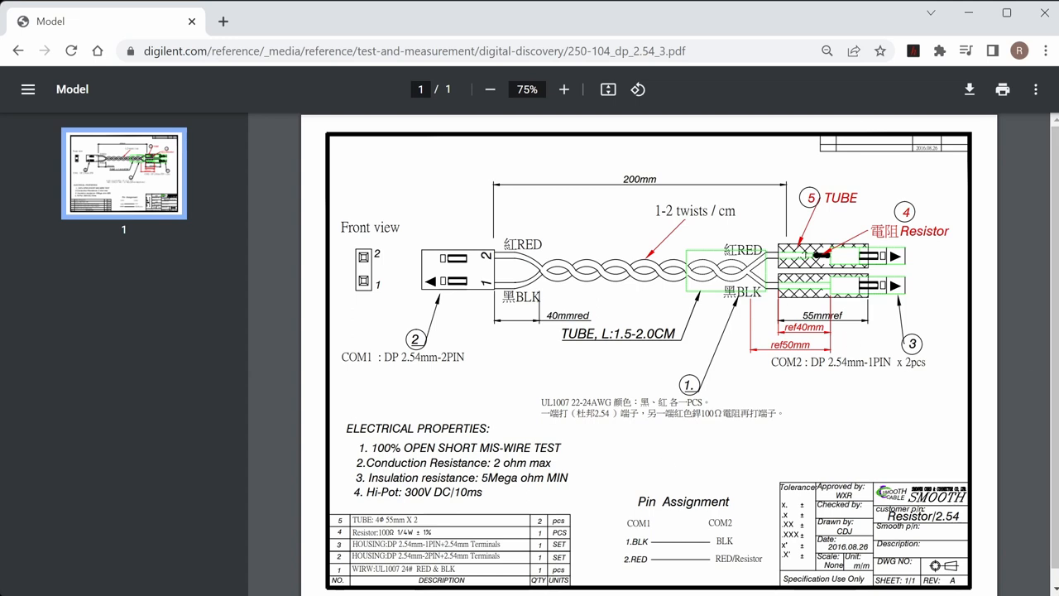
mouse_move(646, 176)
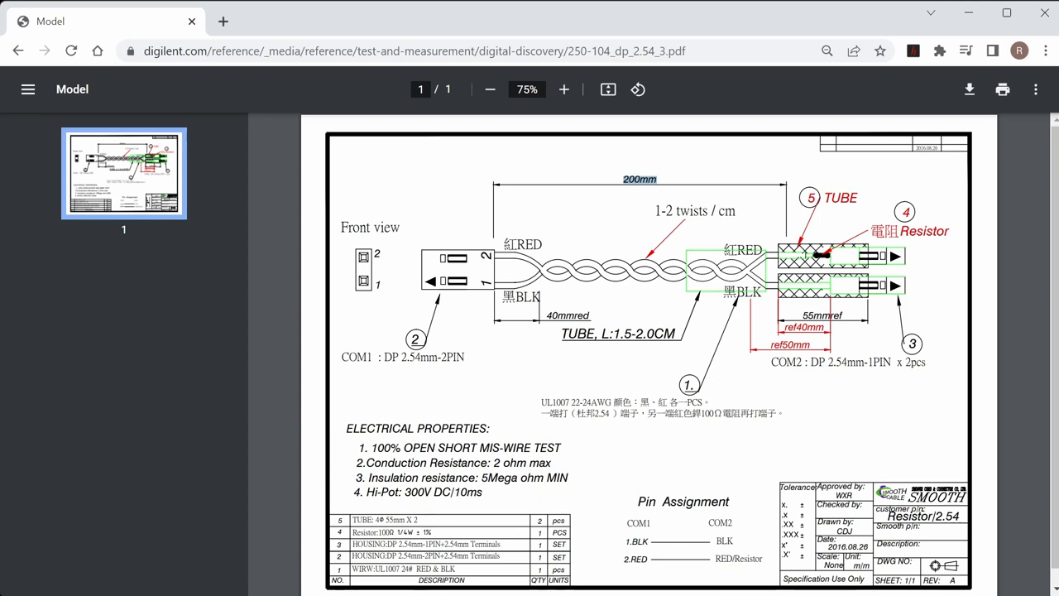
mouse_move(914, 435)
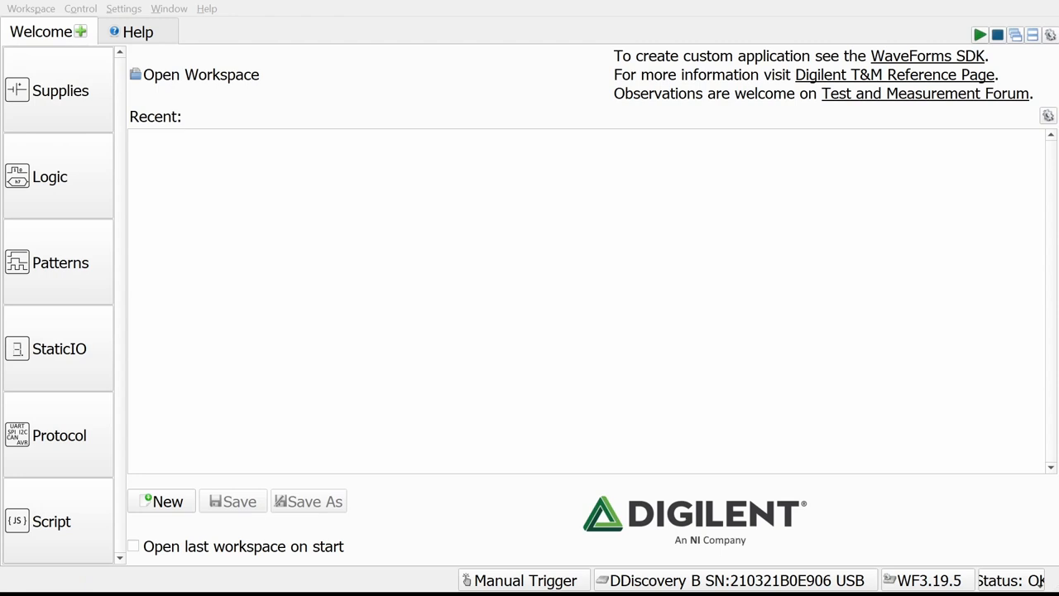
mouse_move(60, 90)
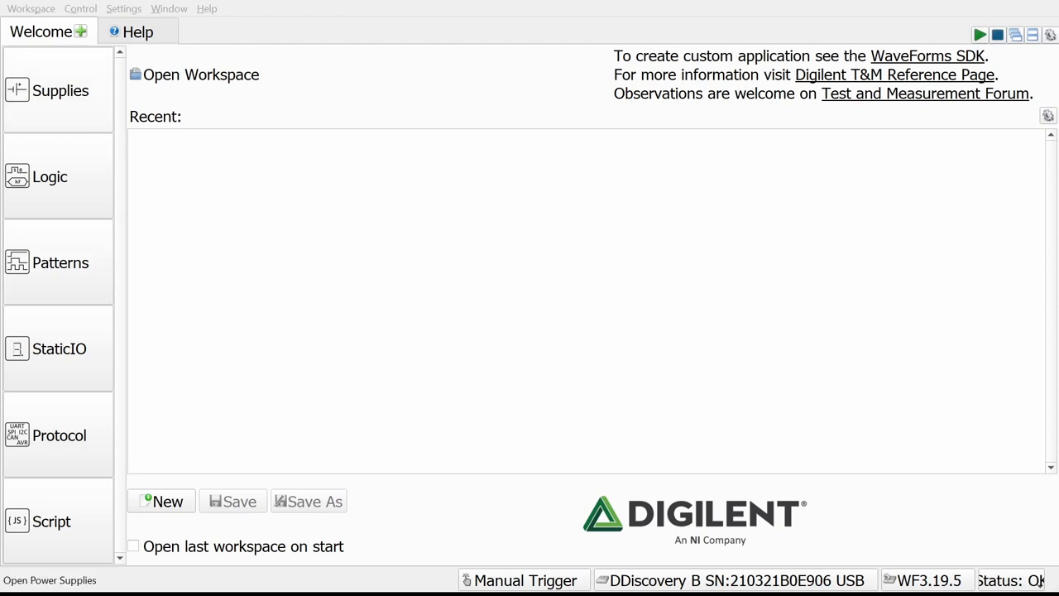
mouse_move(58, 348)
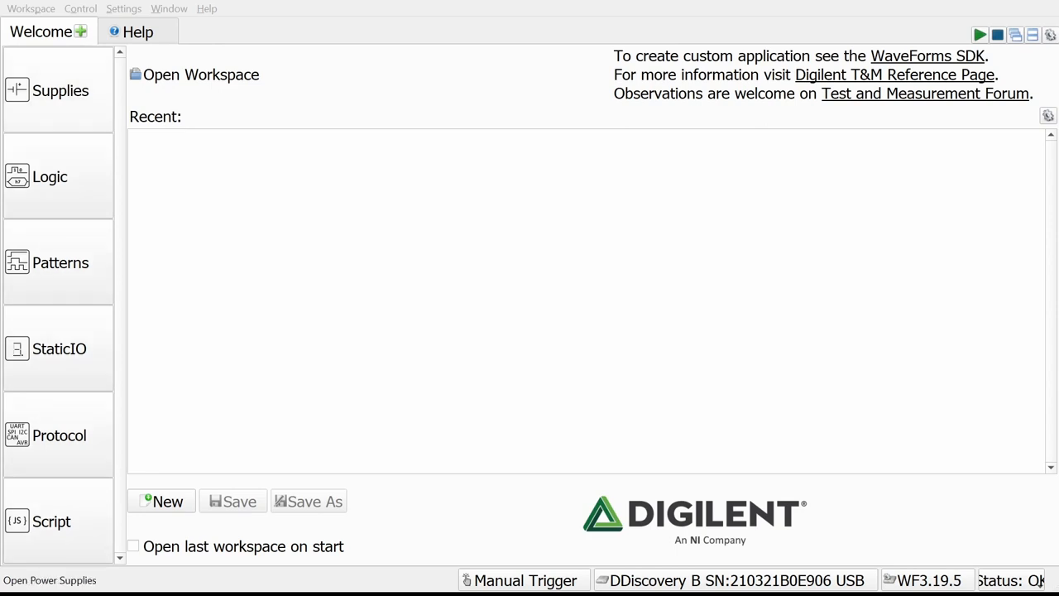
Show the Help documentation at the device manager and calibration sections.
click(137, 32)
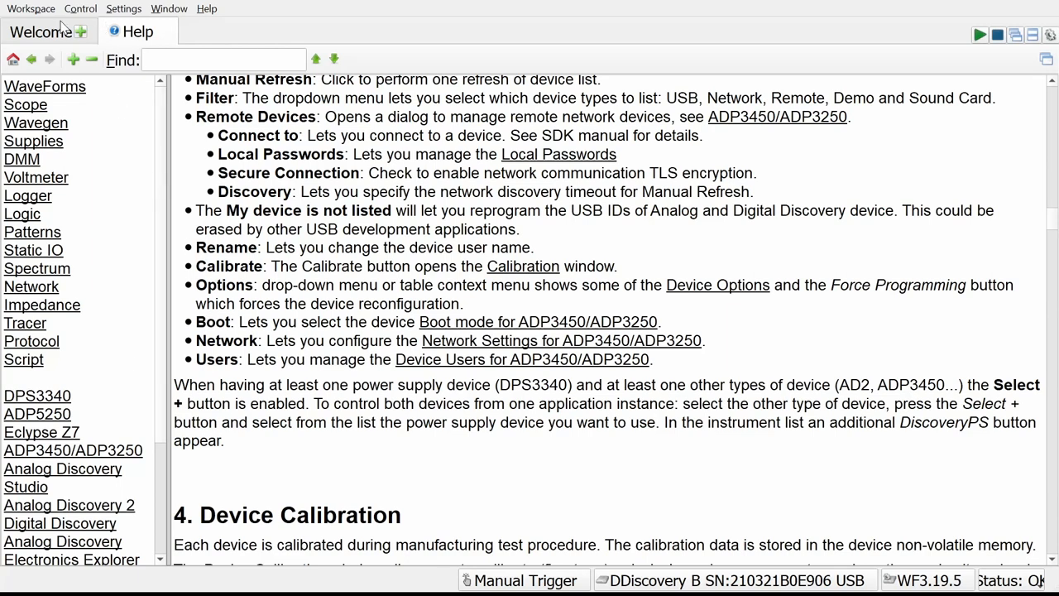
Go back to the Welcome tab's instrument launcher with the Digital Discovery connected.
click(42, 31)
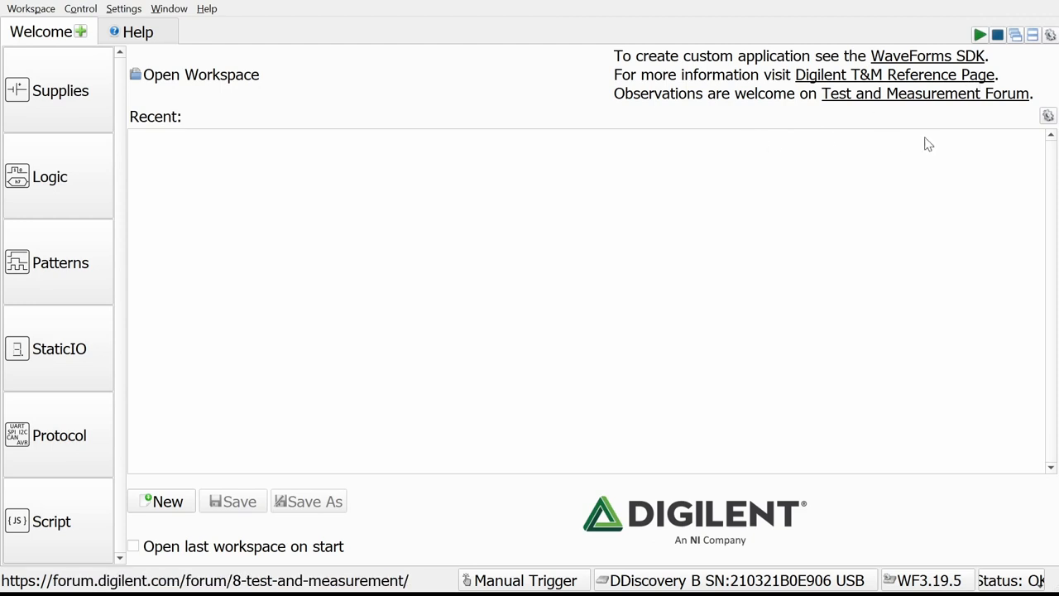
mouse_move(946, 68)
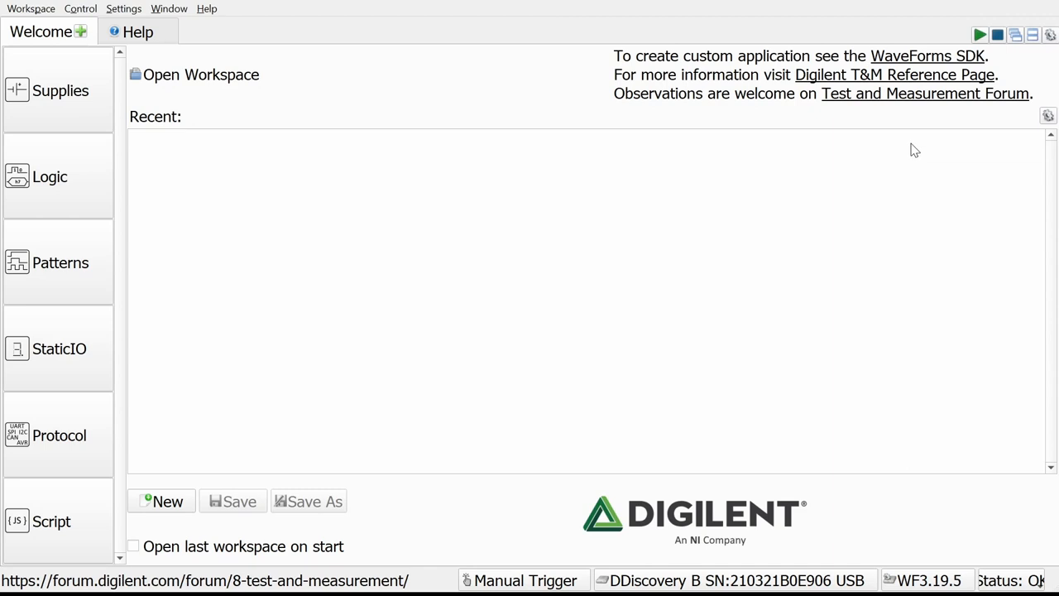
mouse_move(1043, 81)
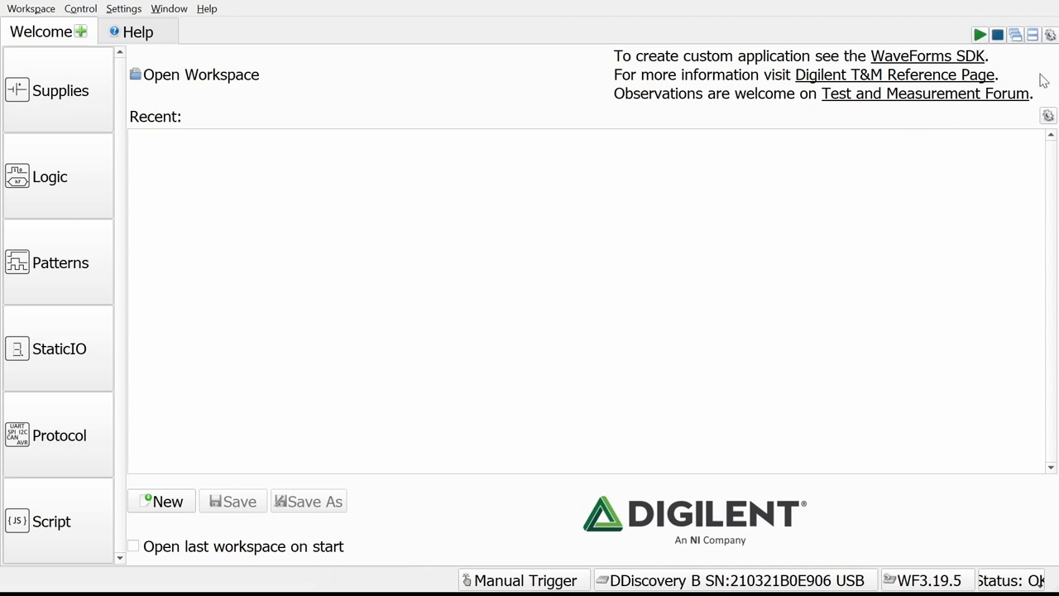
mouse_move(981, 35)
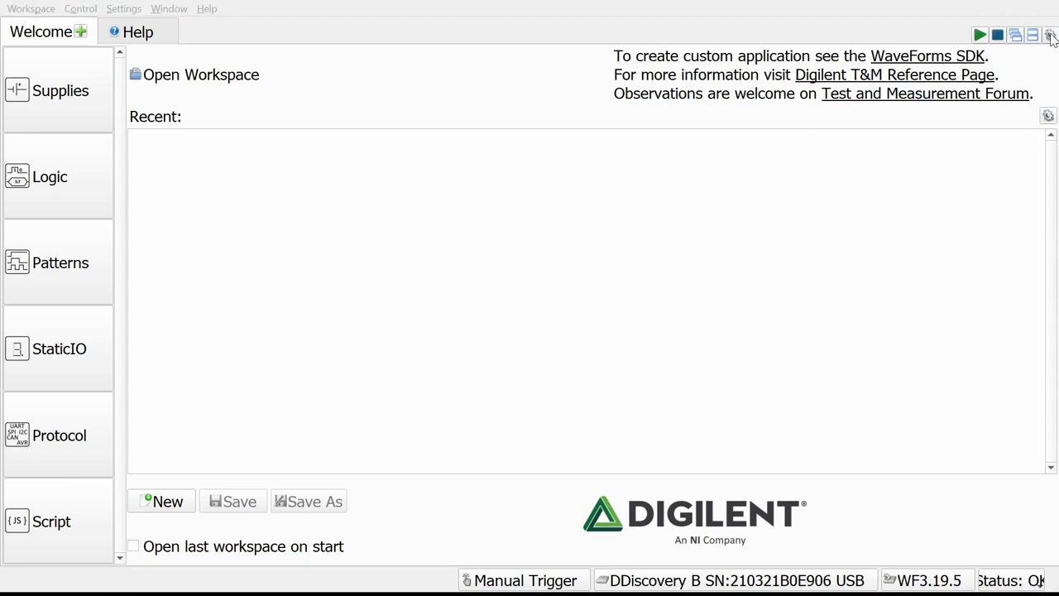
mouse_move(745, 67)
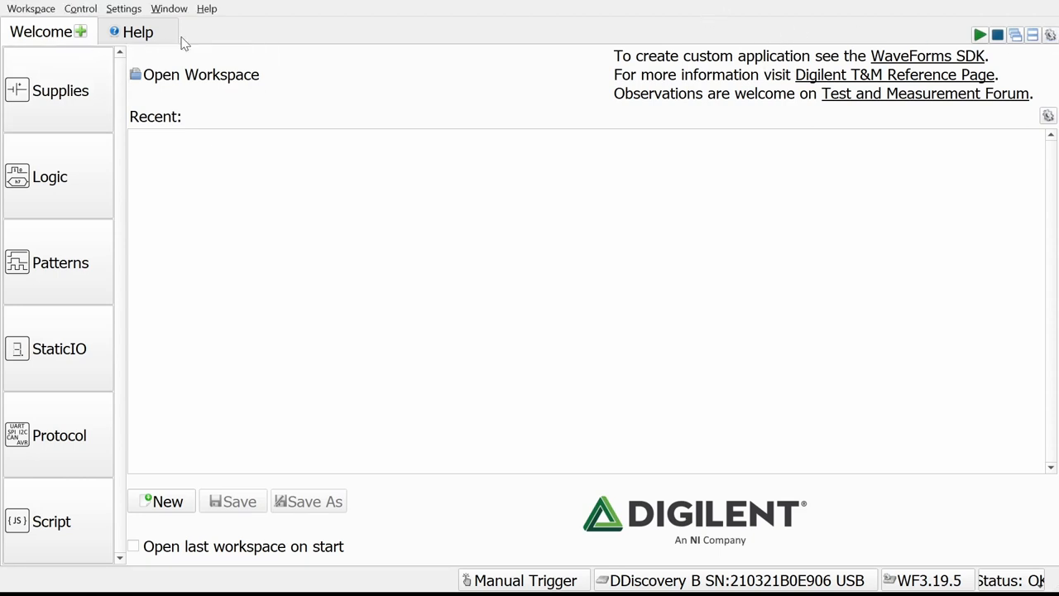
mouse_move(31, 9)
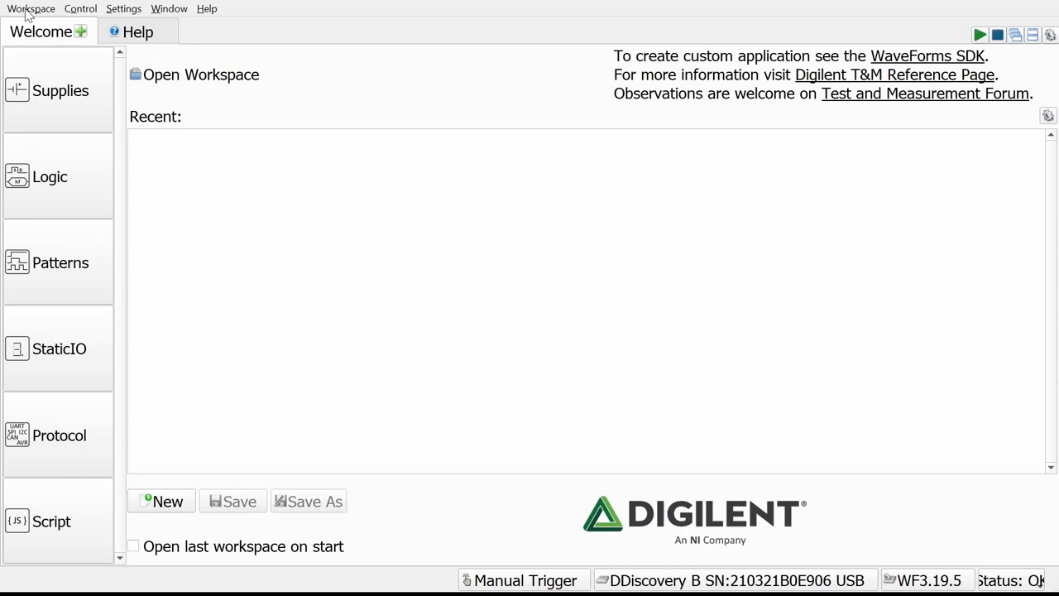
mouse_move(139, 18)
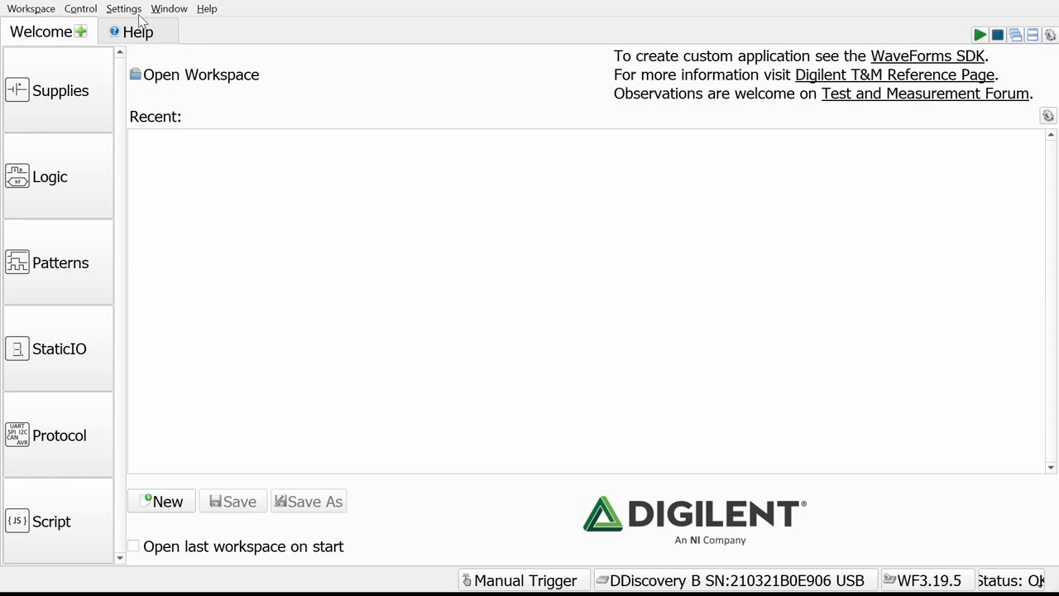
mouse_move(263, 270)
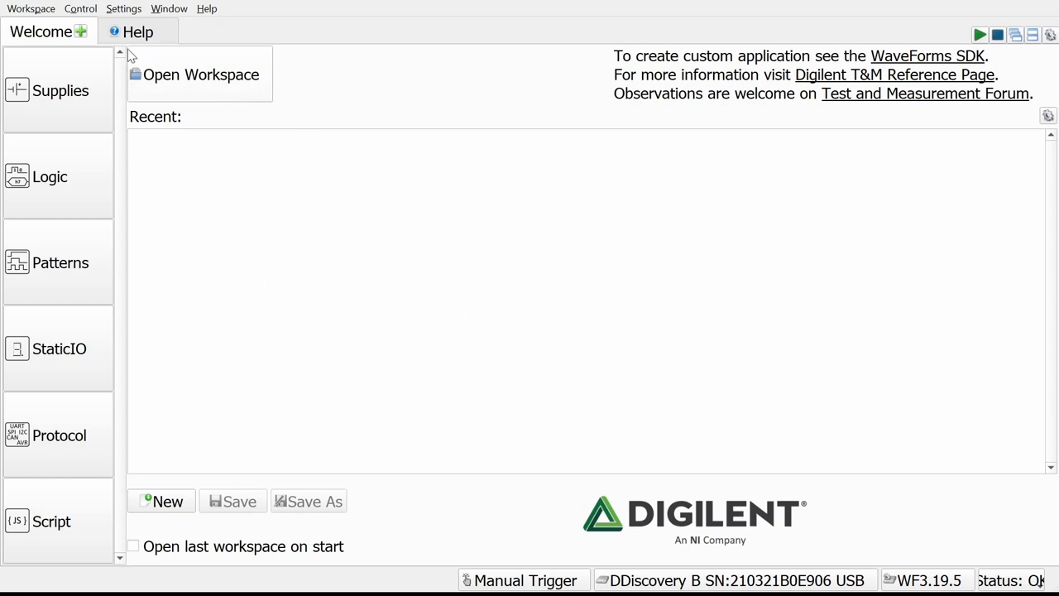
mouse_move(392, 406)
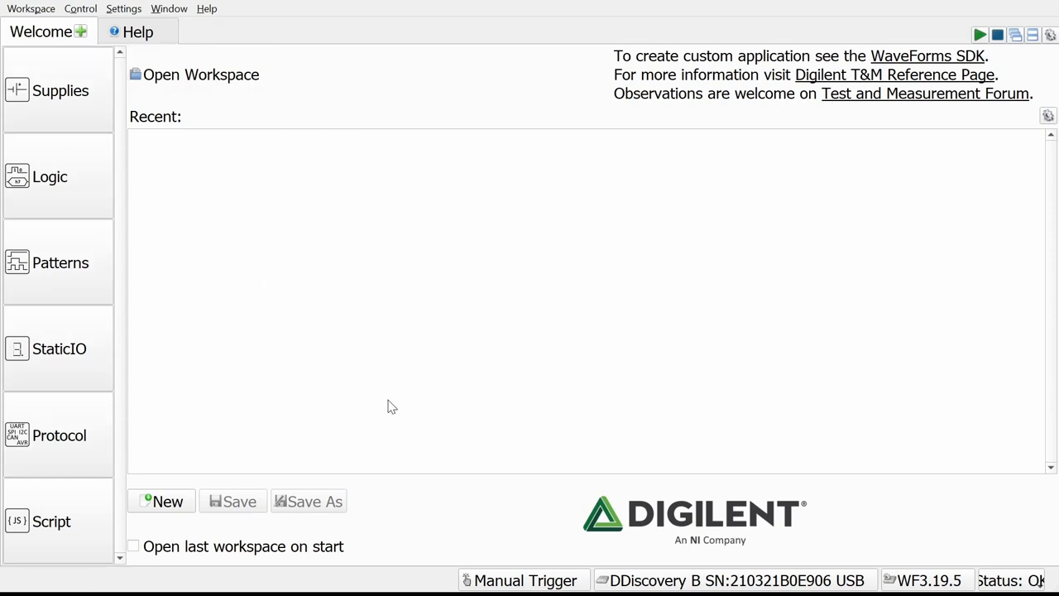
mouse_move(322, 513)
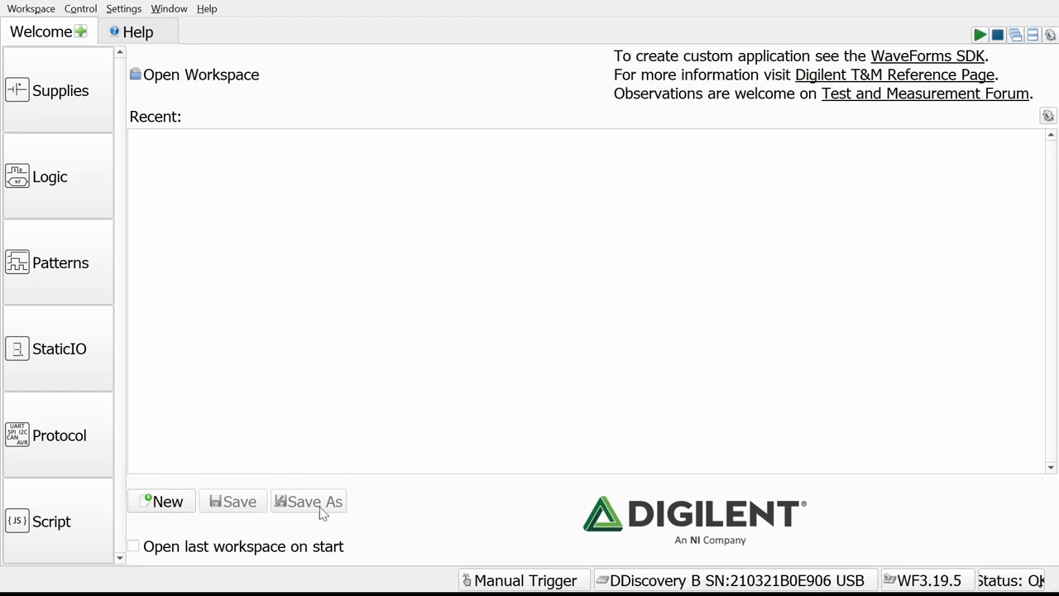
mouse_move(139, 154)
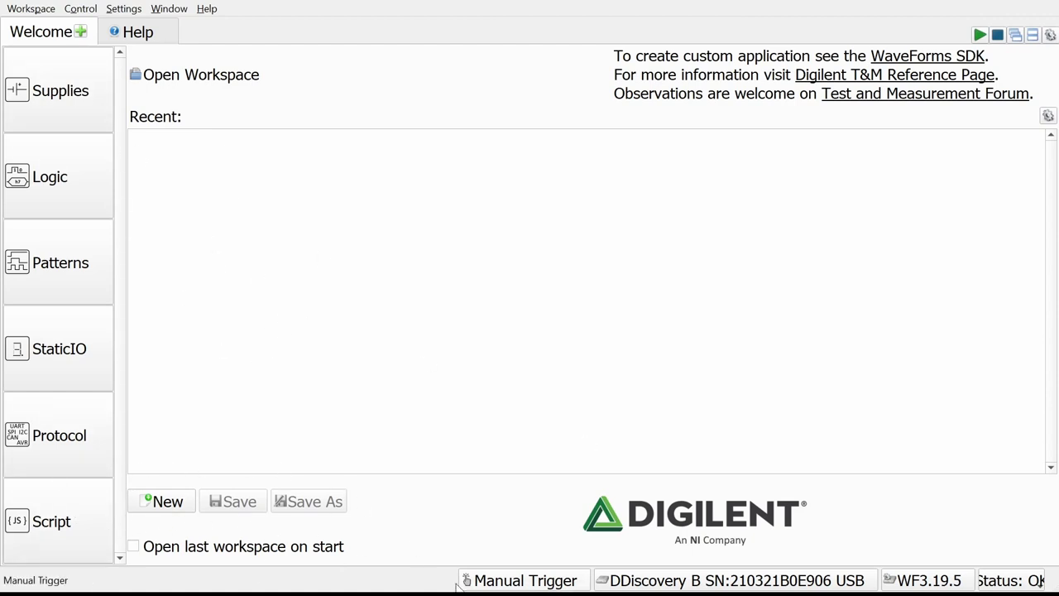
mouse_move(456, 585)
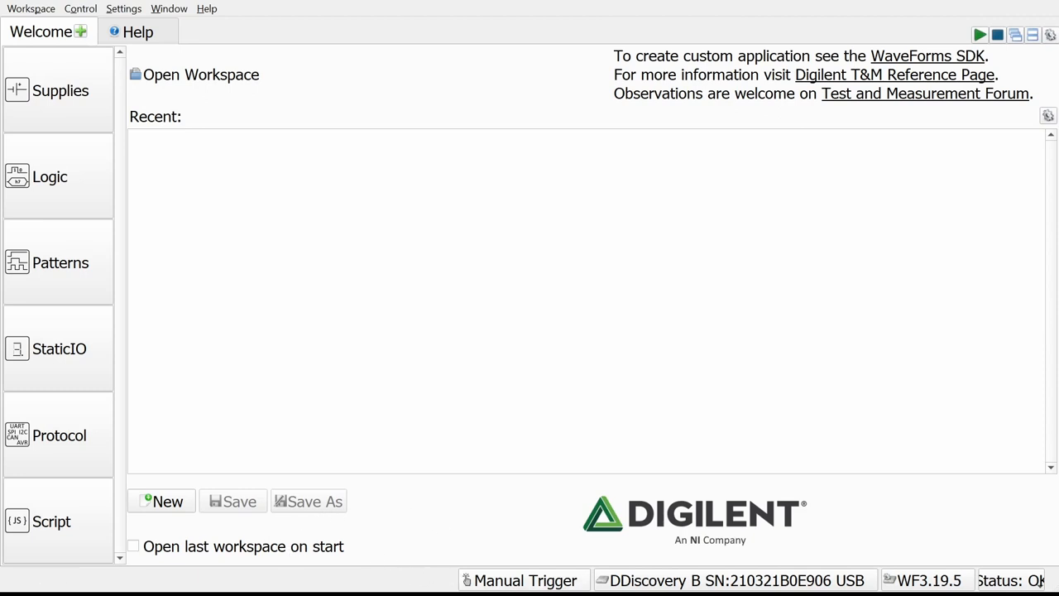
mouse_move(381, 300)
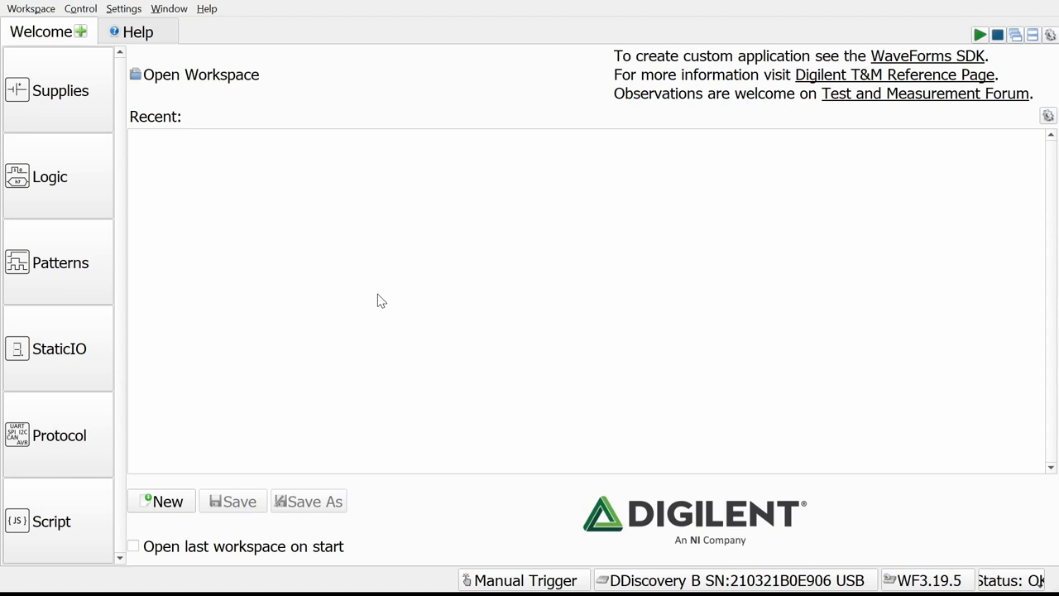
mouse_move(405, 257)
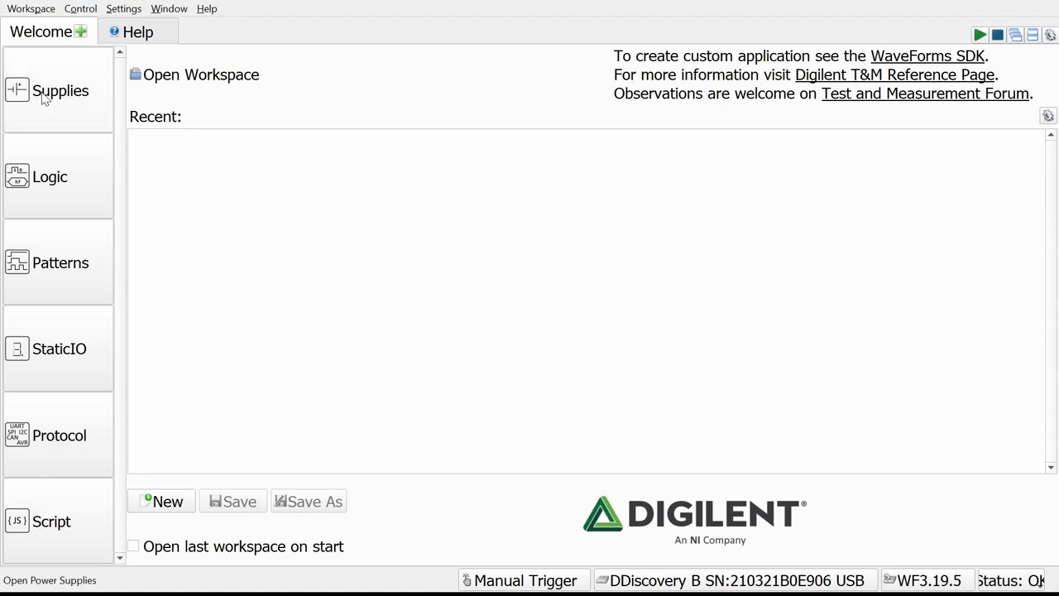
Open the Supplies instrument and inspect its 3.3 V digital voltage and 1.42 V threshold fields.
click(59, 90)
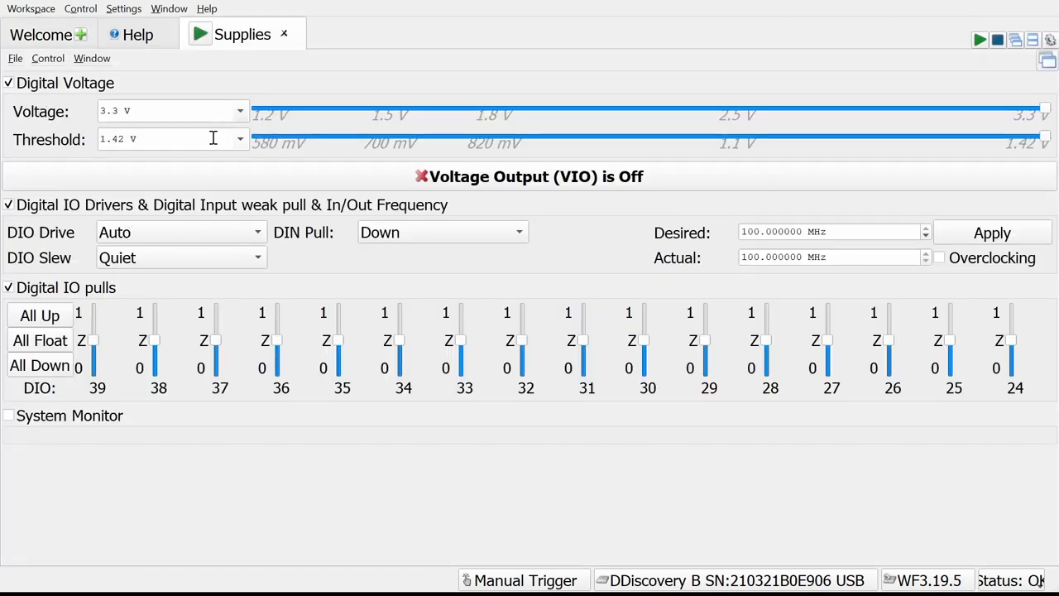
mouse_move(174, 104)
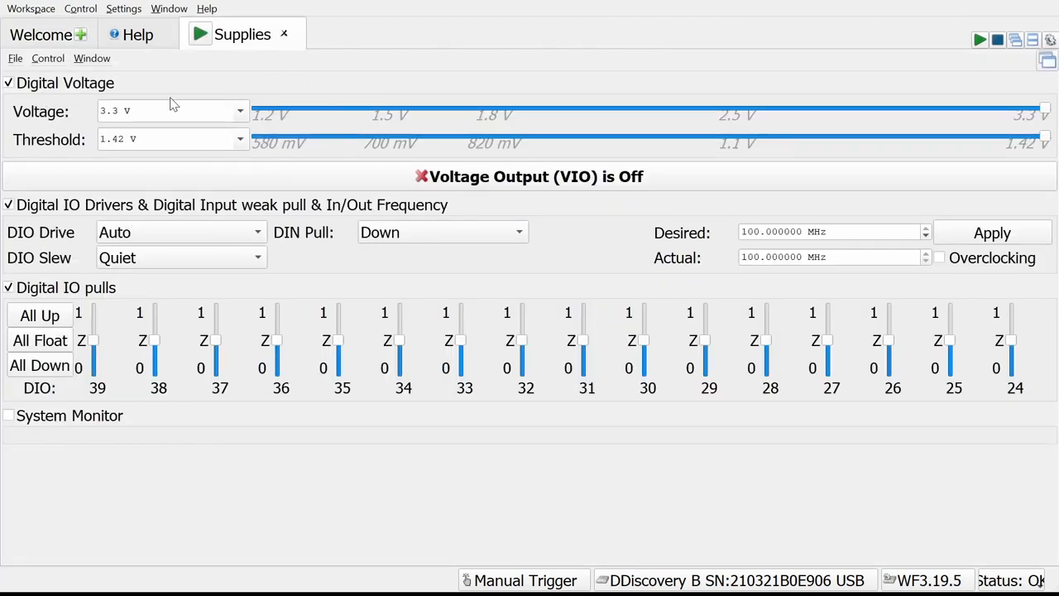
mouse_move(23, 139)
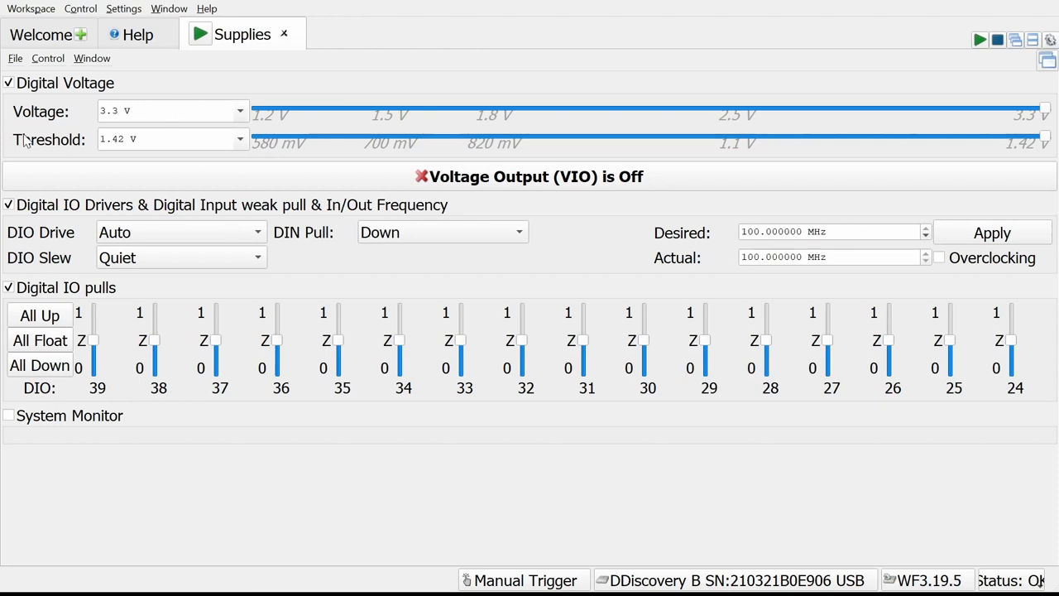
click(165, 138)
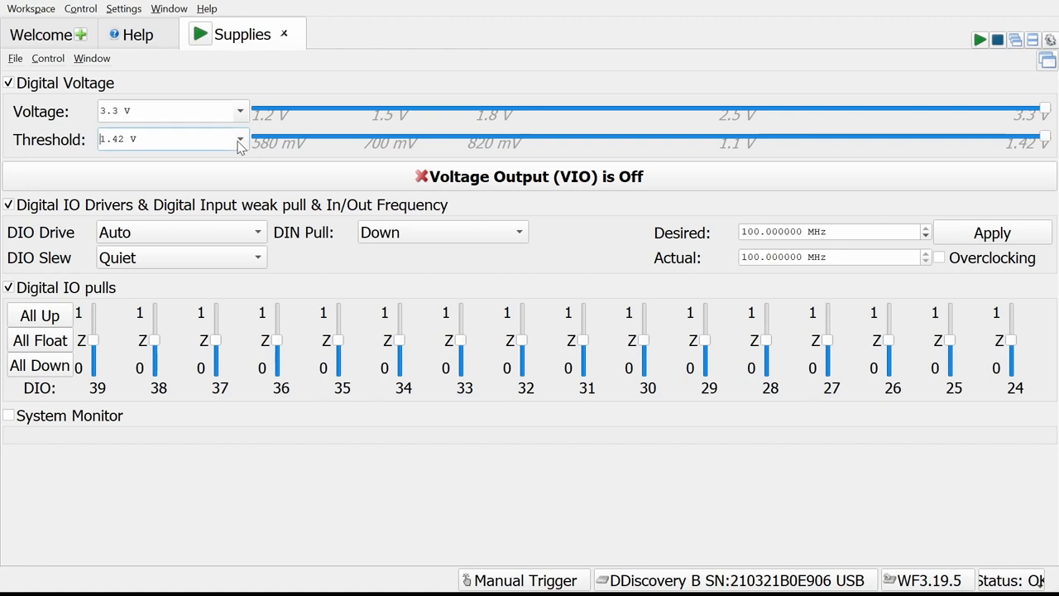
mouse_move(248, 116)
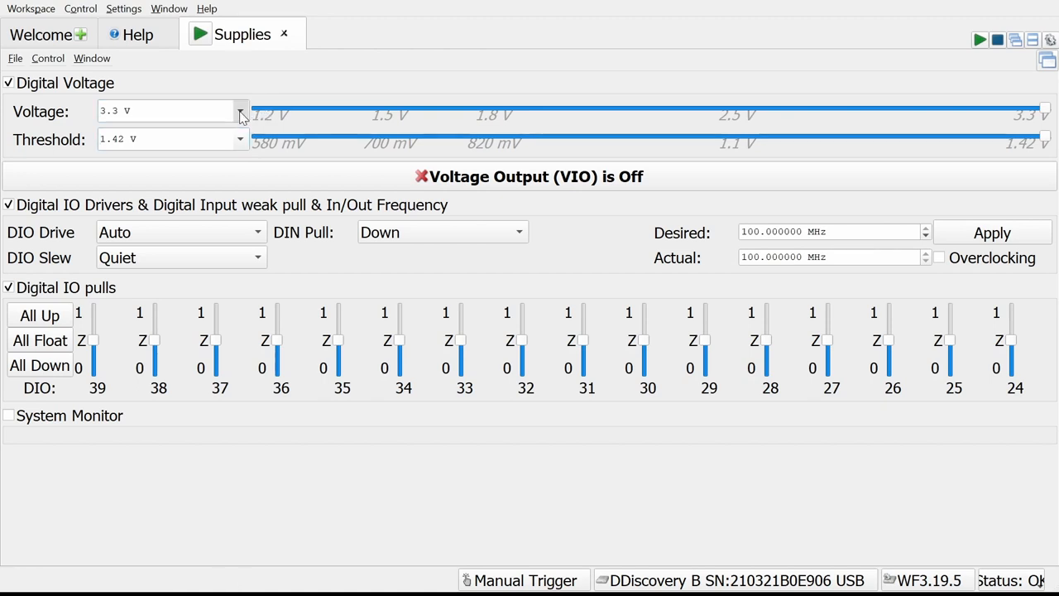
click(165, 111)
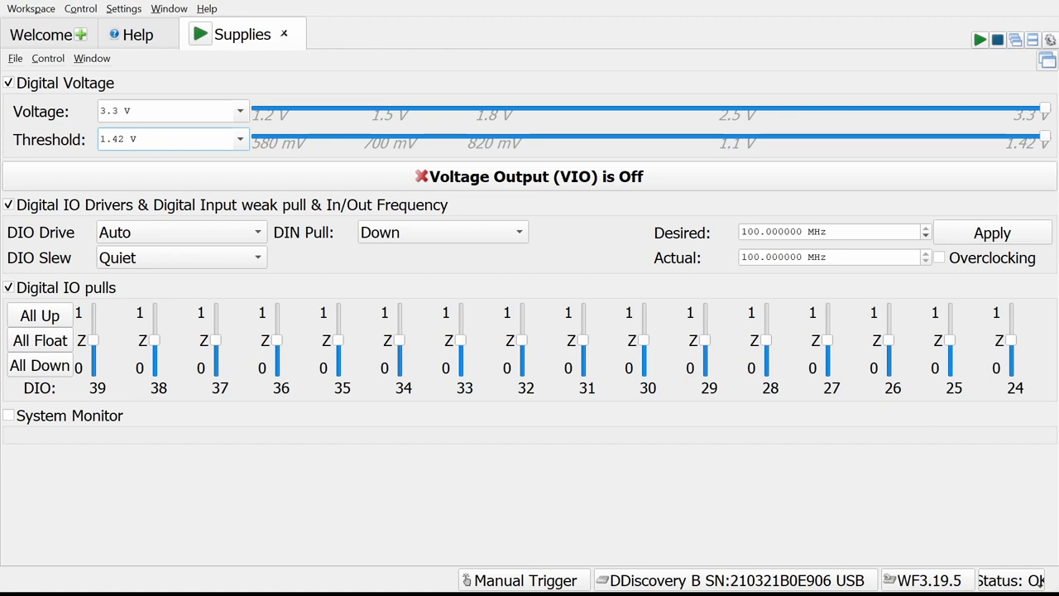
mouse_move(169, 362)
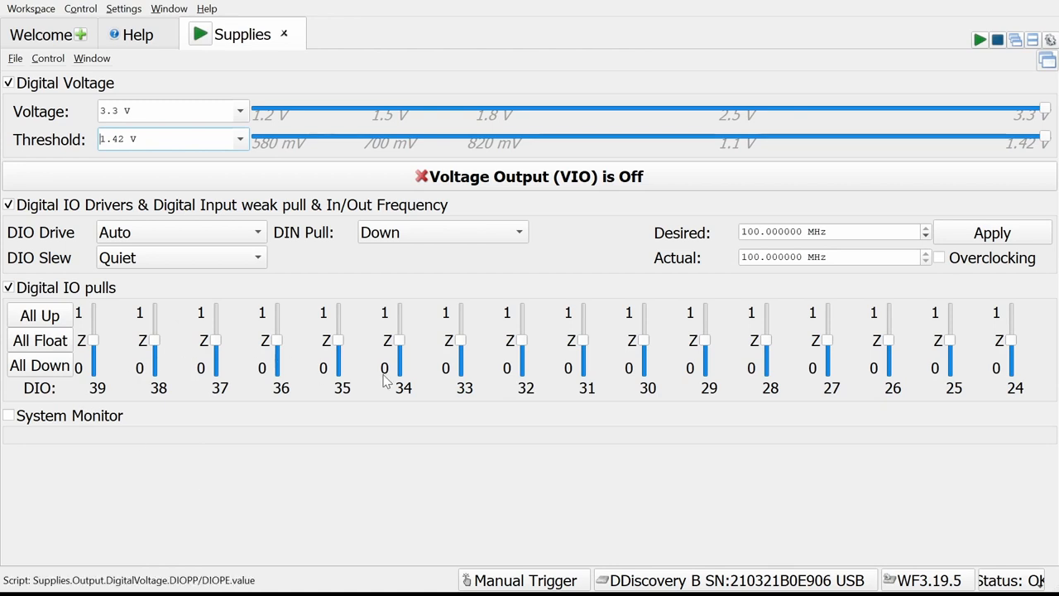
mouse_move(265, 366)
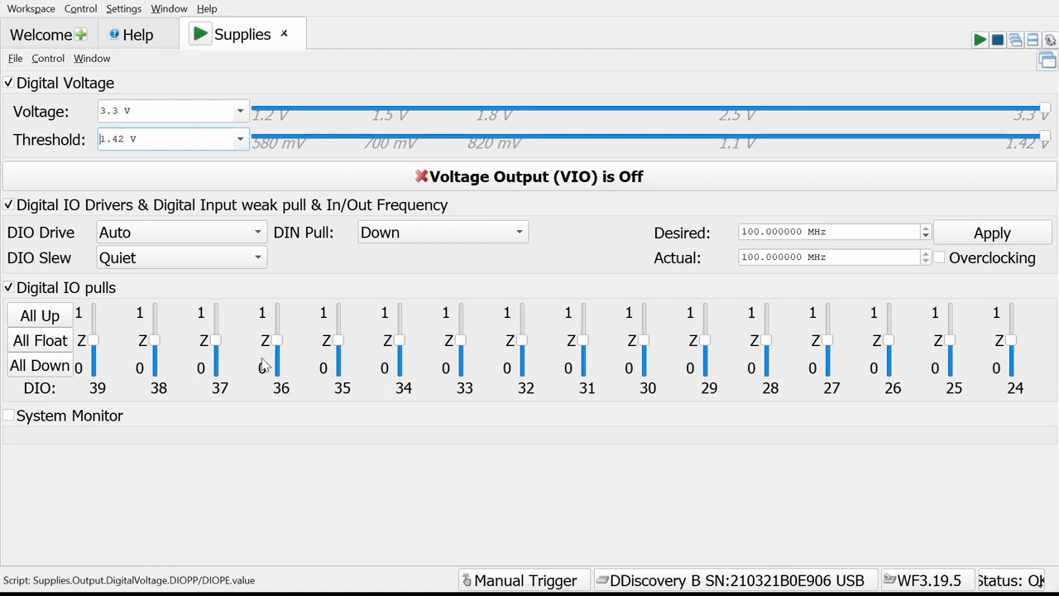
mouse_move(362, 386)
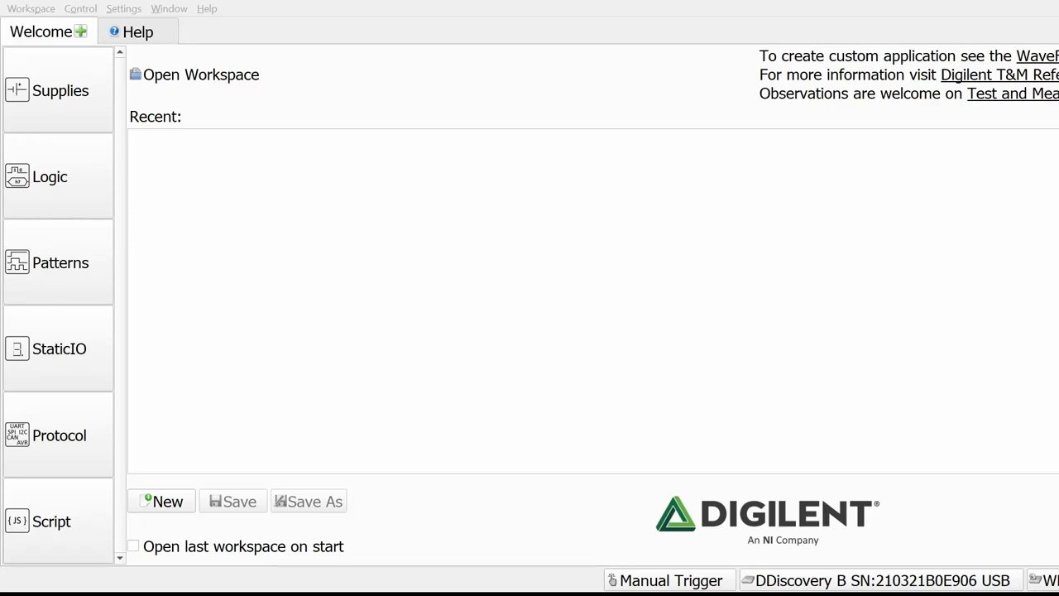
Open the Logic analyzer, confirm channel D0 on DIN 0, and take a single capture.
click(50, 176)
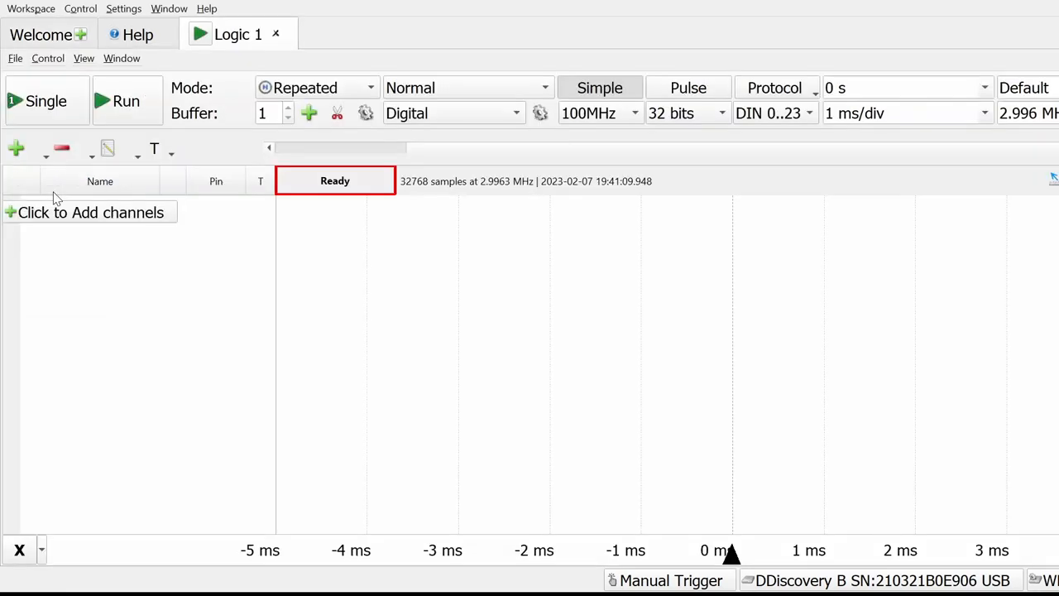
mouse_move(708, 240)
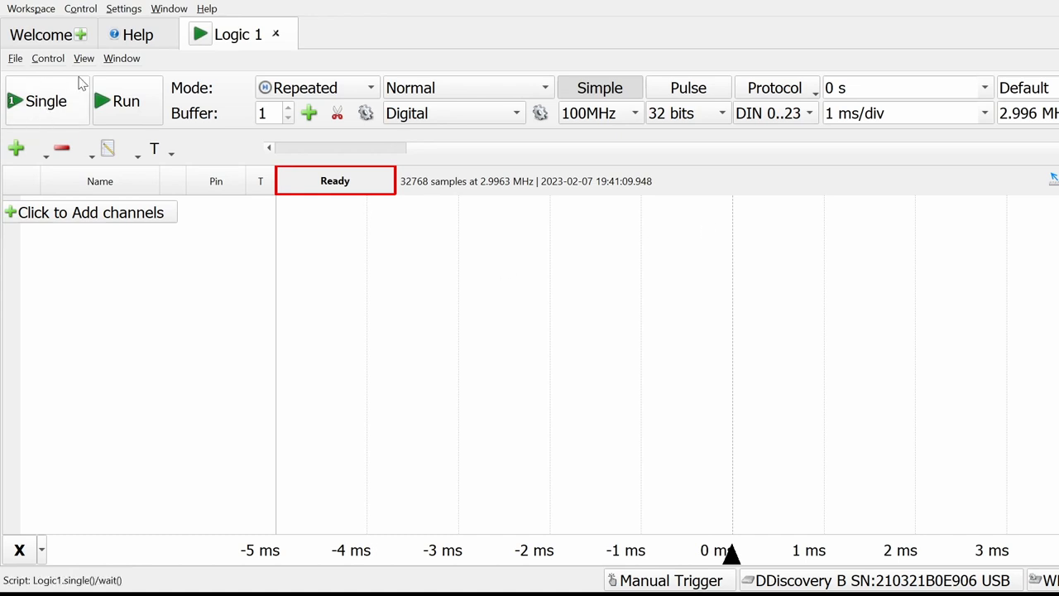
mouse_move(303, 224)
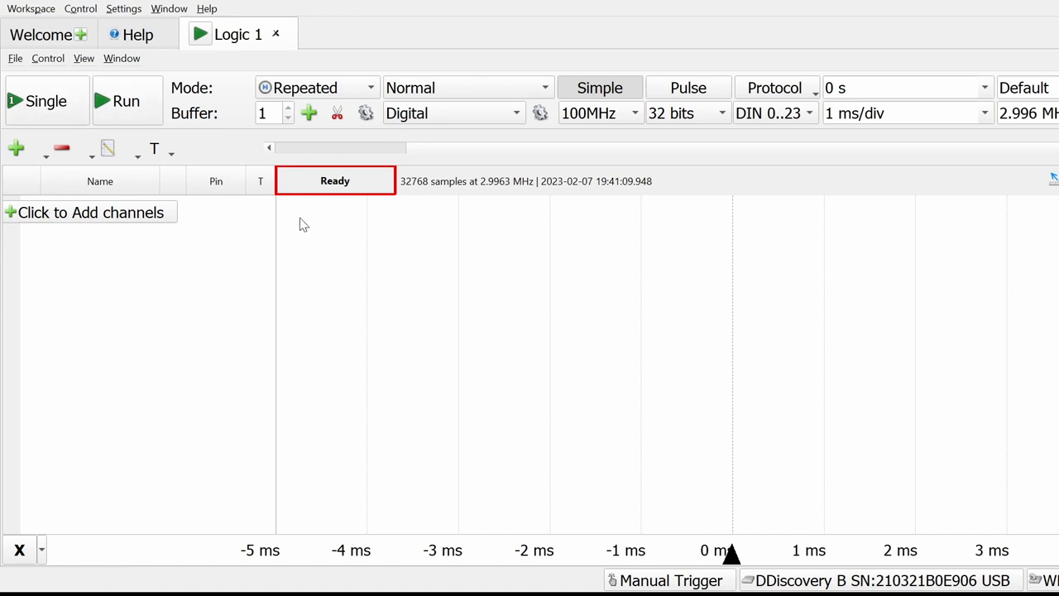
mouse_move(273, 143)
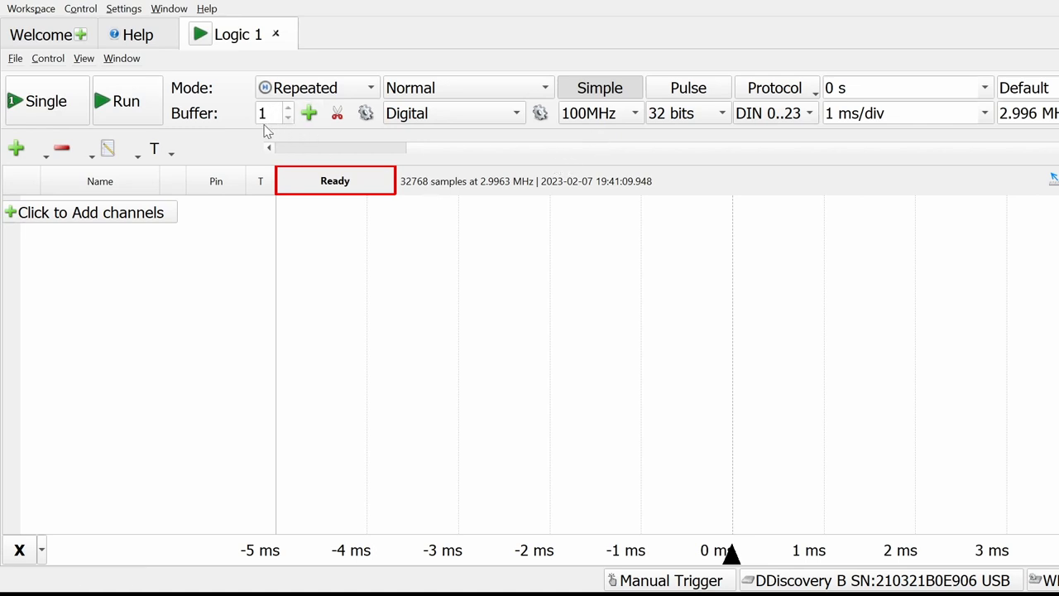
mouse_move(258, 124)
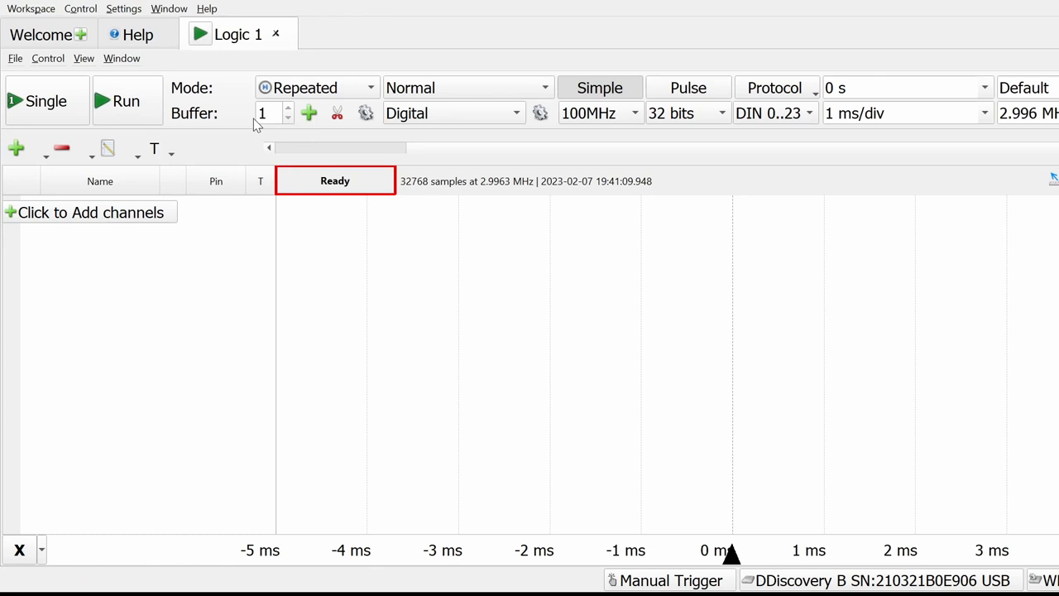
mouse_move(458, 171)
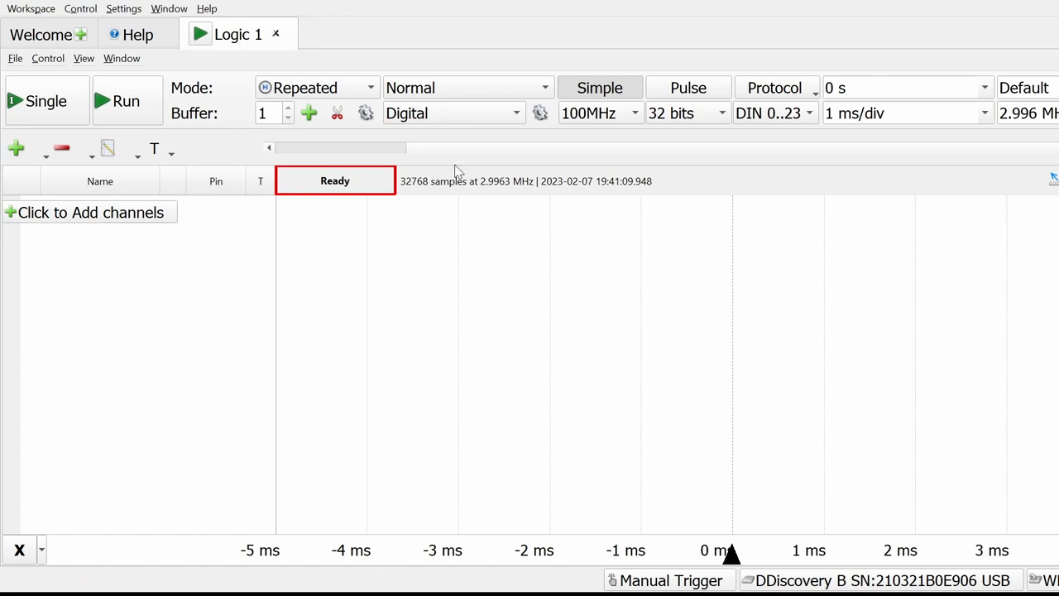
mouse_move(659, 185)
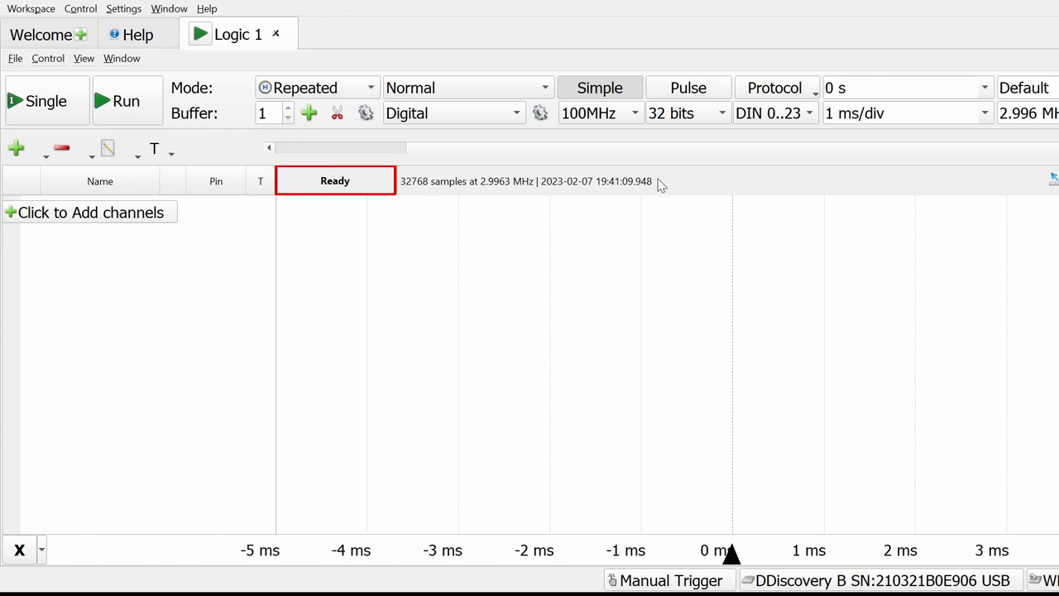
mouse_move(731, 129)
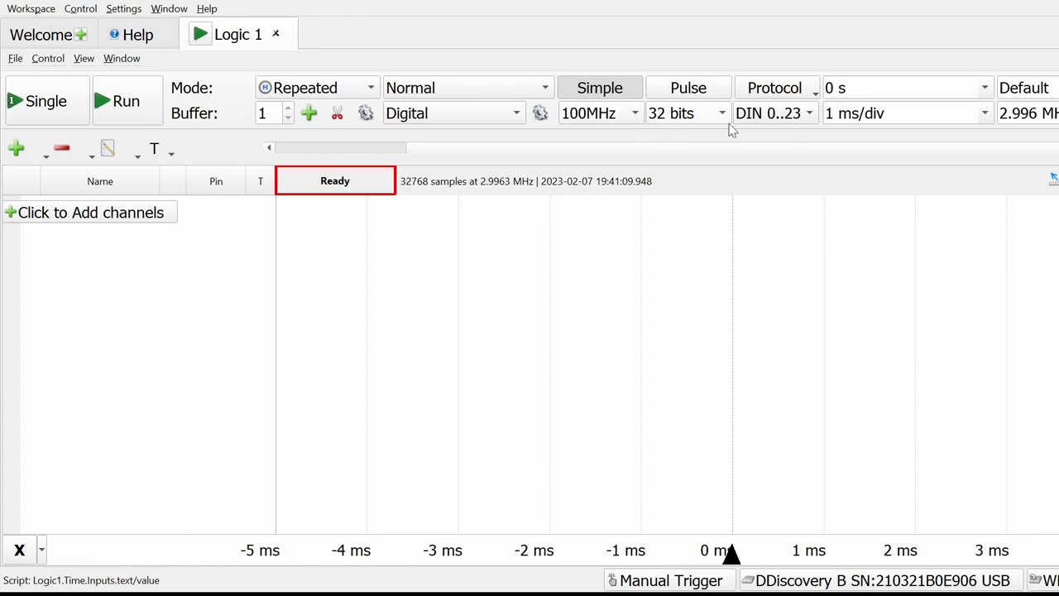
mouse_move(728, 120)
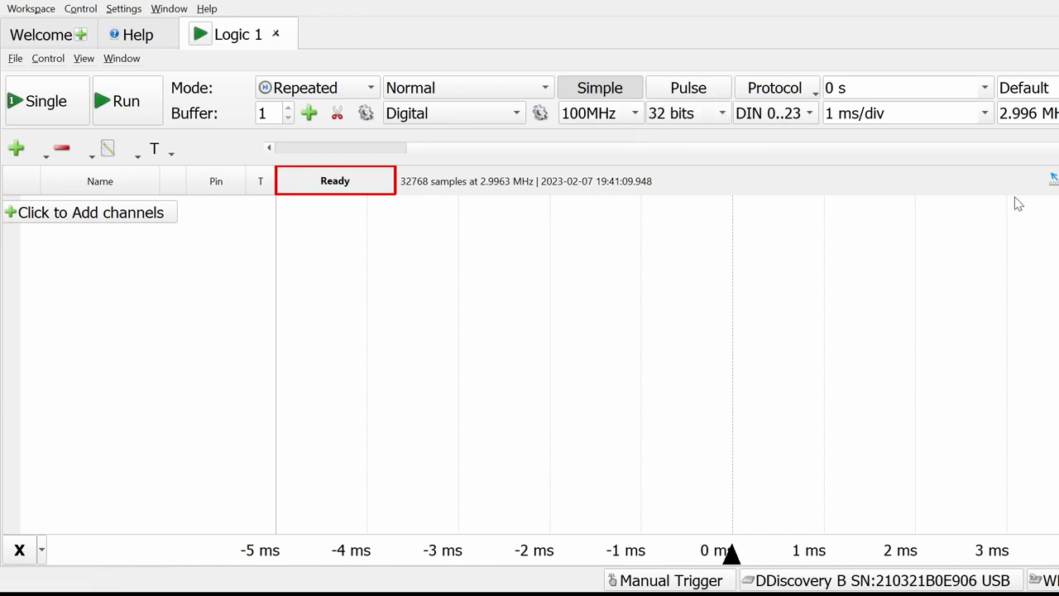
mouse_move(847, 158)
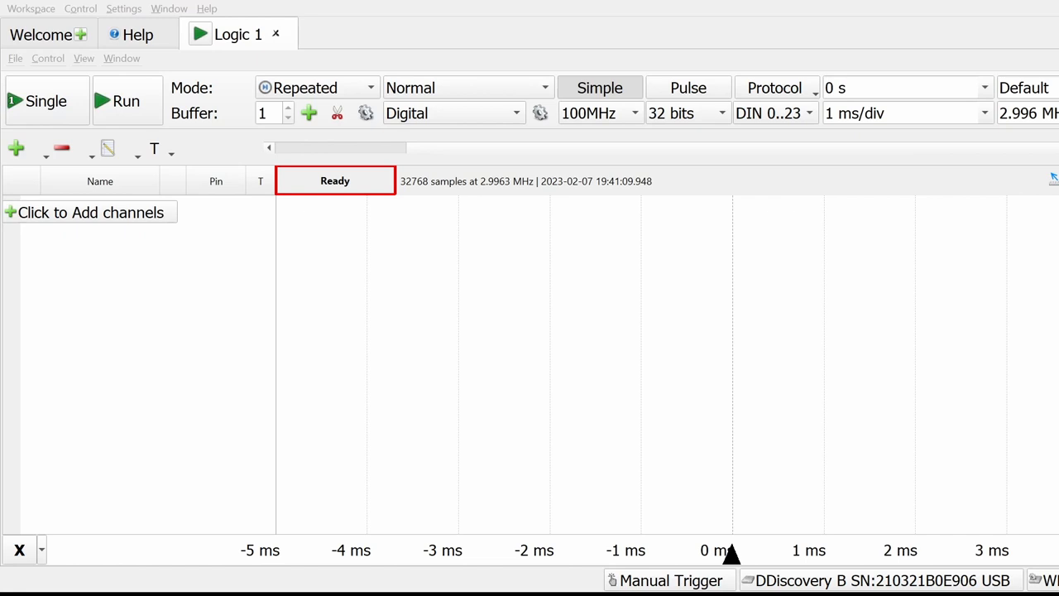
mouse_move(360, 358)
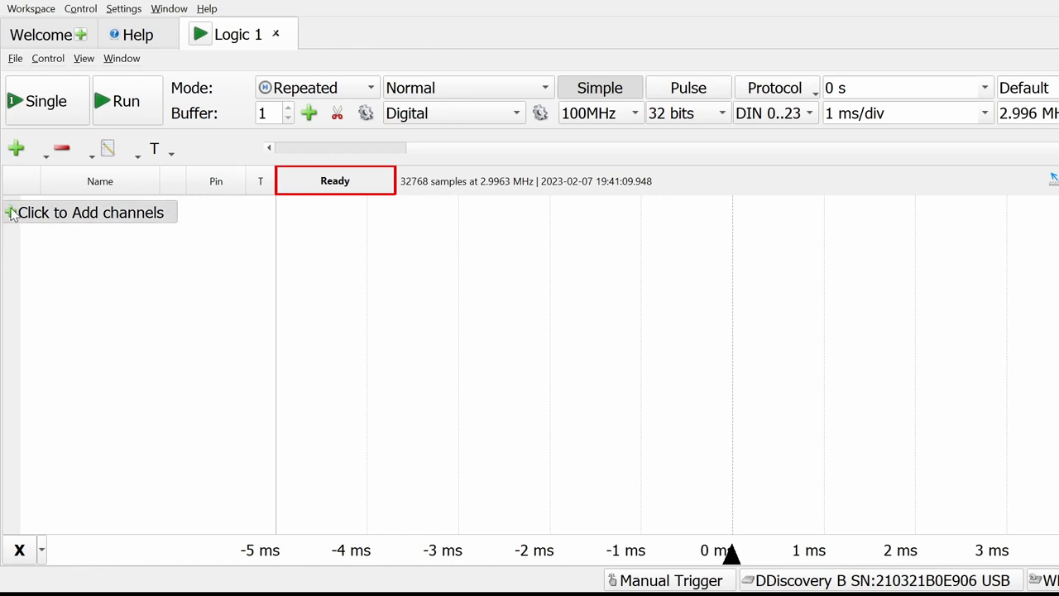
mouse_move(136, 419)
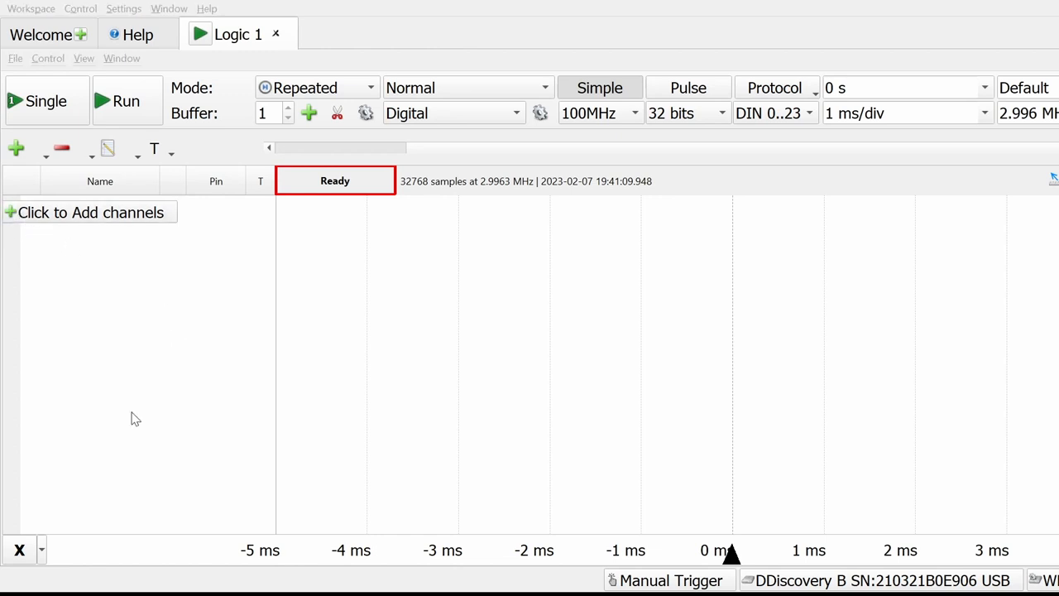
mouse_move(112, 498)
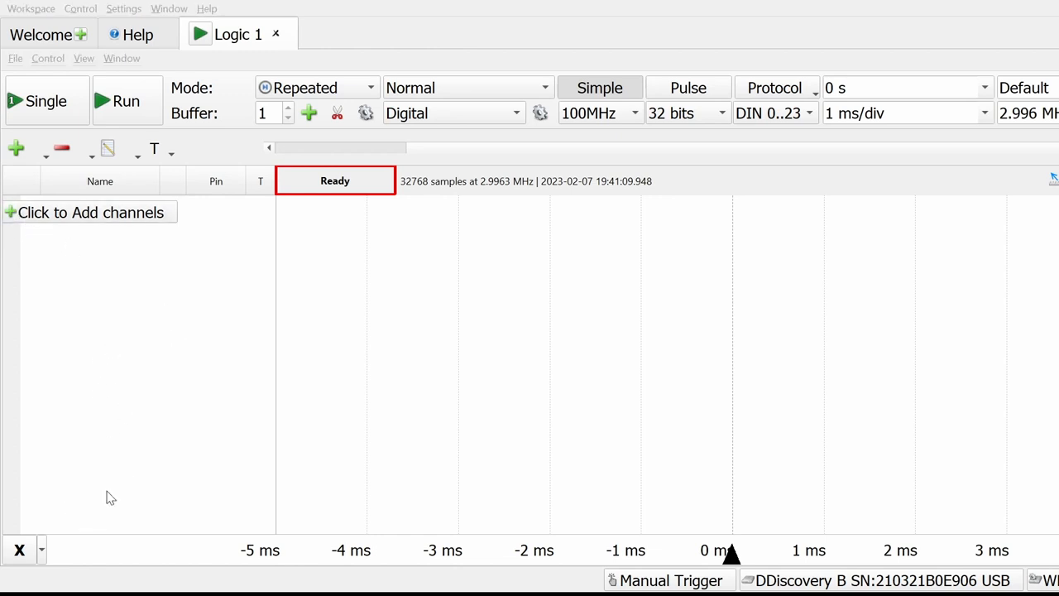
mouse_move(98, 479)
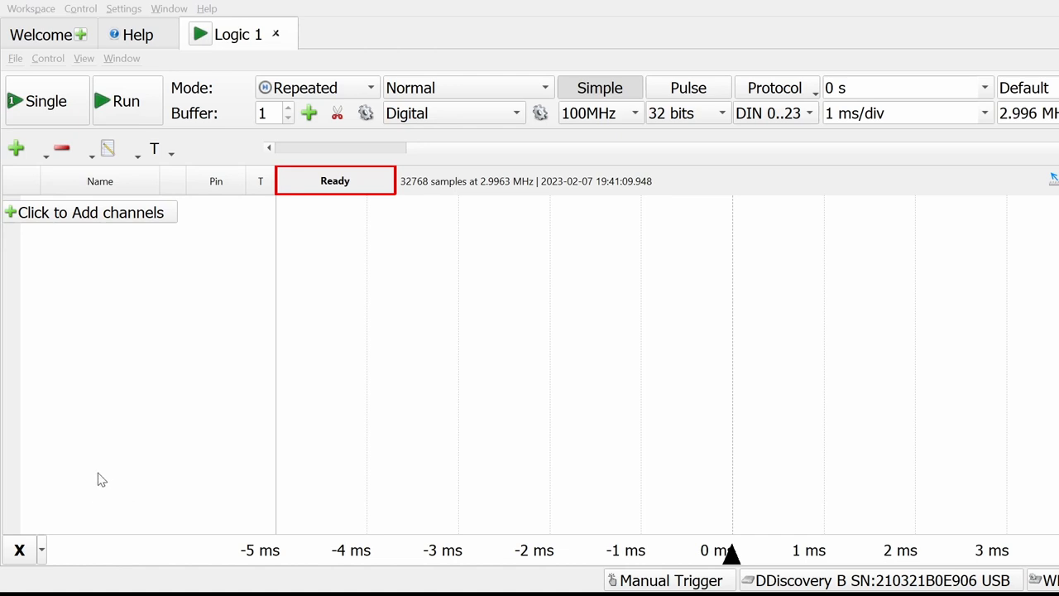
mouse_move(57, 587)
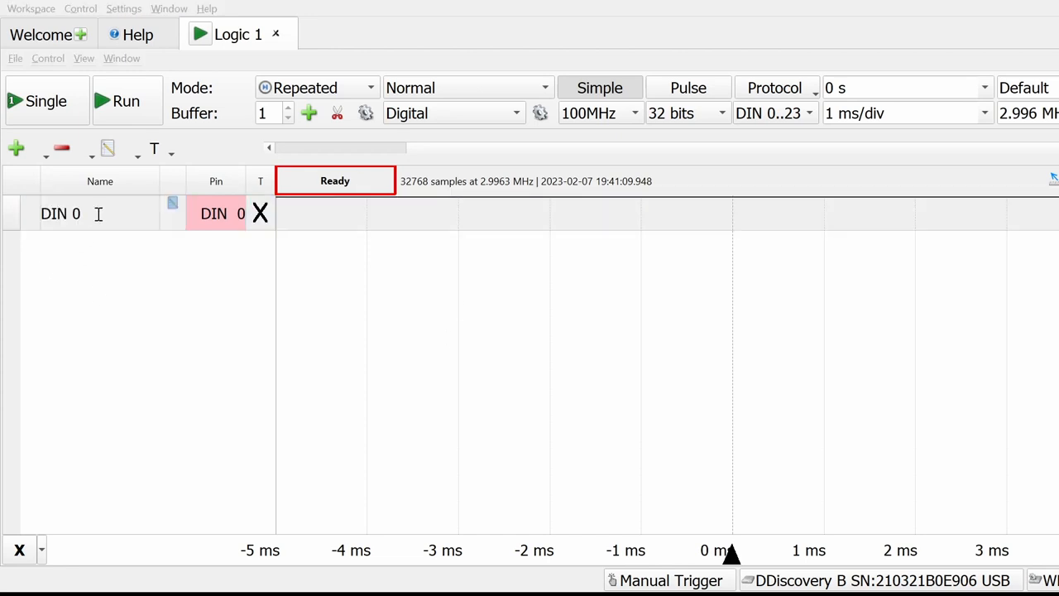
mouse_move(164, 267)
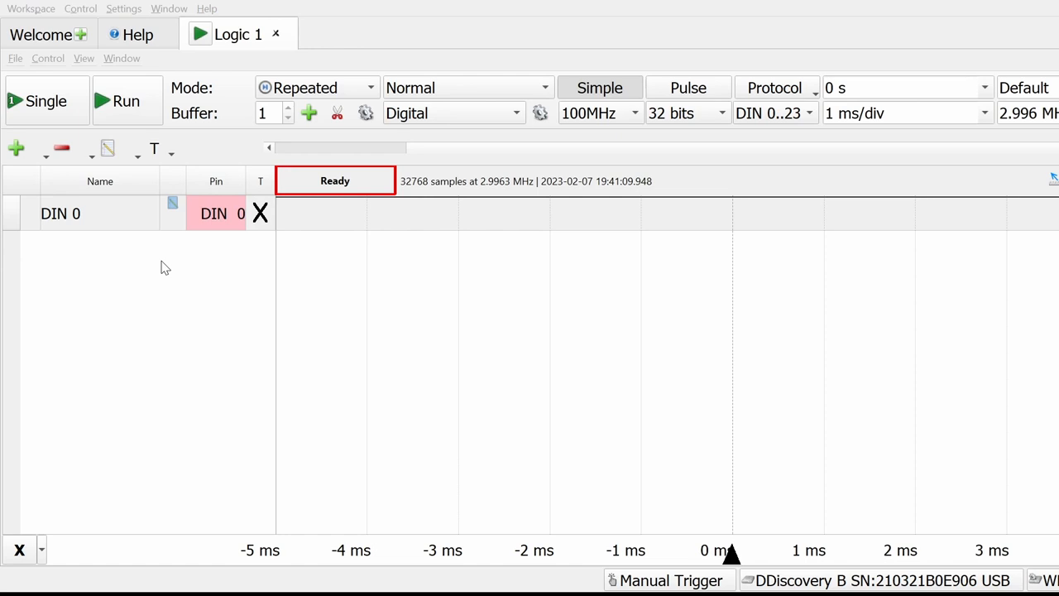
mouse_move(178, 359)
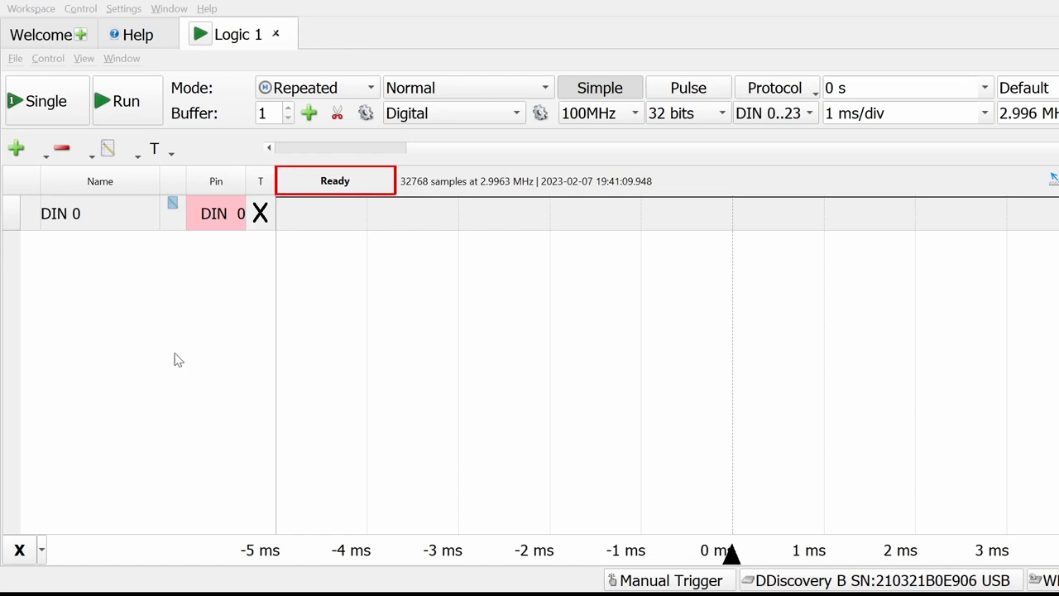
click(45, 100)
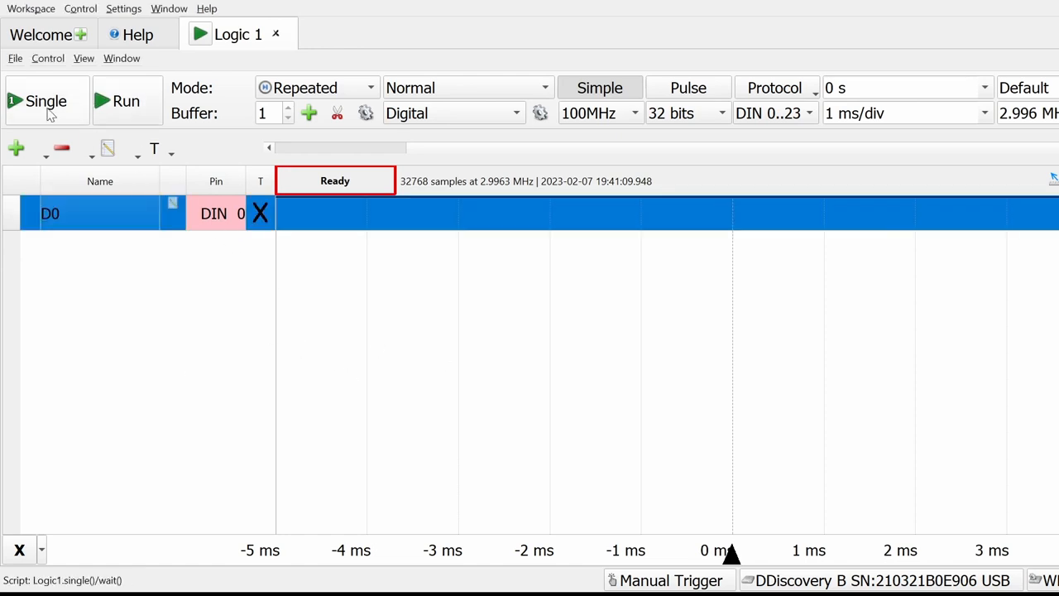
click(46, 100)
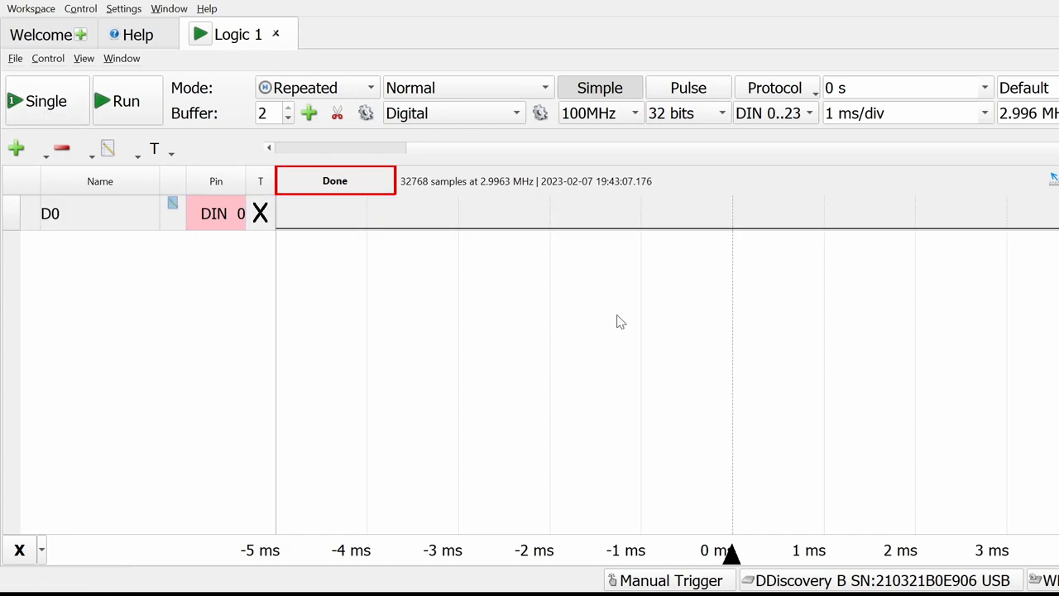
mouse_move(476, 312)
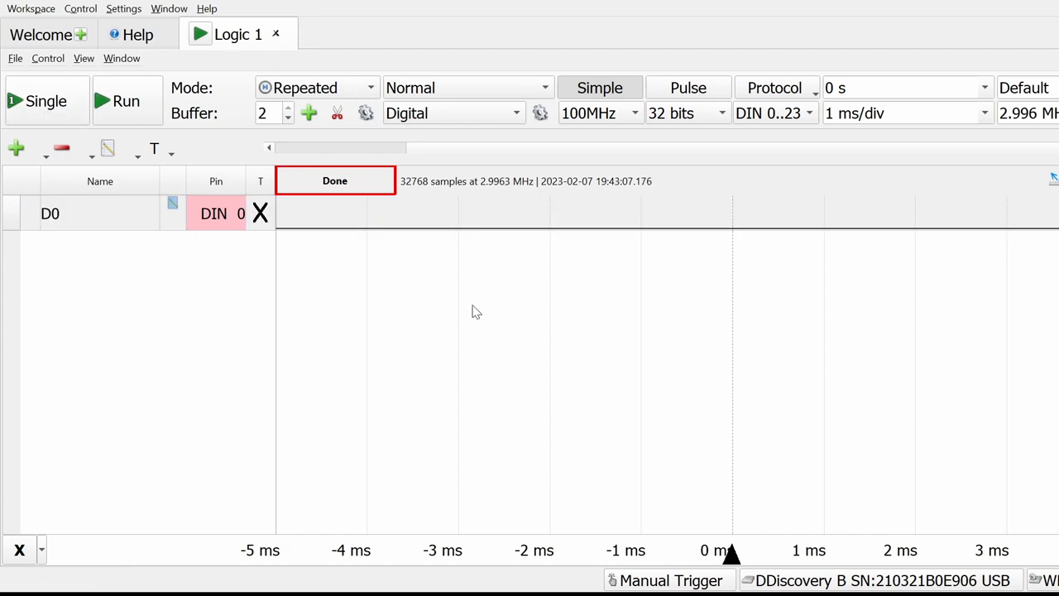
mouse_move(586, 286)
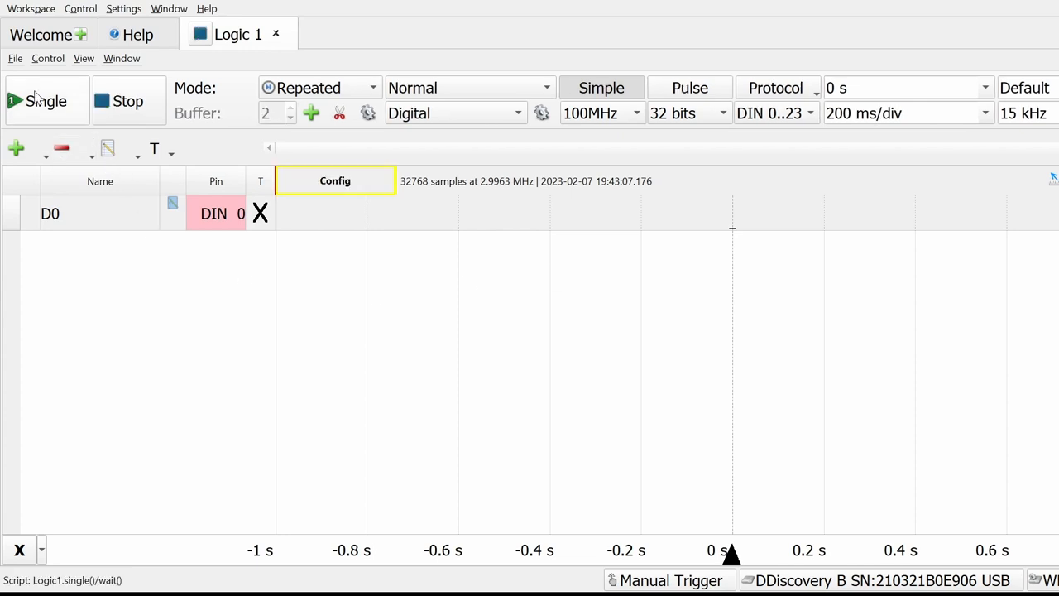
Acquire a fresh D0 capture and stop once the square-wave clock appears.
click(335, 180)
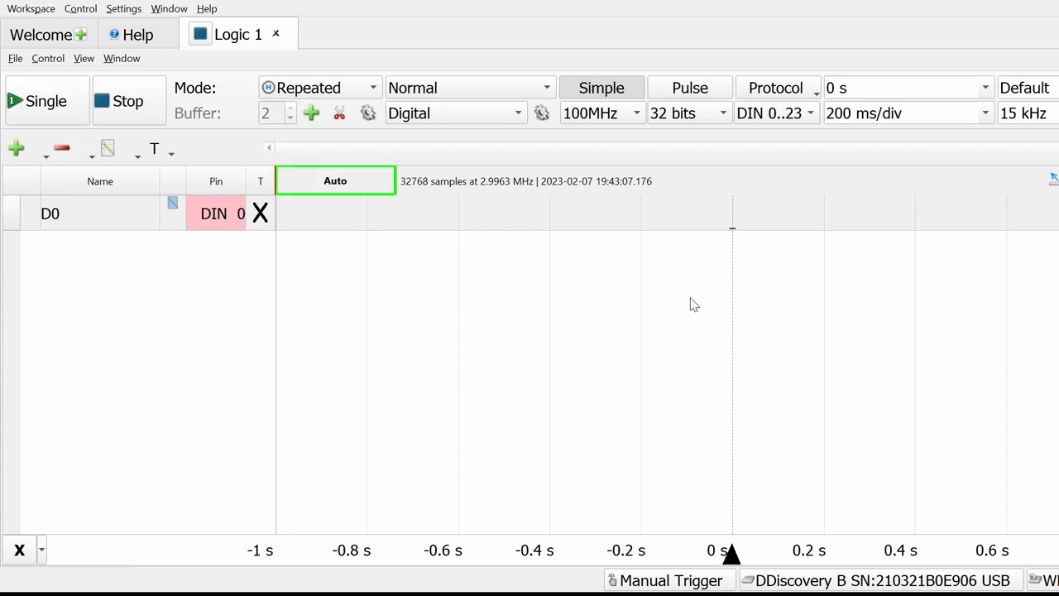
click(128, 100)
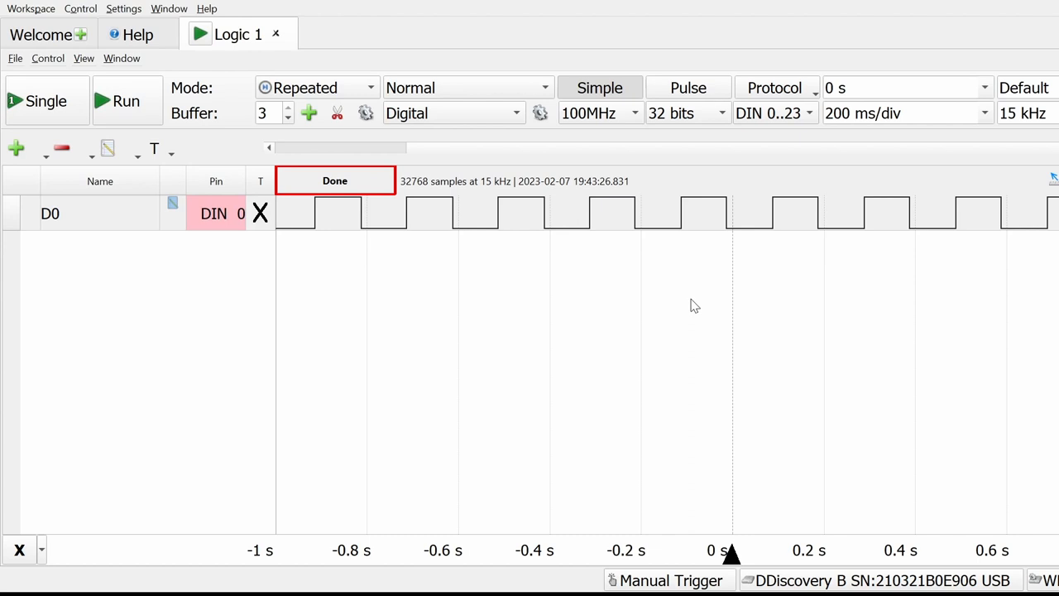
mouse_move(694, 306)
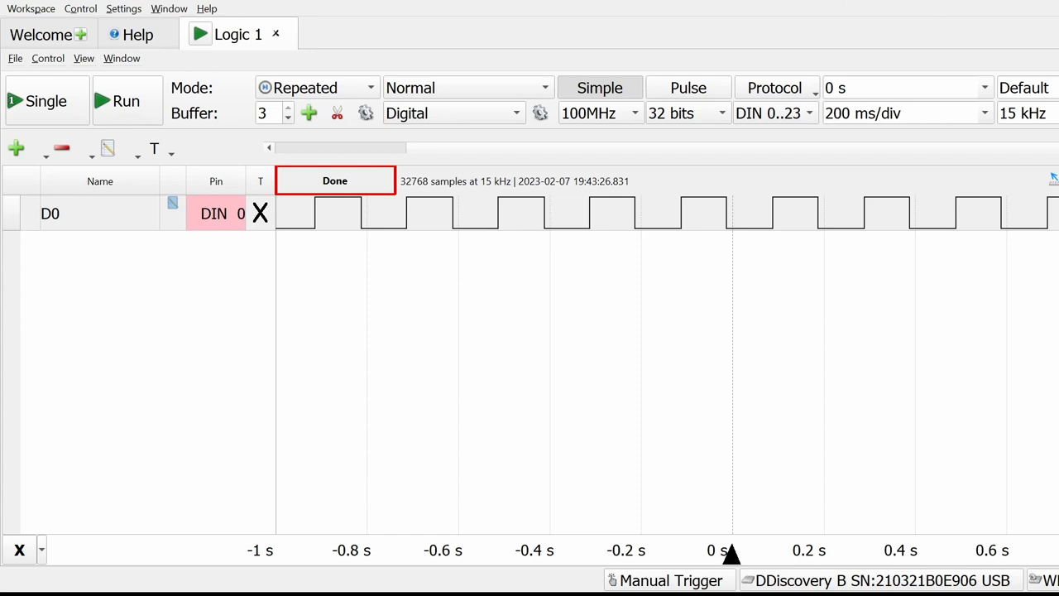
mouse_move(874, 370)
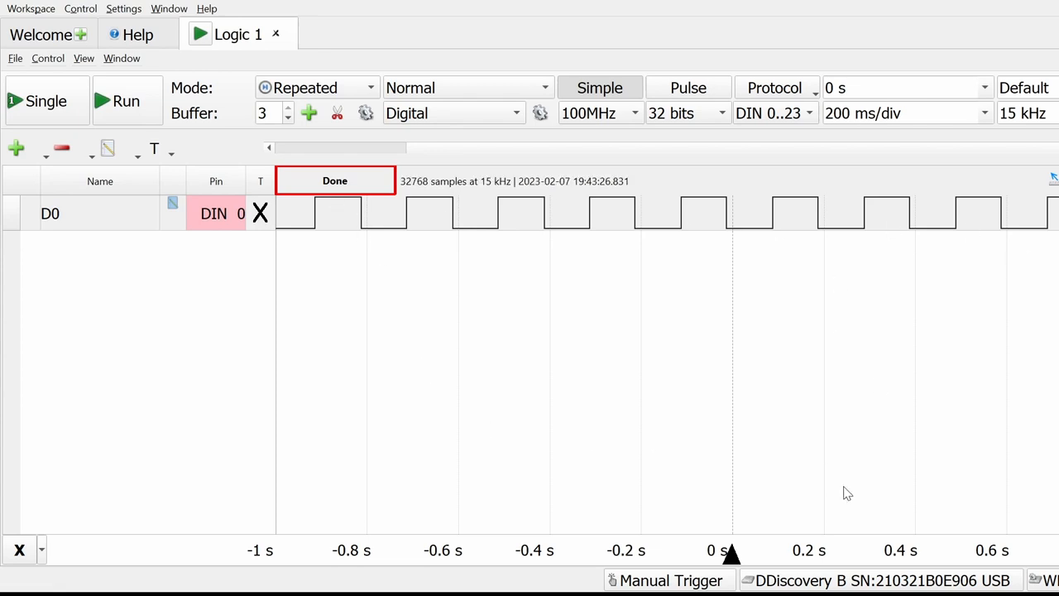
mouse_move(688, 379)
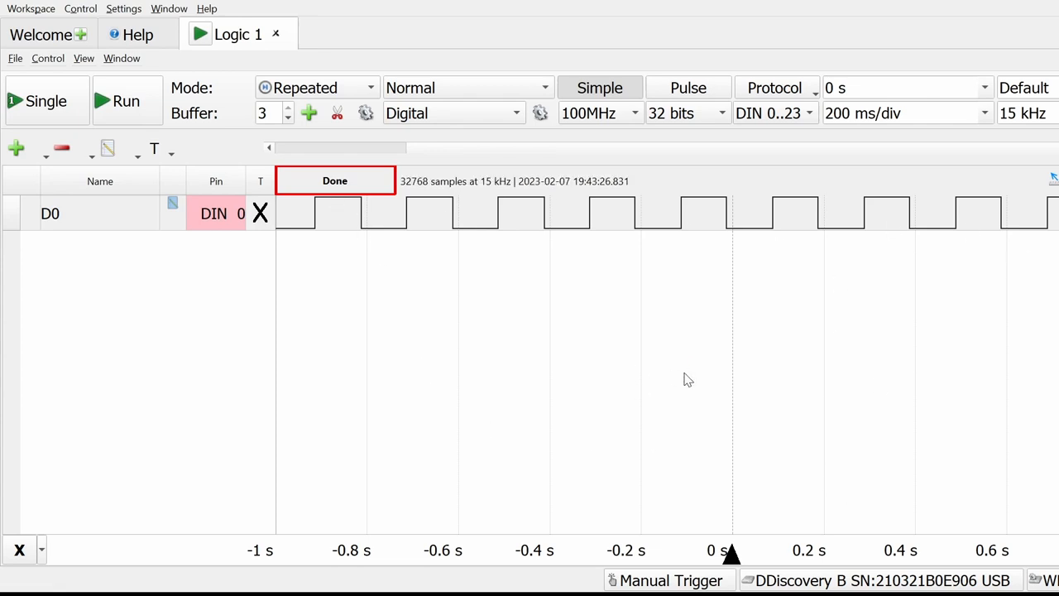
mouse_move(447, 139)
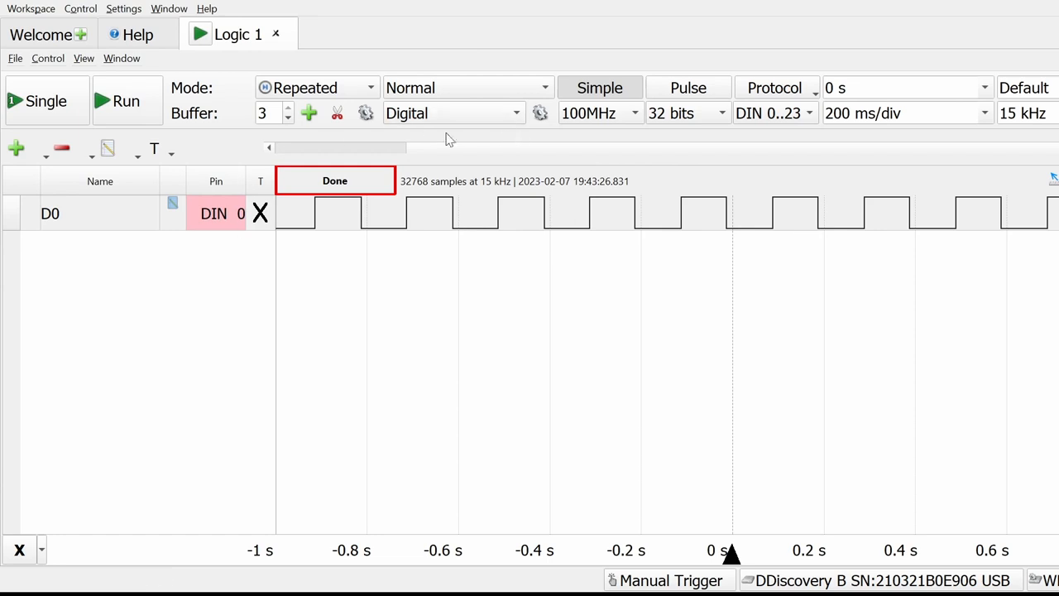
mouse_move(292, 252)
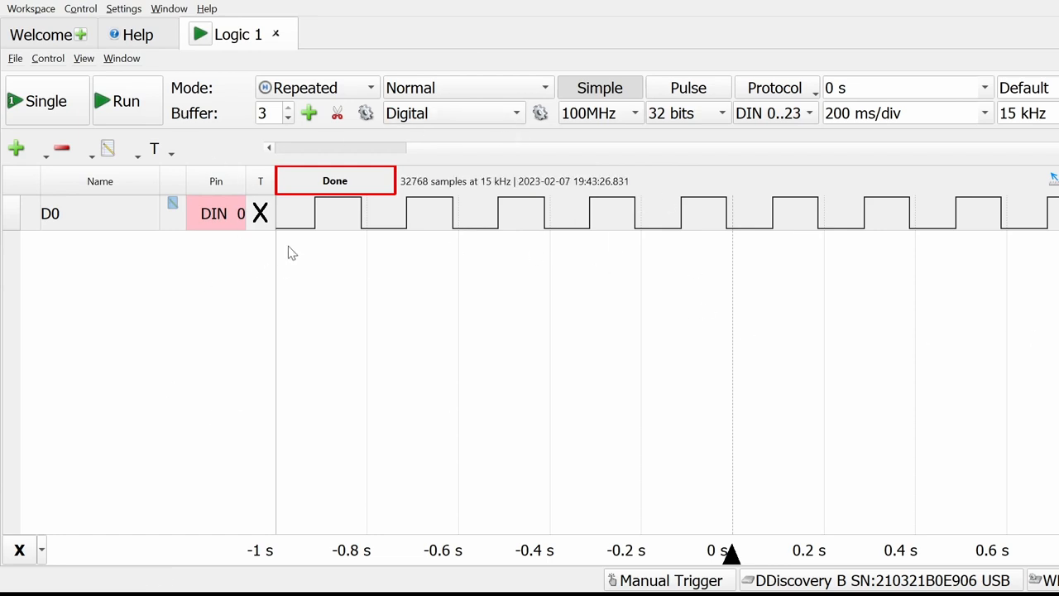
mouse_move(998, 285)
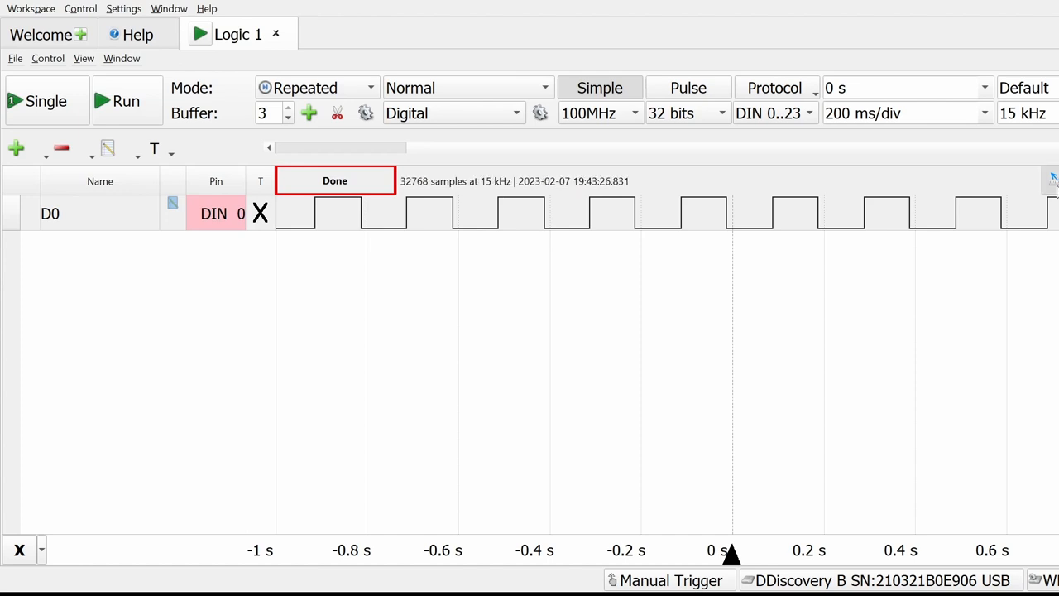
mouse_move(441, 242)
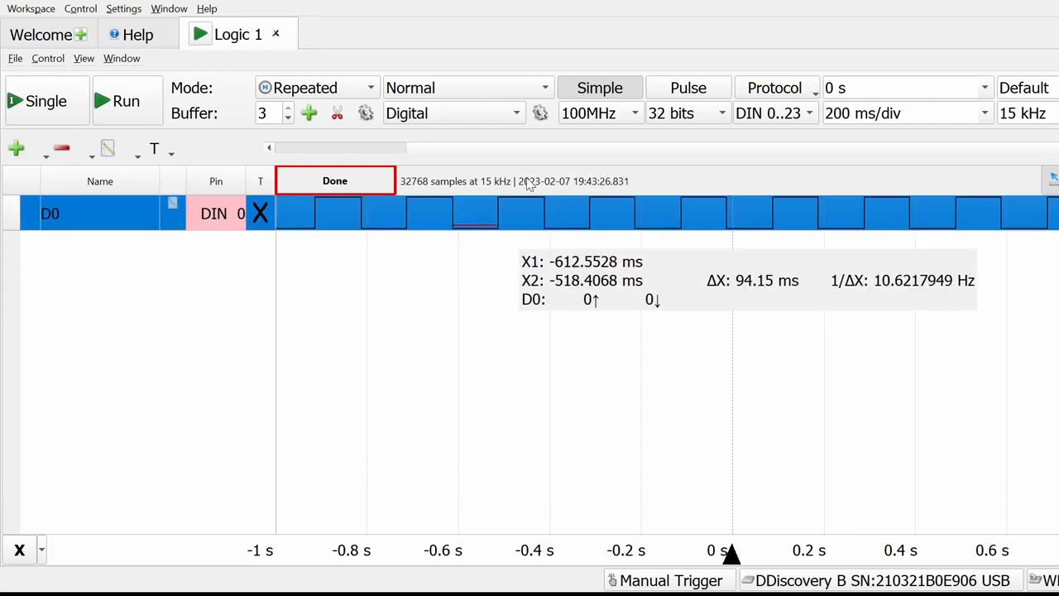
mouse_move(963, 347)
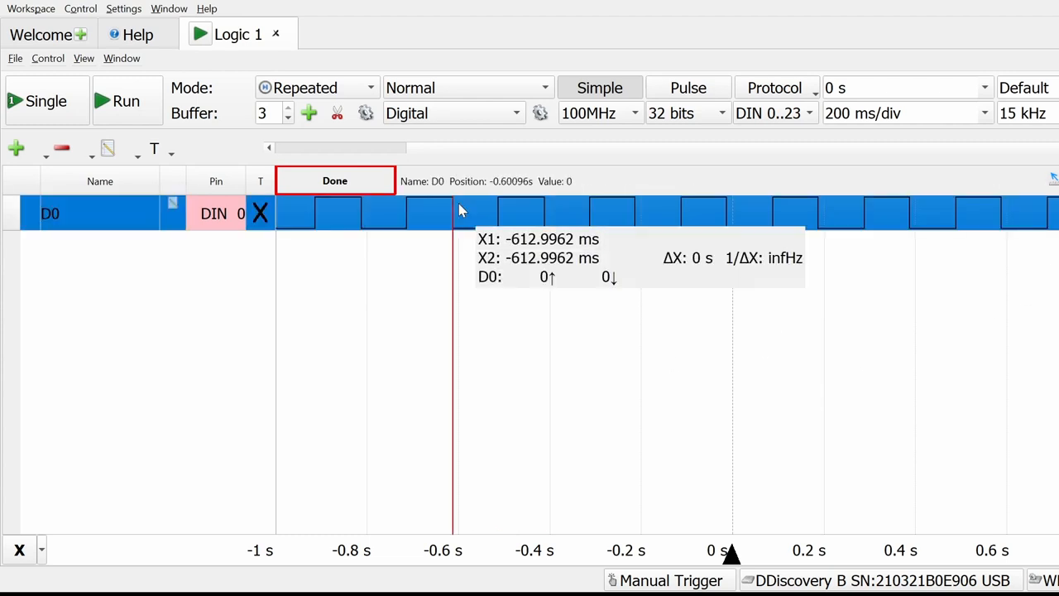
drag(454, 213, 546, 213)
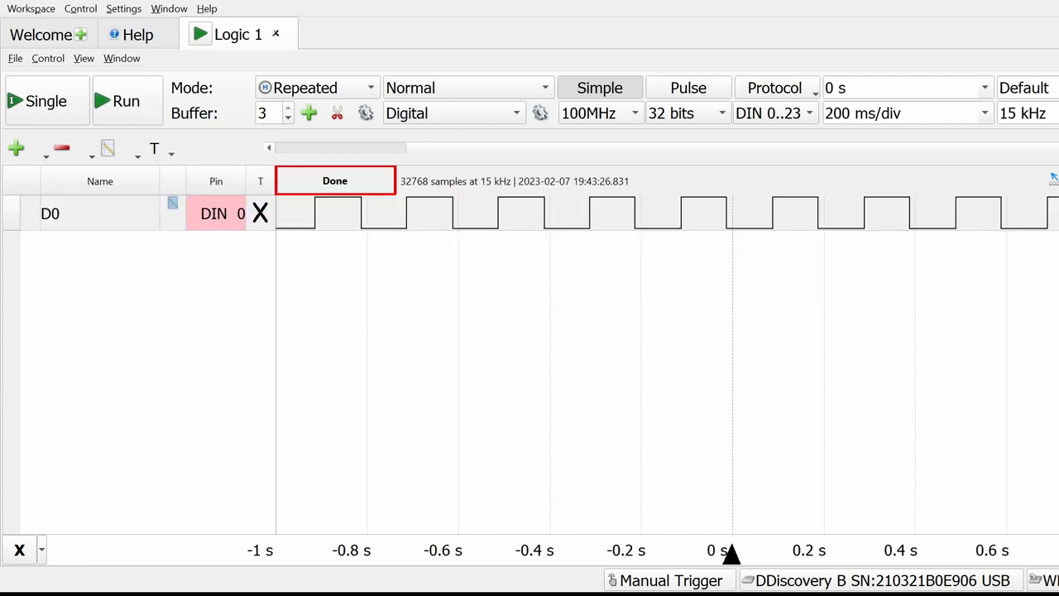
click(485, 244)
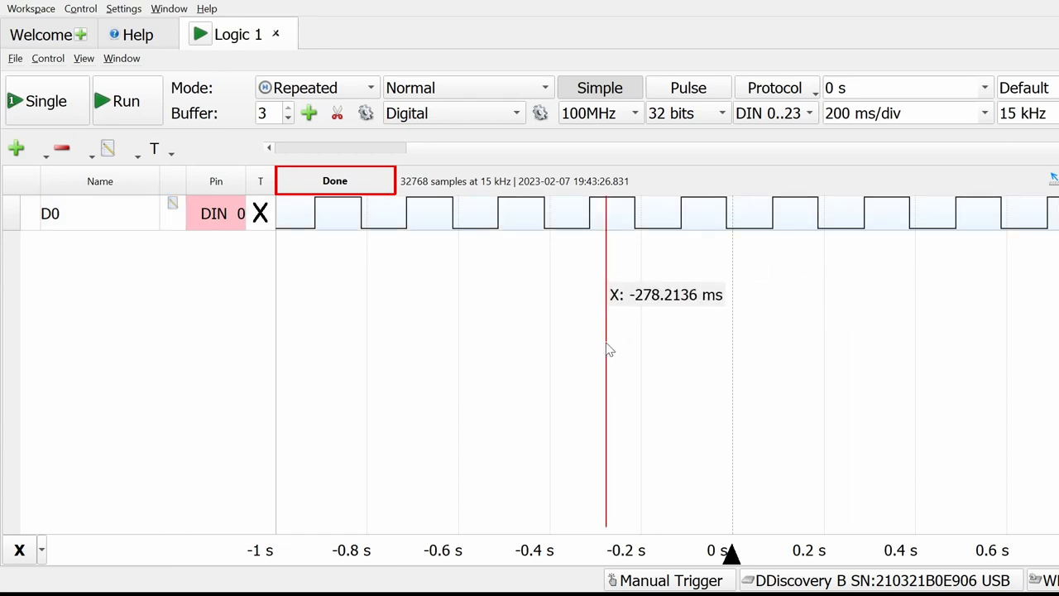
mouse_move(670, 164)
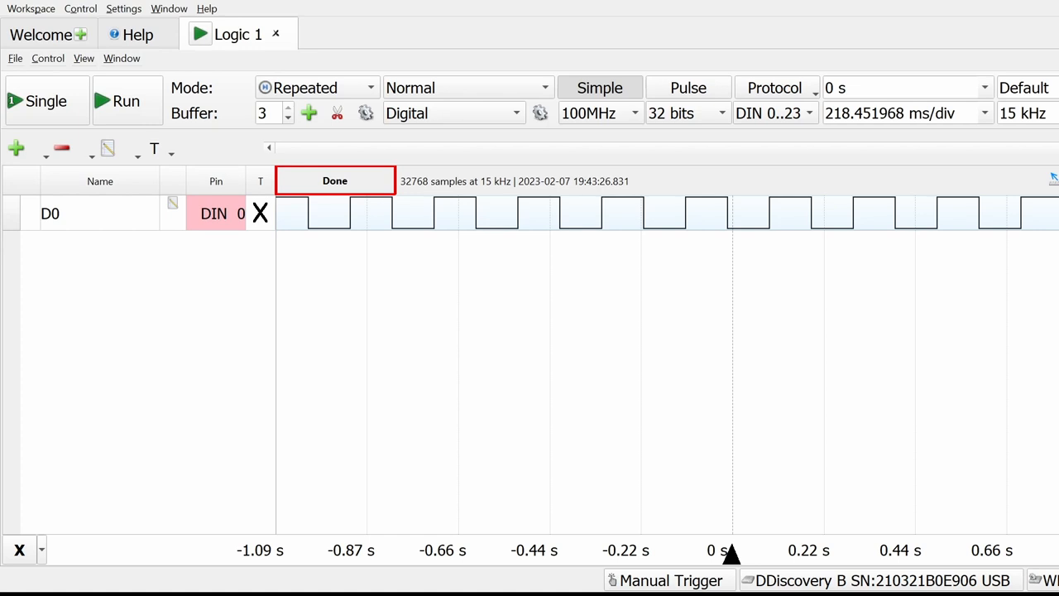
mouse_move(869, 346)
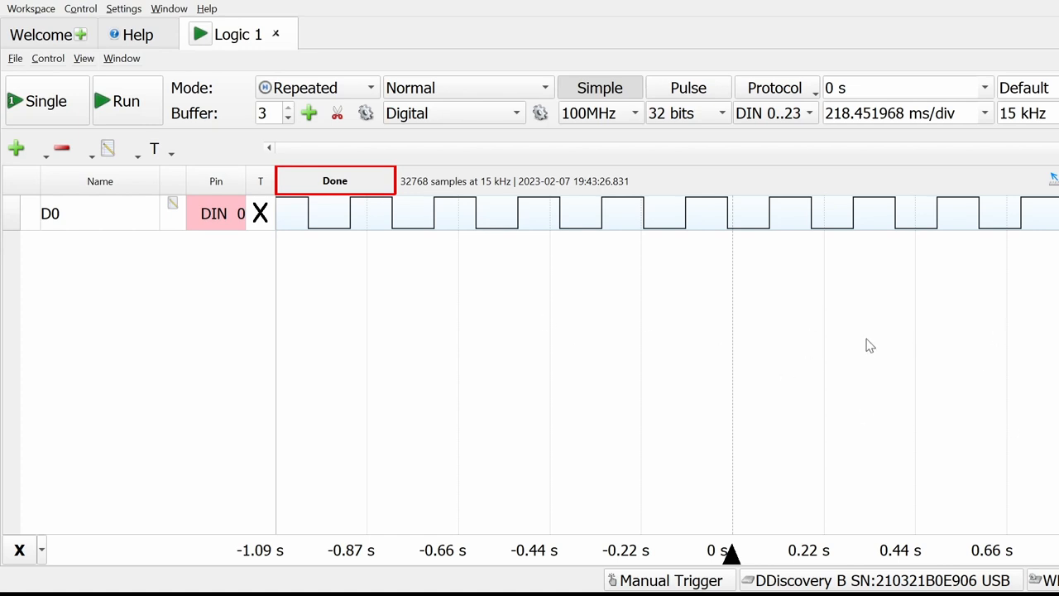
mouse_move(453, 428)
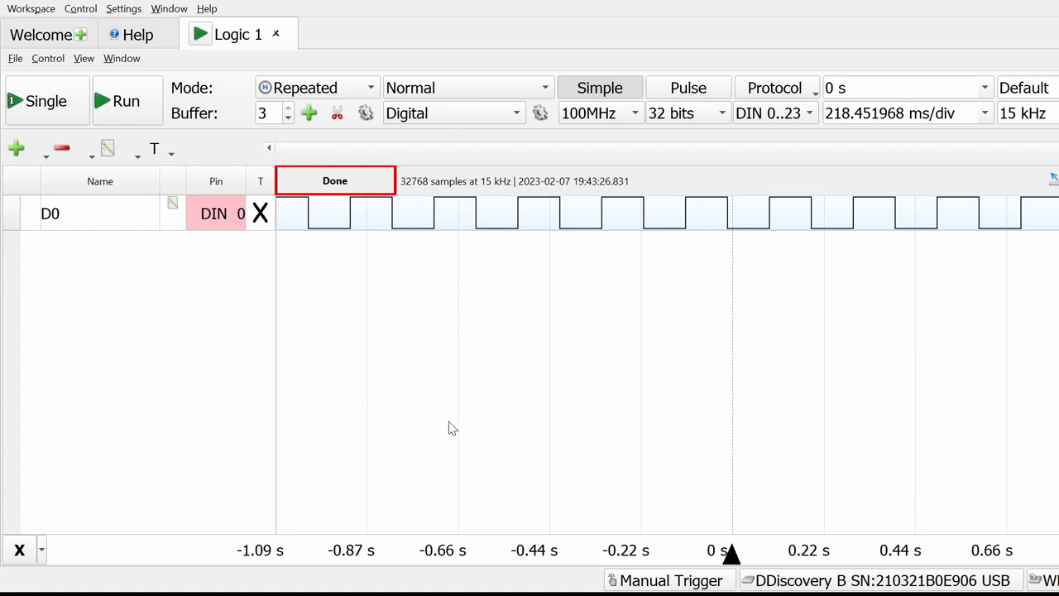
mouse_move(25, 65)
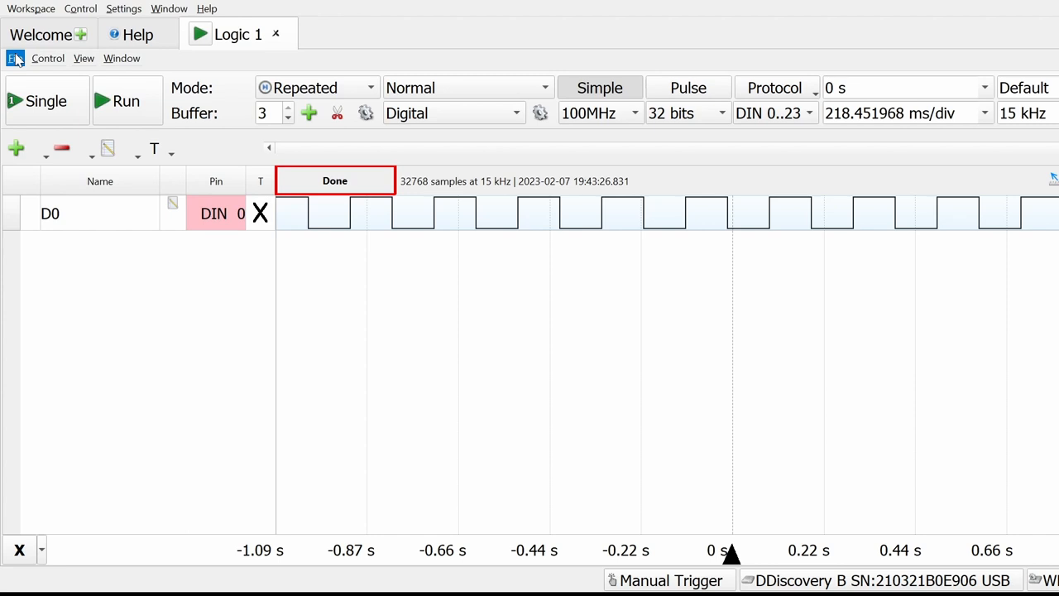
mouse_move(15, 58)
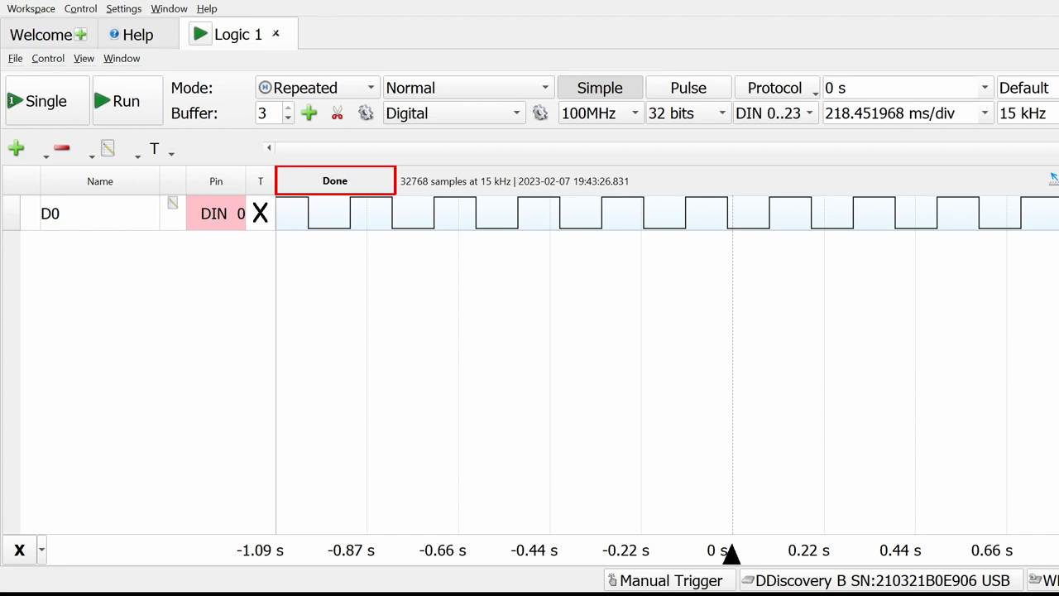
mouse_move(787, 12)
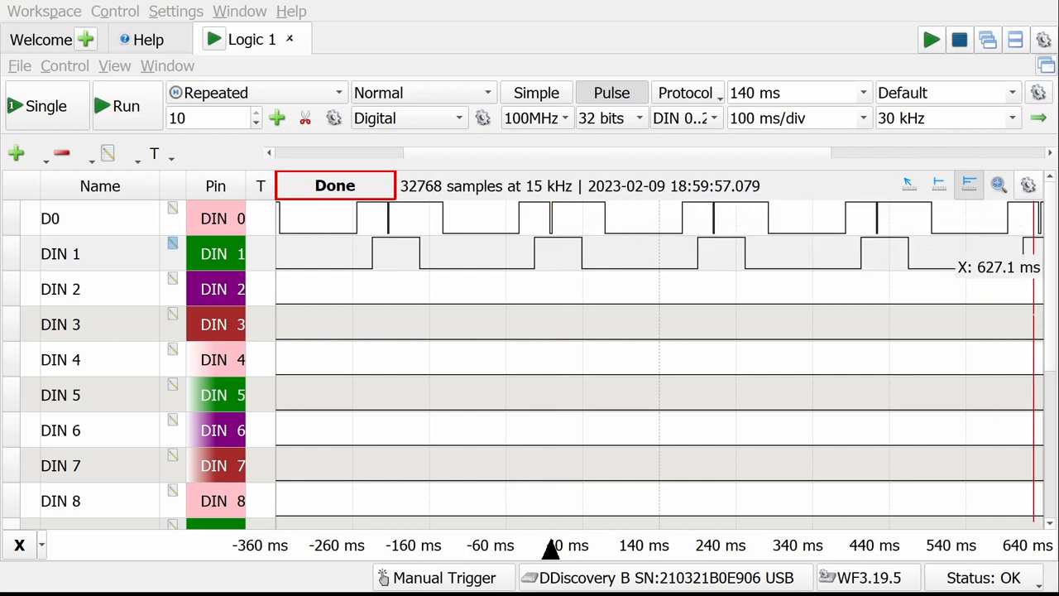
mouse_move(716, 218)
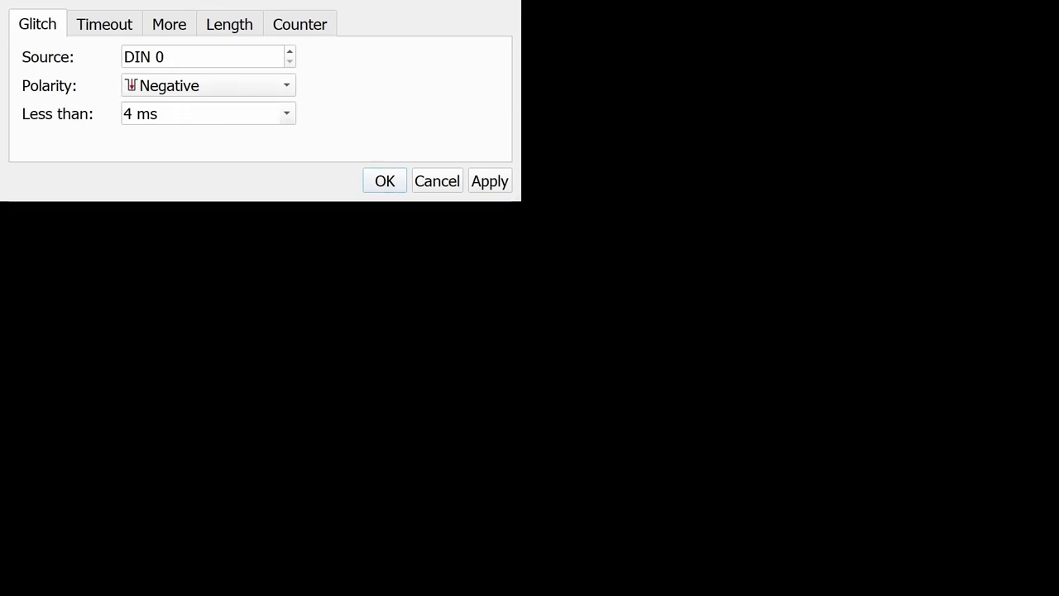
mouse_move(199, 97)
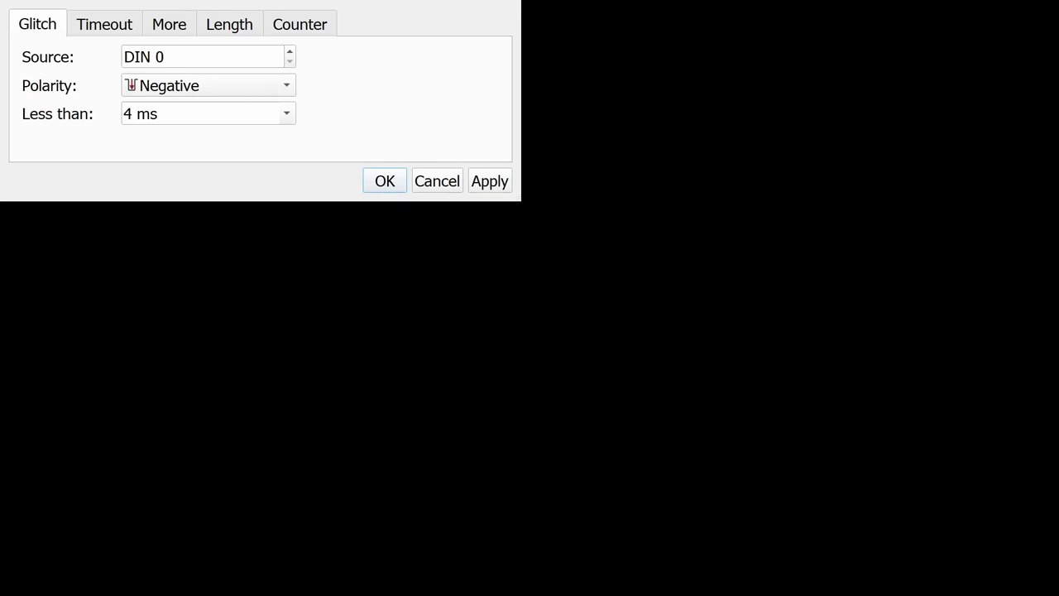
mouse_move(106, 134)
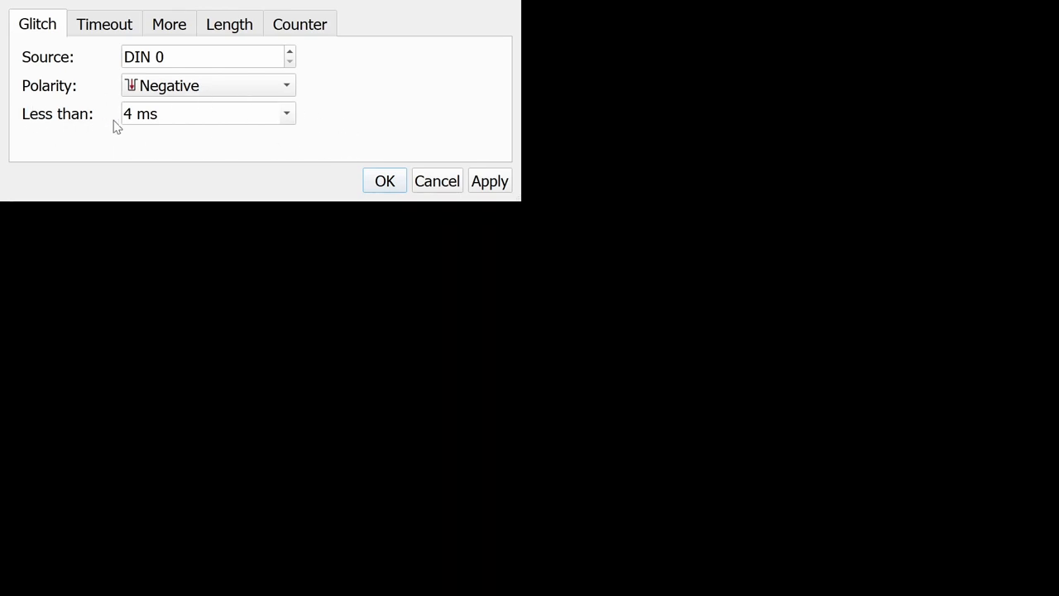
mouse_move(287, 145)
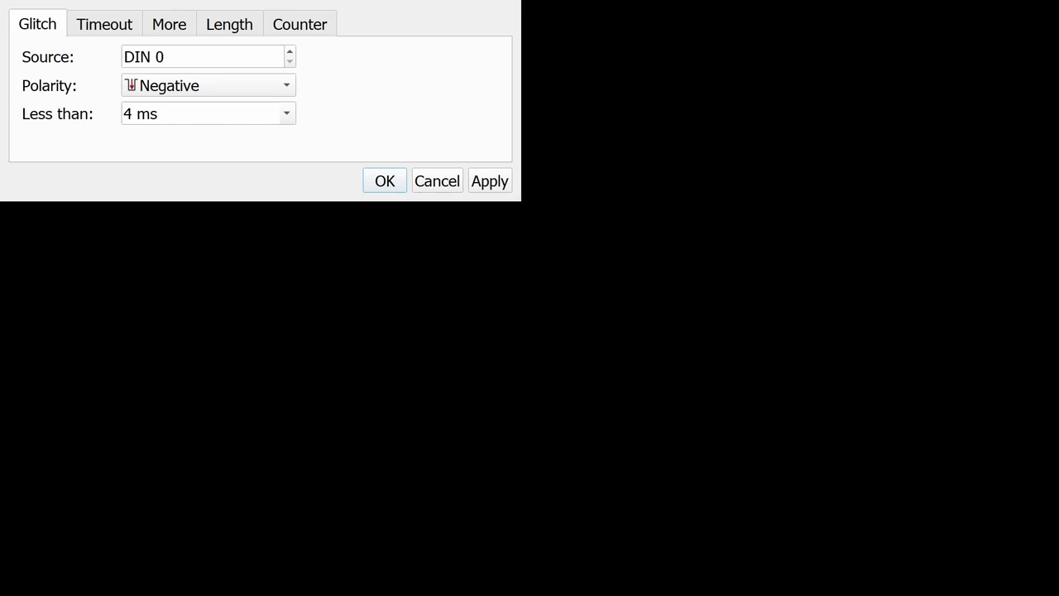
mouse_move(92, 21)
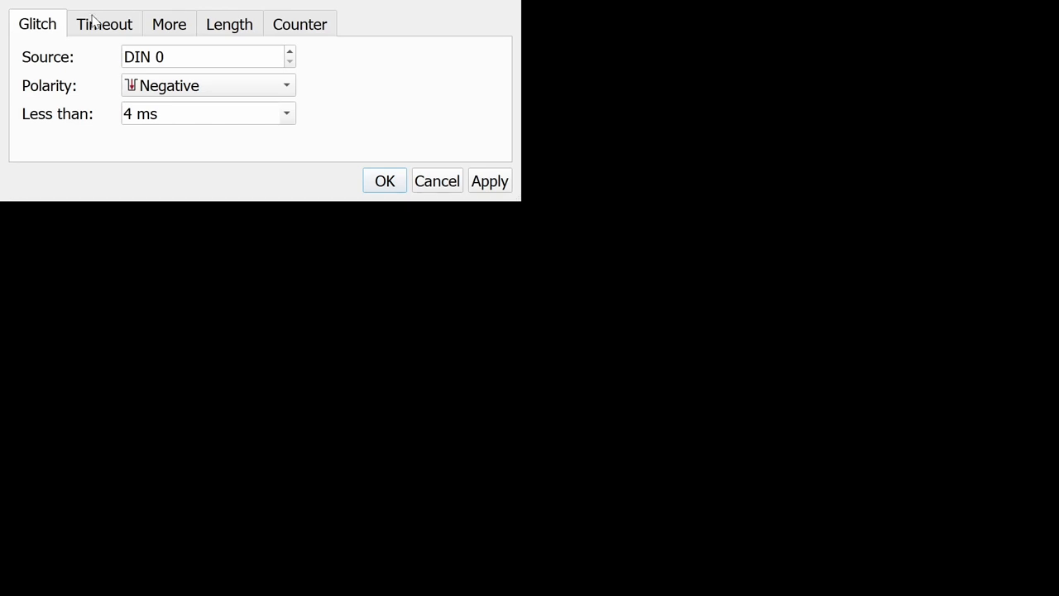
Review the Timeout trigger durations, then confirm the negative glitch trigger on DIN 0 and close settings.
click(103, 23)
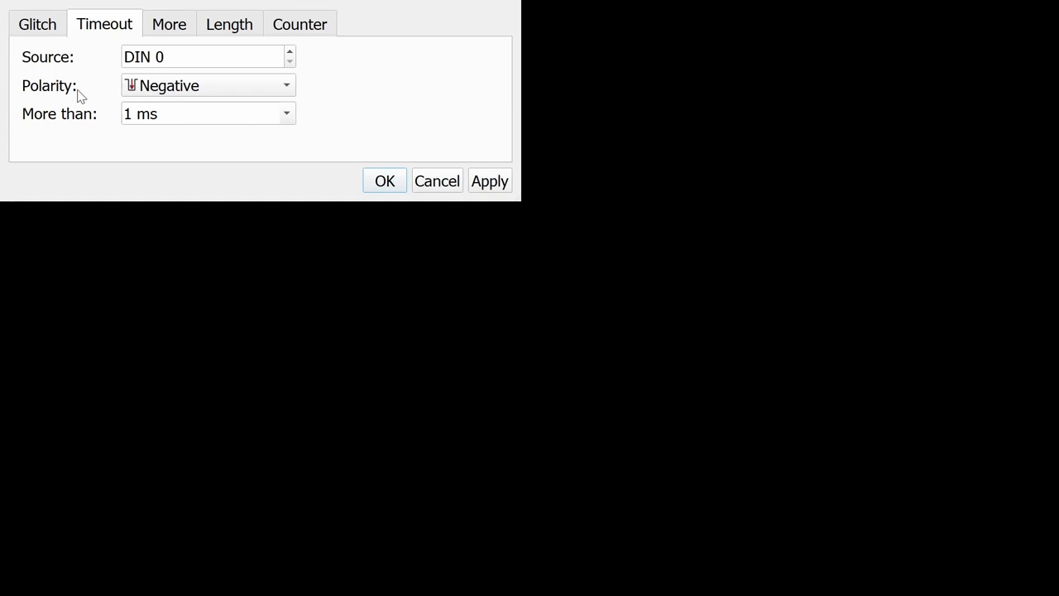
mouse_move(130, 133)
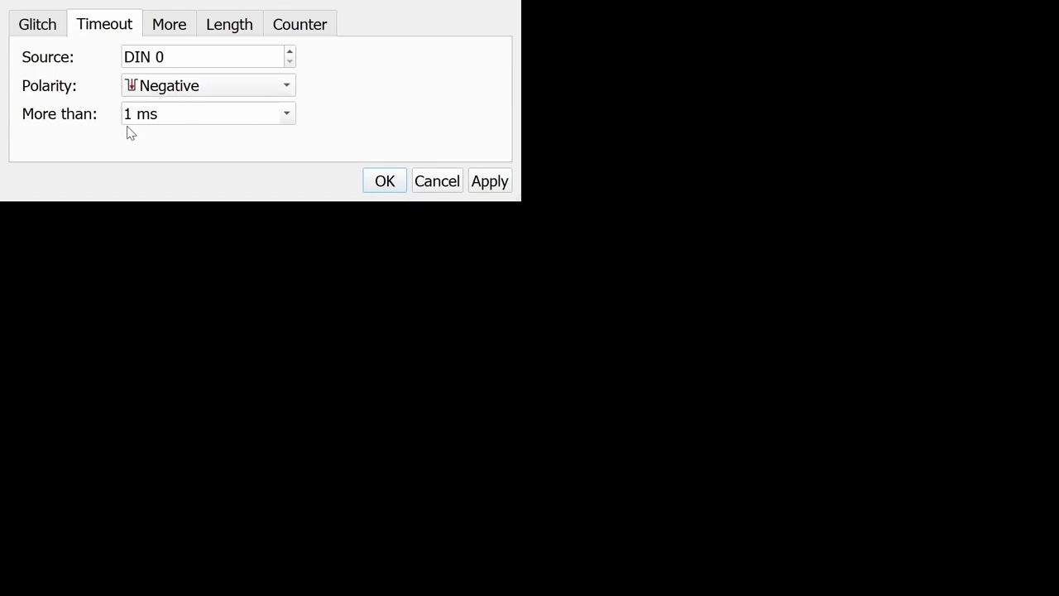
mouse_move(252, 141)
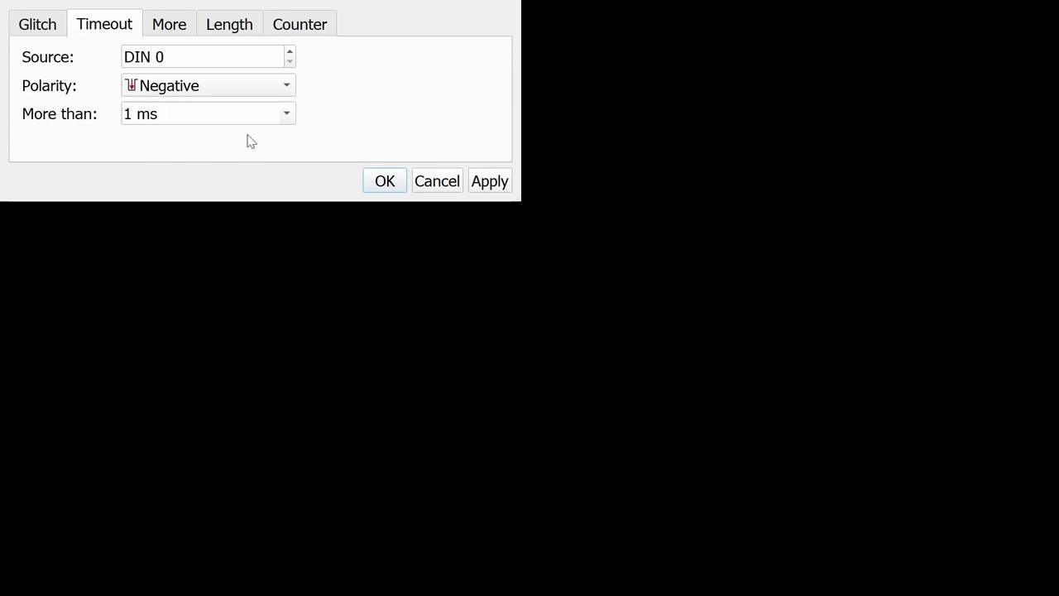
mouse_move(248, 114)
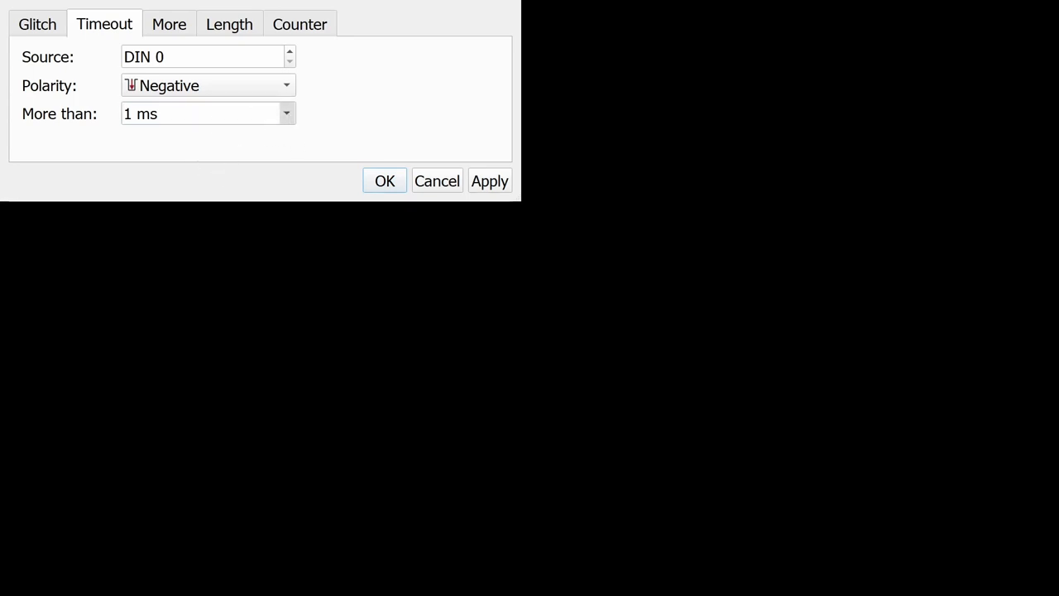
click(286, 109)
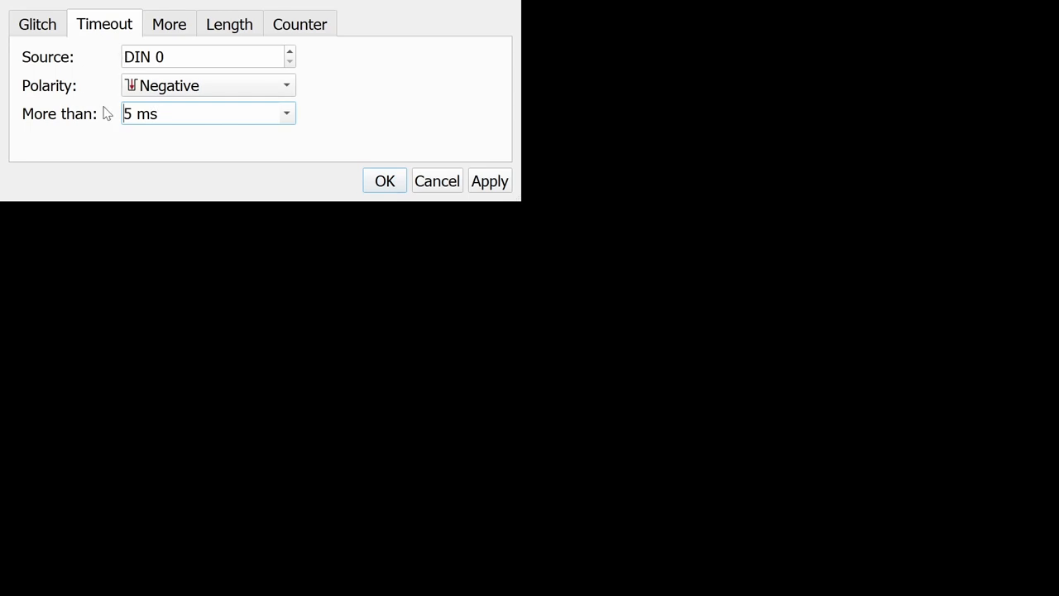
mouse_move(106, 113)
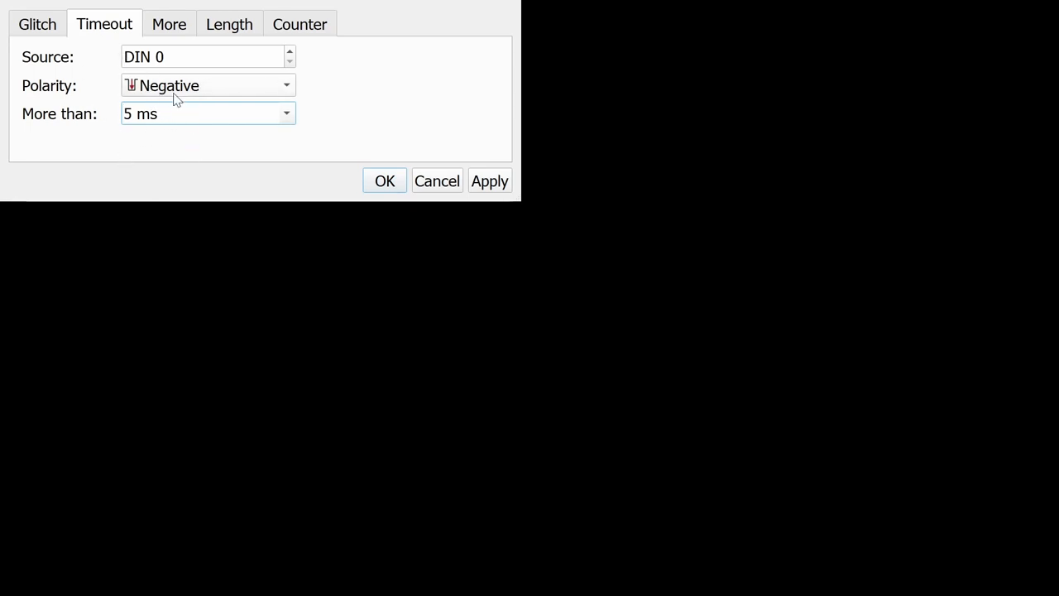
mouse_move(205, 176)
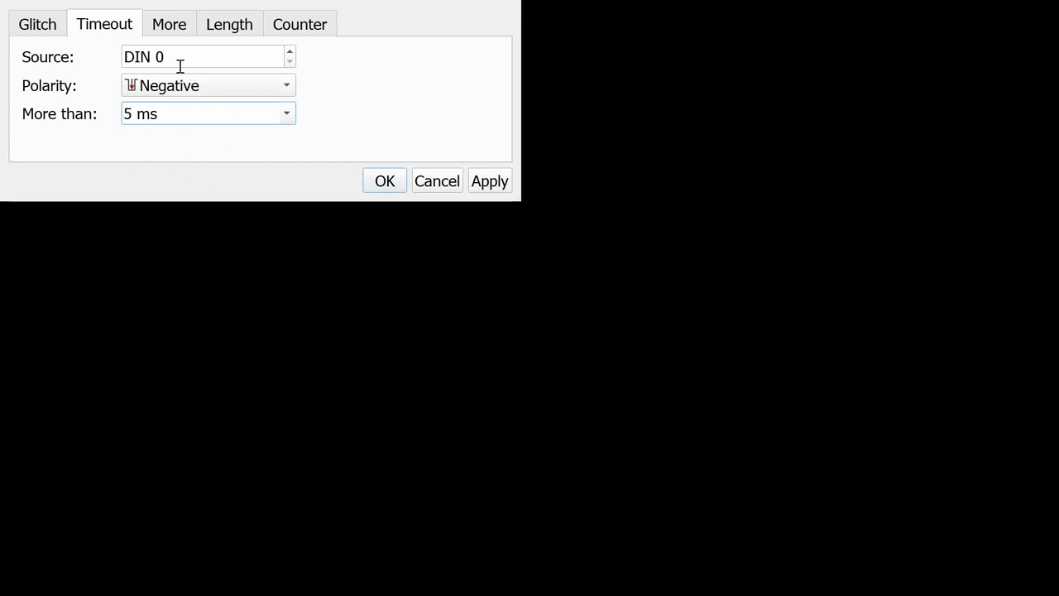
mouse_move(165, 133)
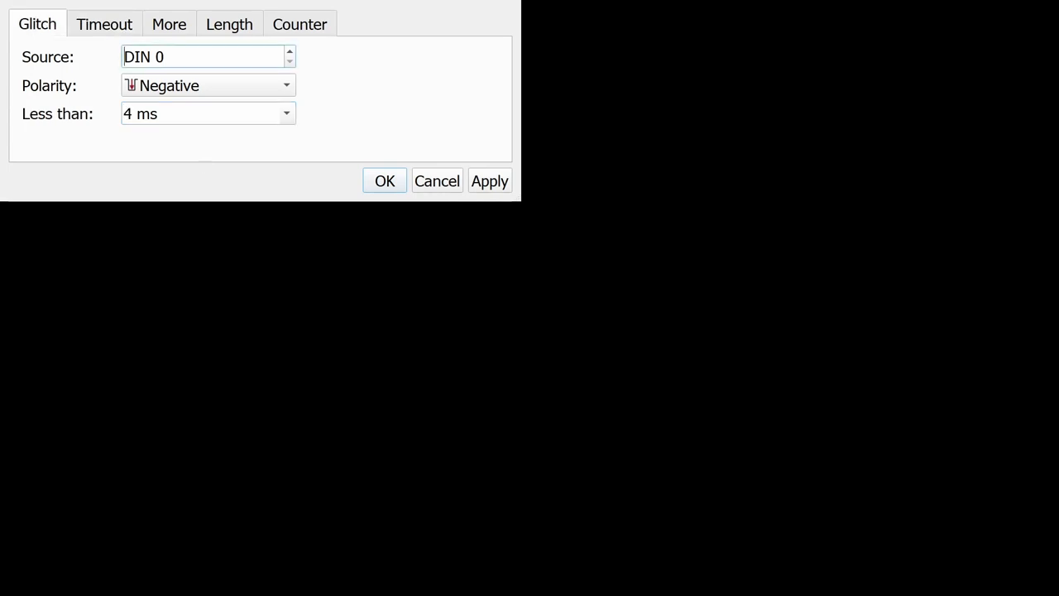
mouse_move(165, 72)
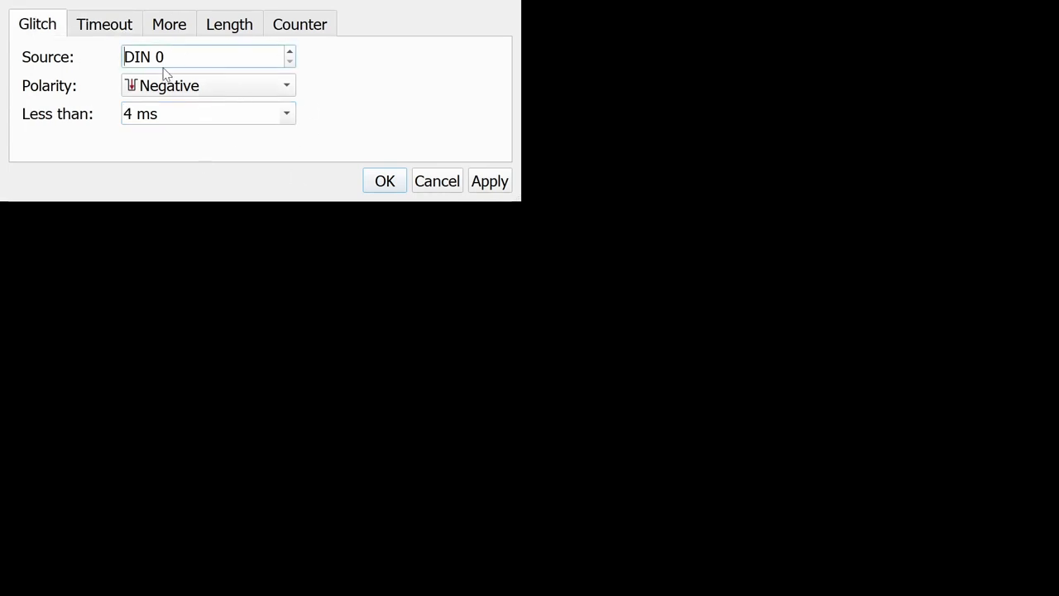
mouse_move(12, 149)
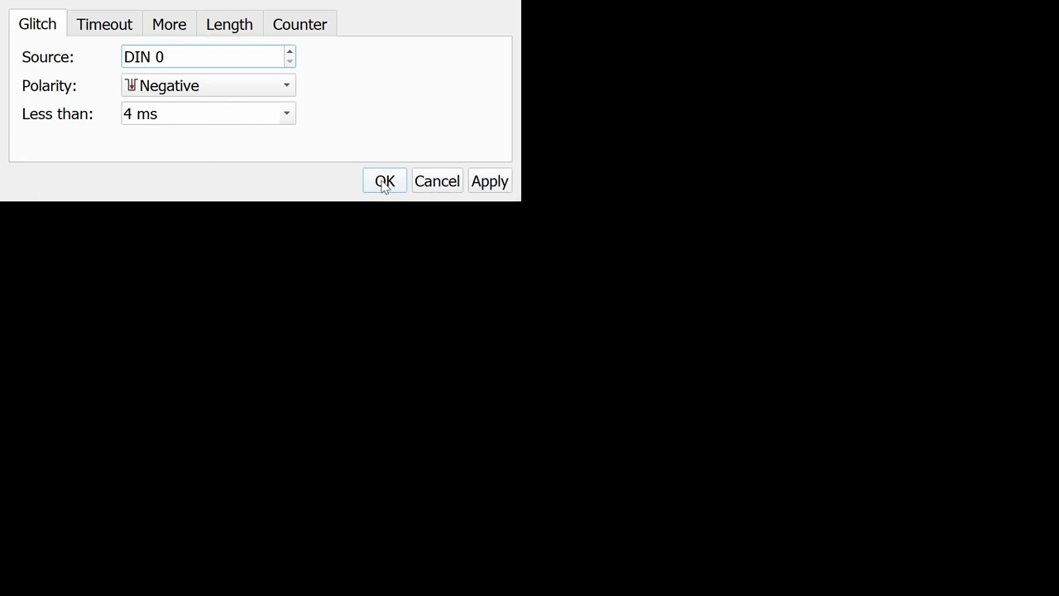
click(384, 180)
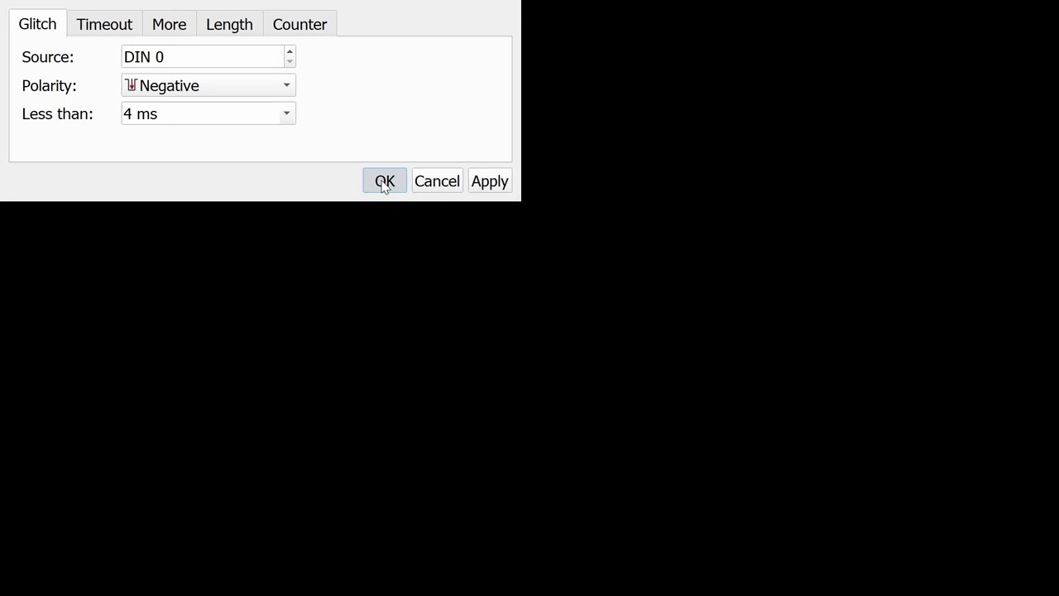
click(384, 180)
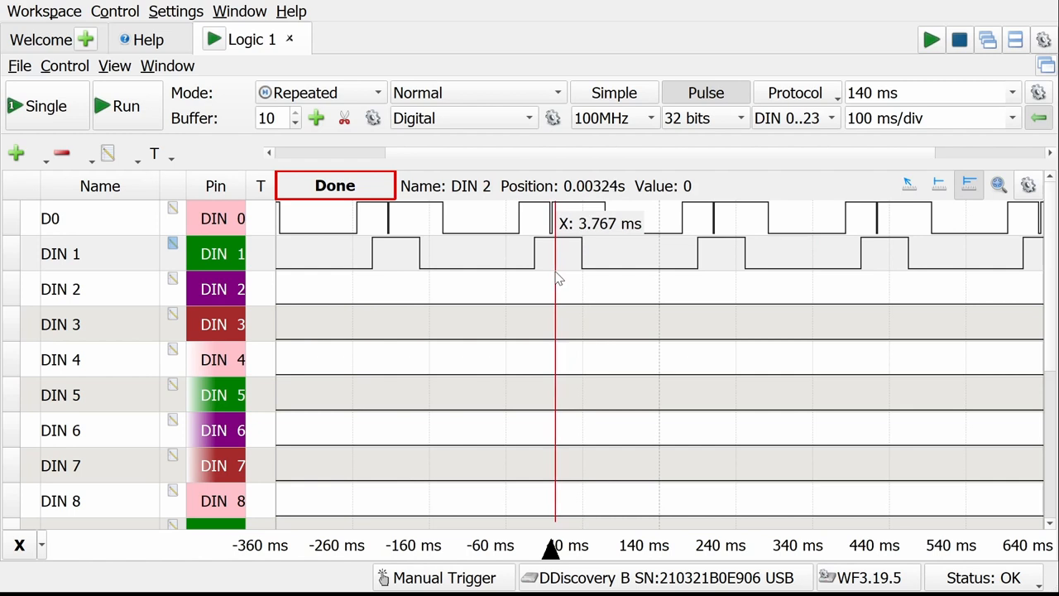
mouse_move(590, 266)
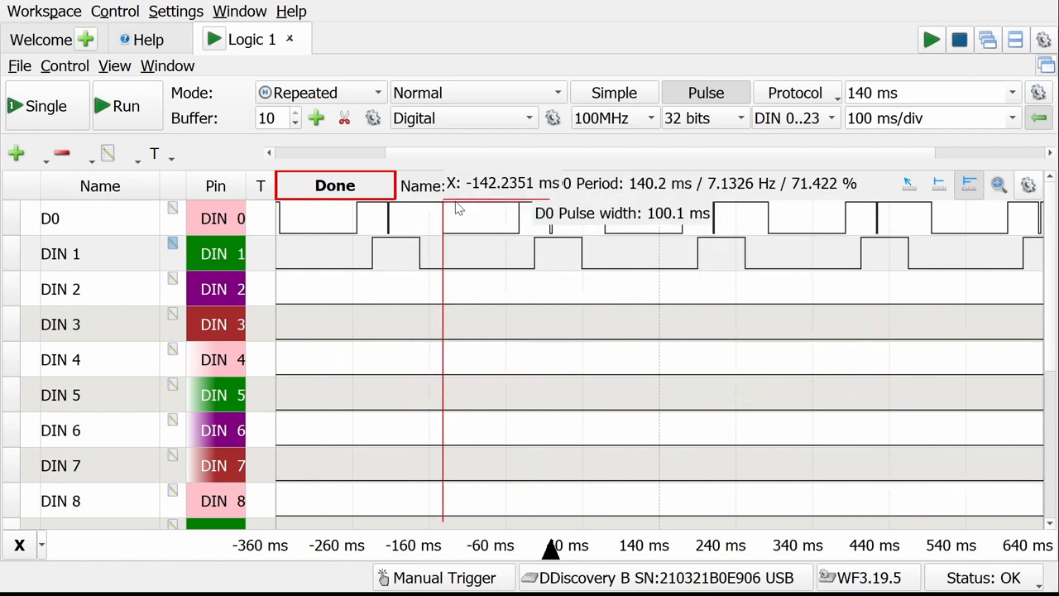
mouse_move(762, 471)
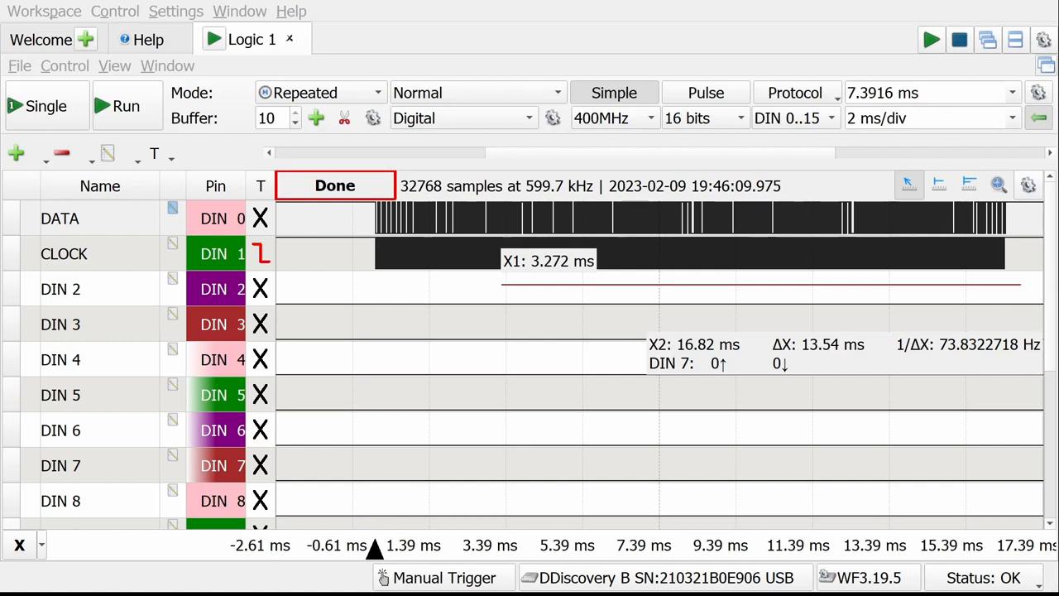
click(60, 217)
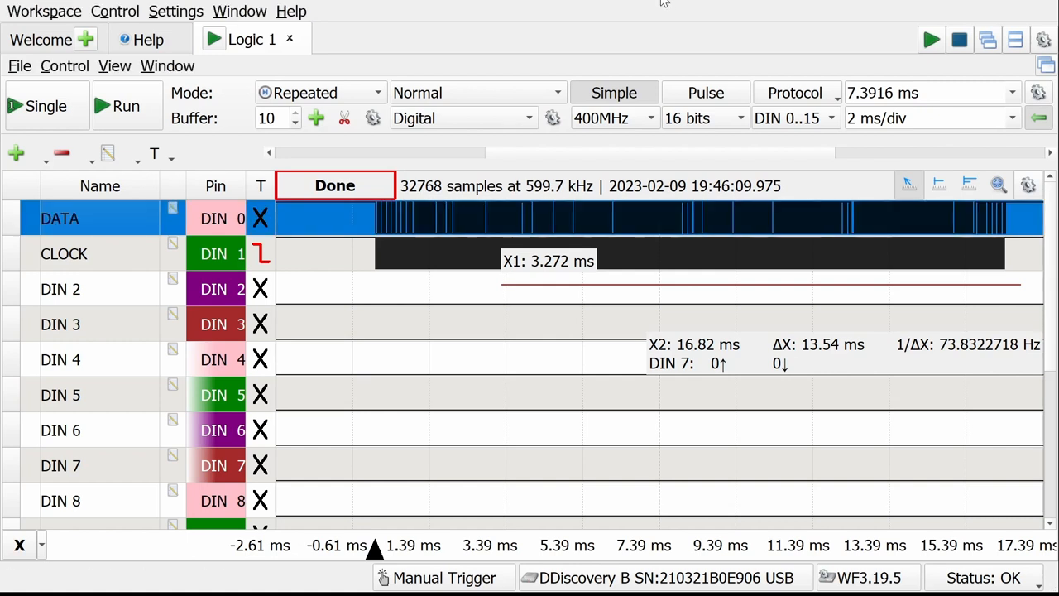
mouse_move(935, 225)
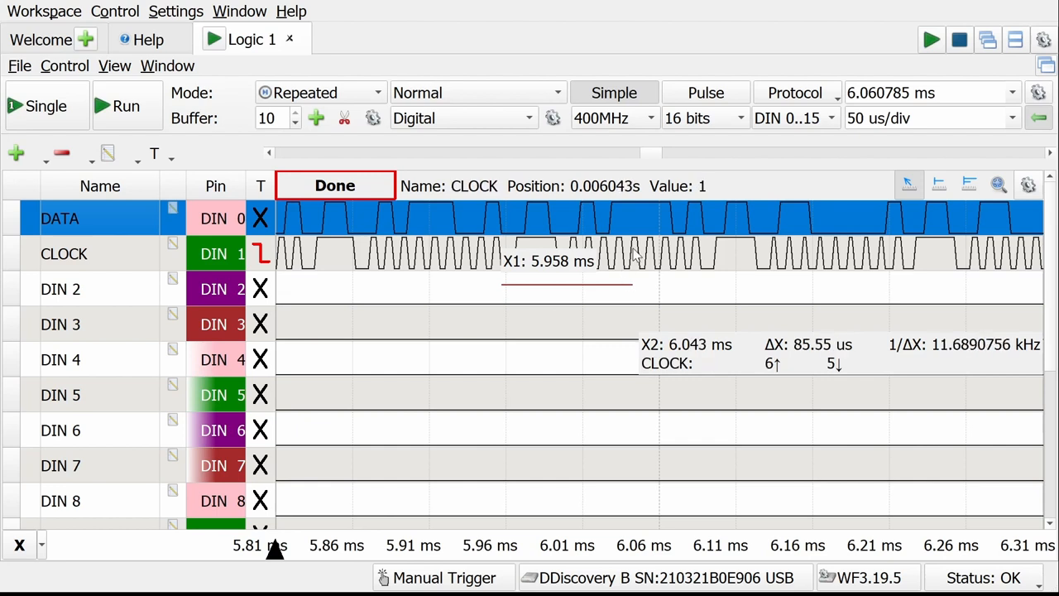
click(927, 117)
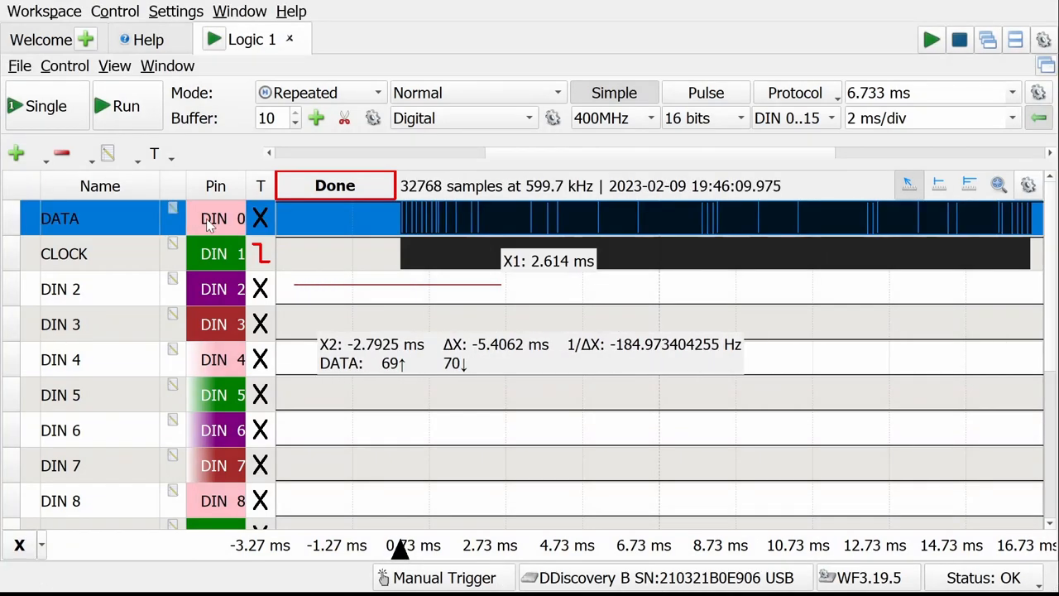
mouse_move(282, 452)
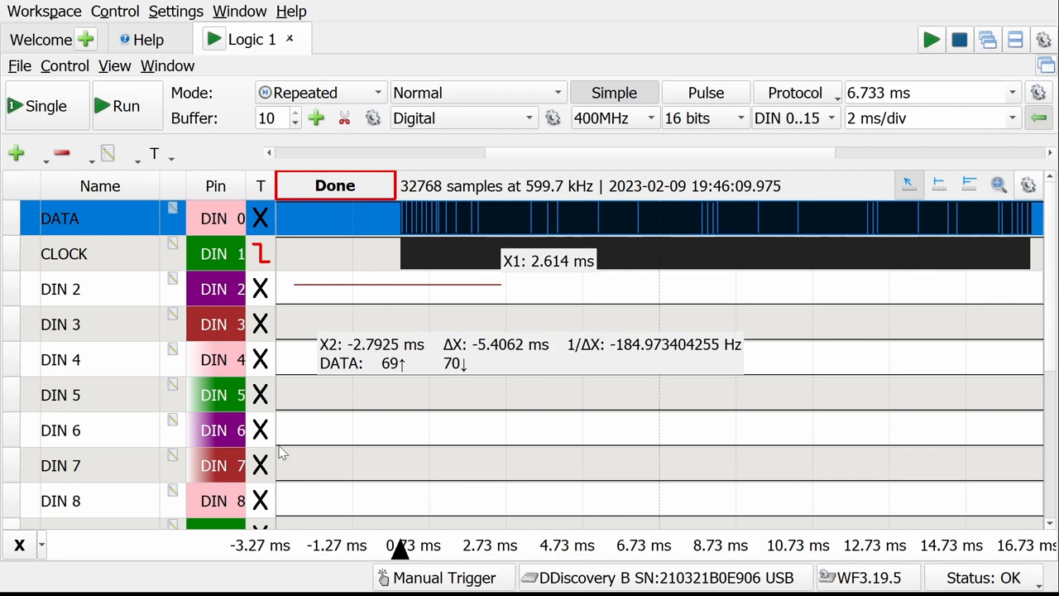
mouse_move(282, 352)
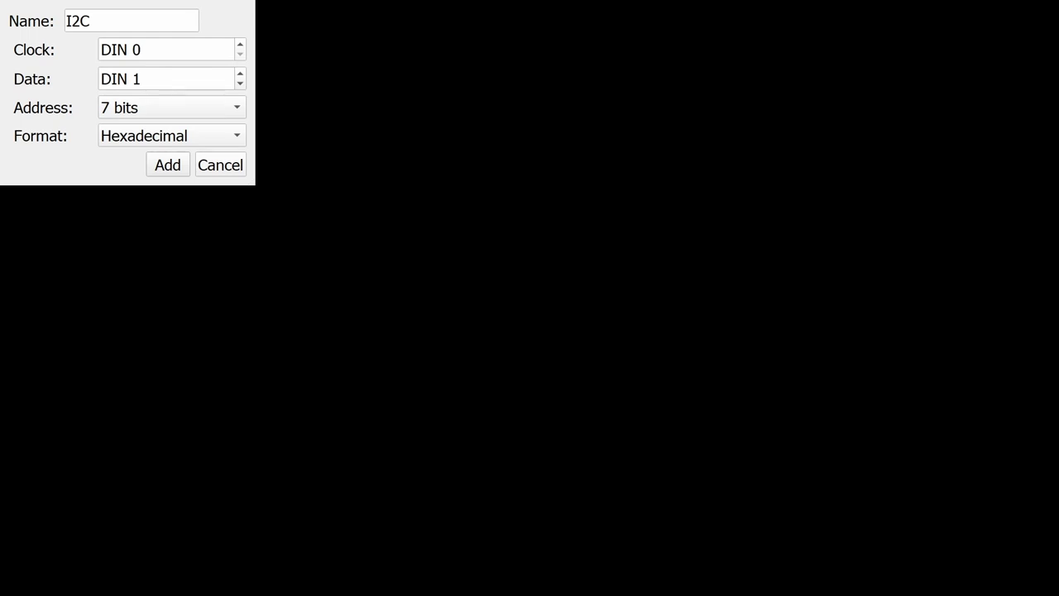
Set the I2C decoder clock to DIN 1 and data to DIN 0, then add it.
click(240, 45)
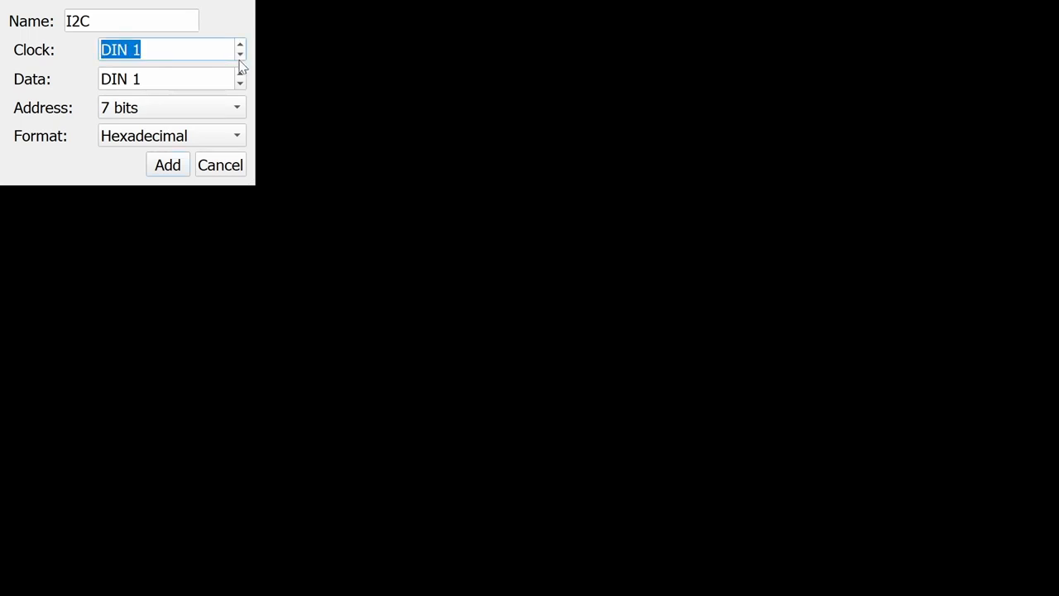
click(239, 74)
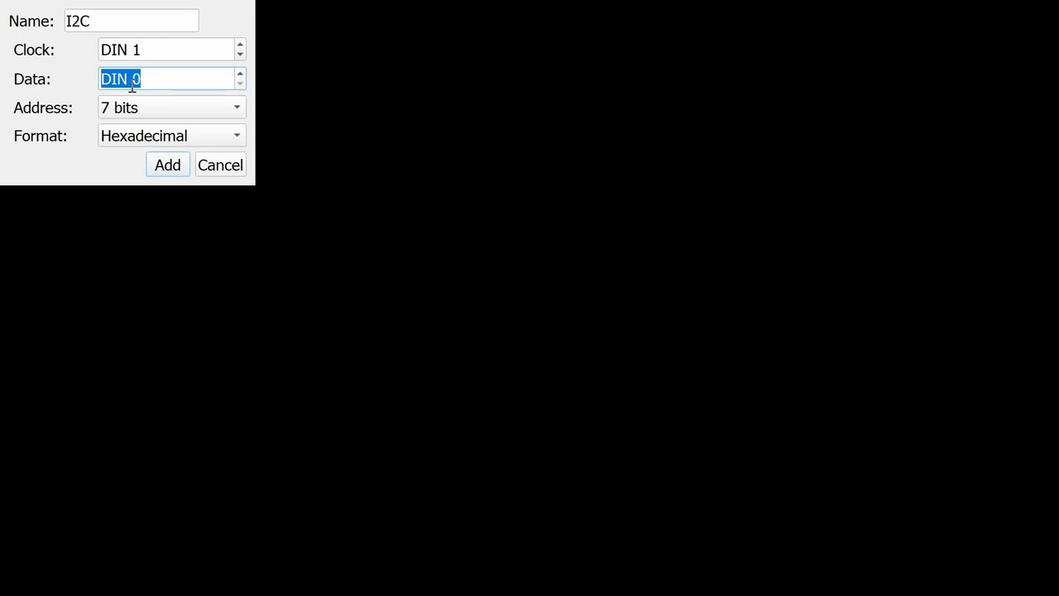
click(167, 164)
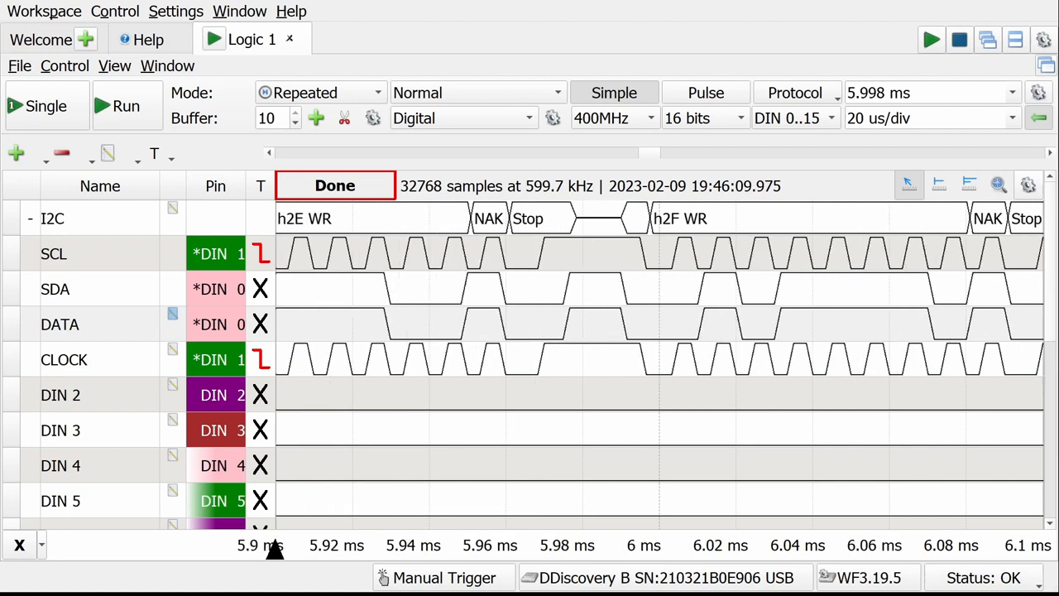
scroll(right, 3)
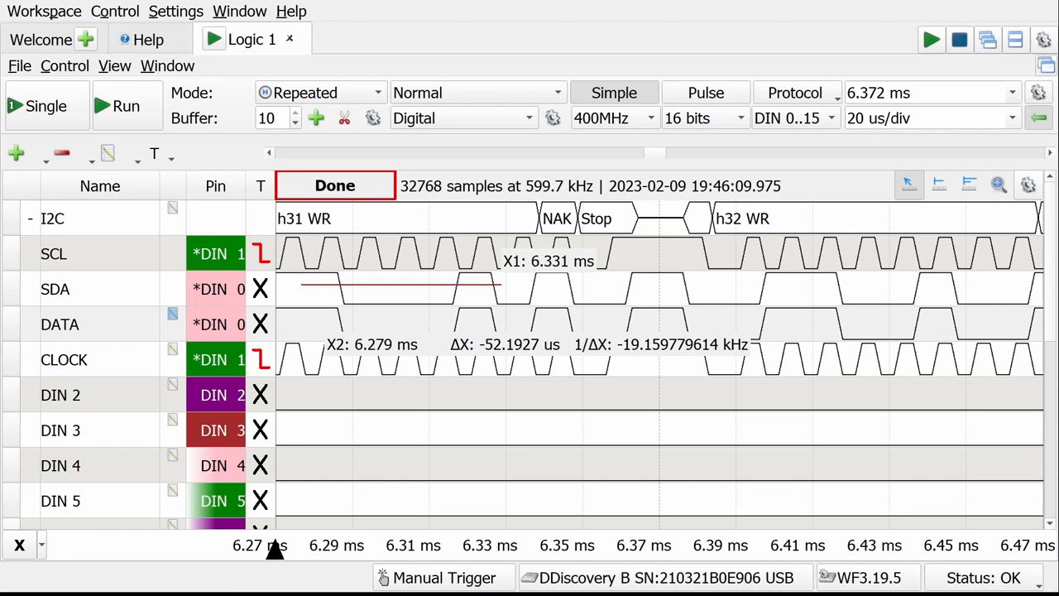
click(794, 93)
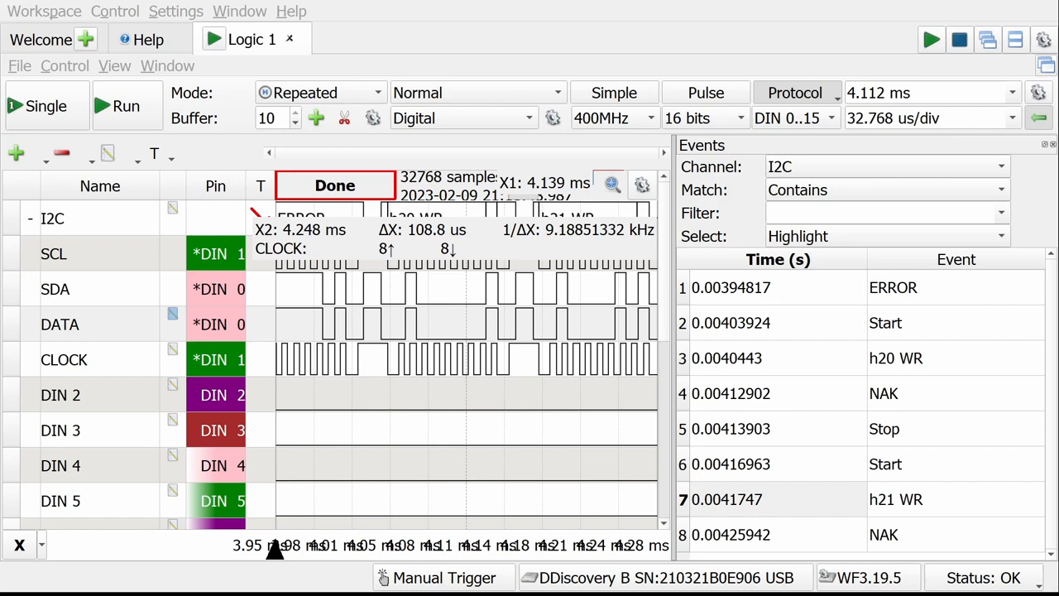
Step through the I2C event table rows: NAK, h20 WR, second Start and further events.
click(731, 463)
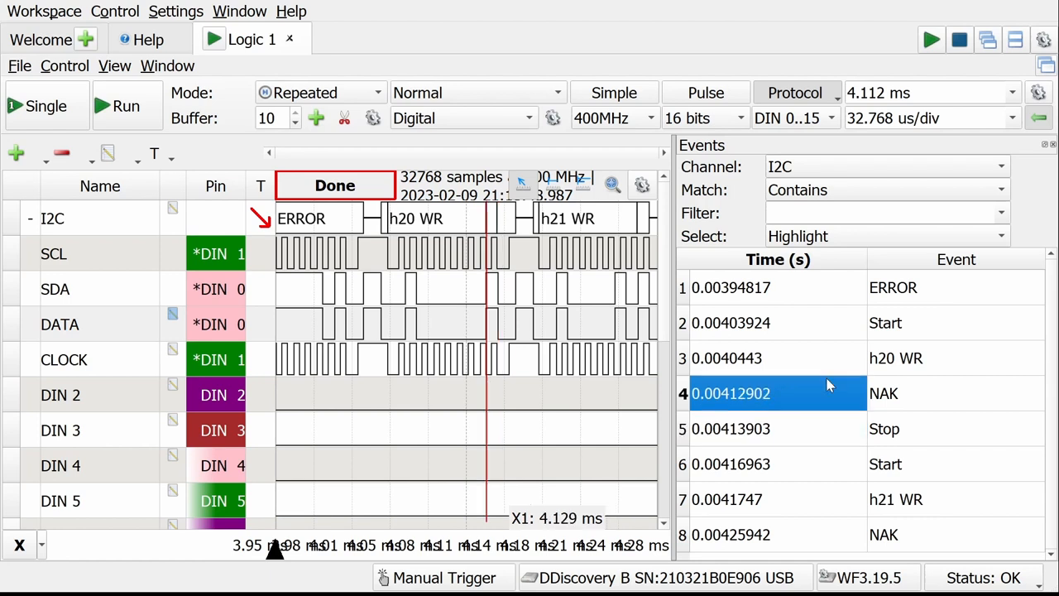
click(778, 358)
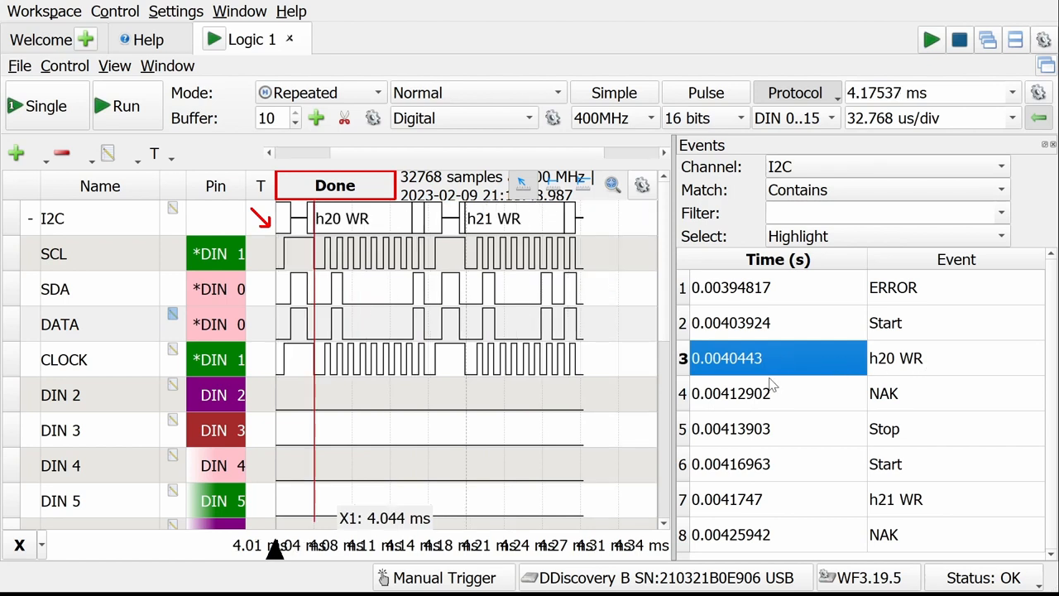
click(778, 464)
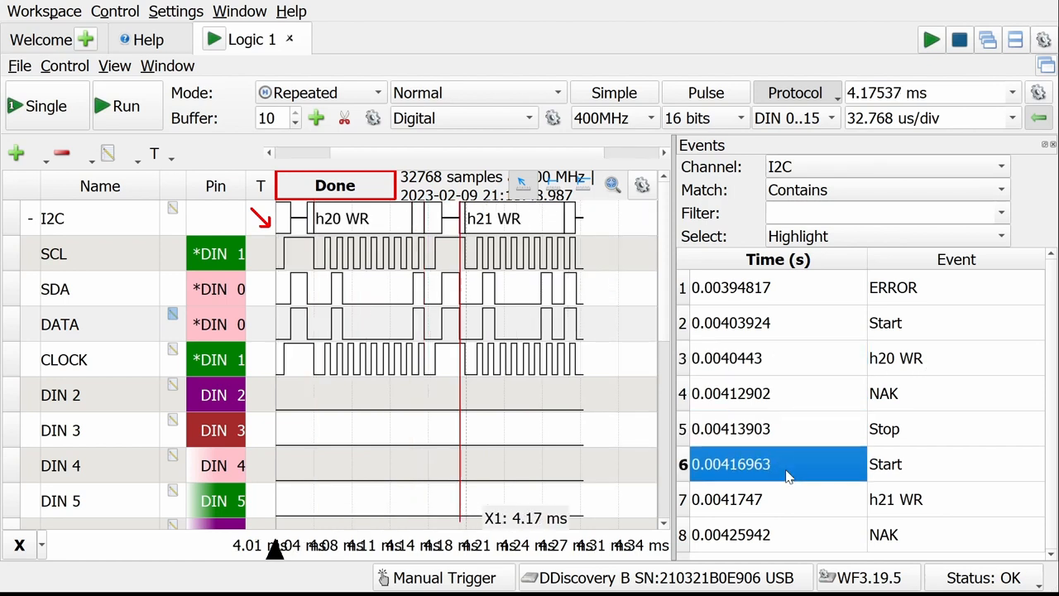
mouse_move(730, 304)
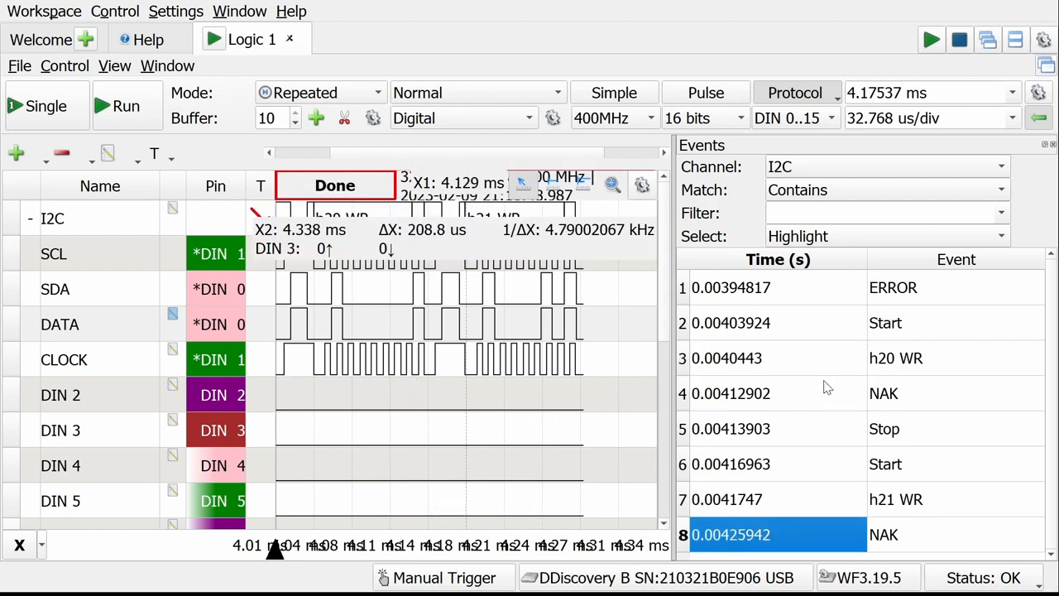
click(778, 358)
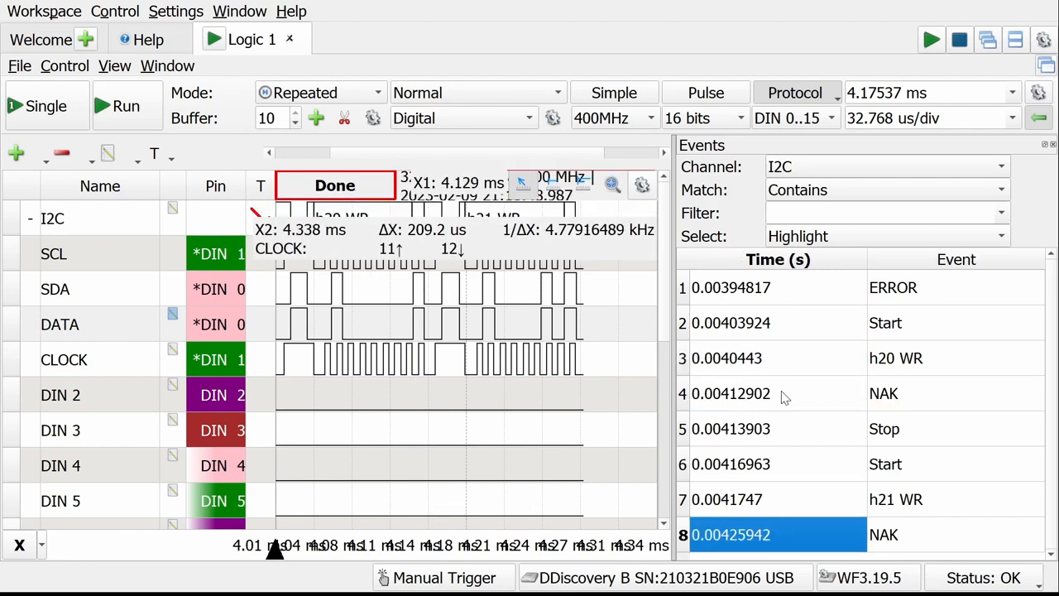
click(778, 393)
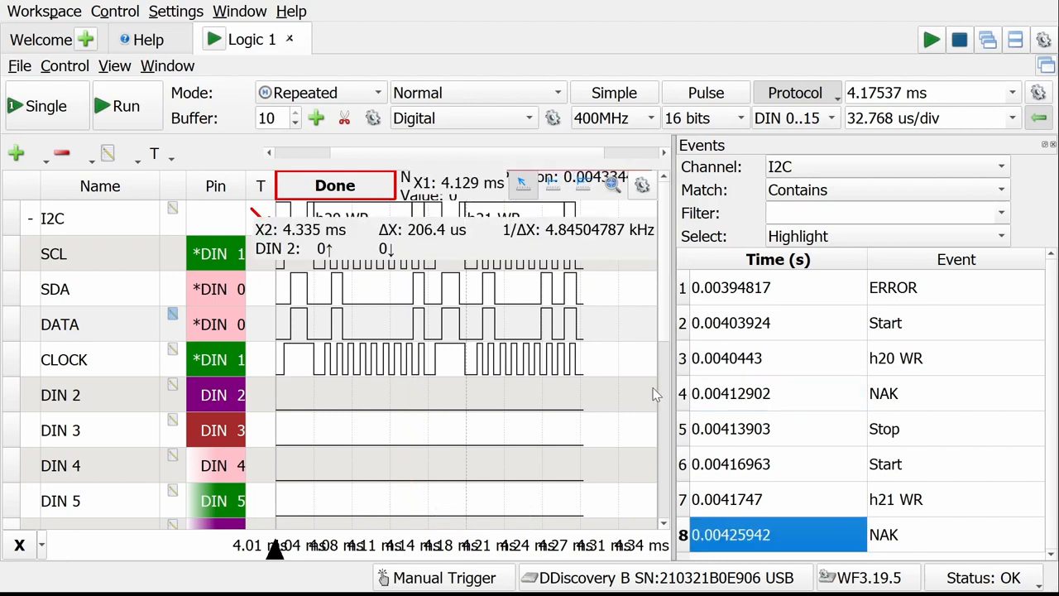
mouse_move(570, 380)
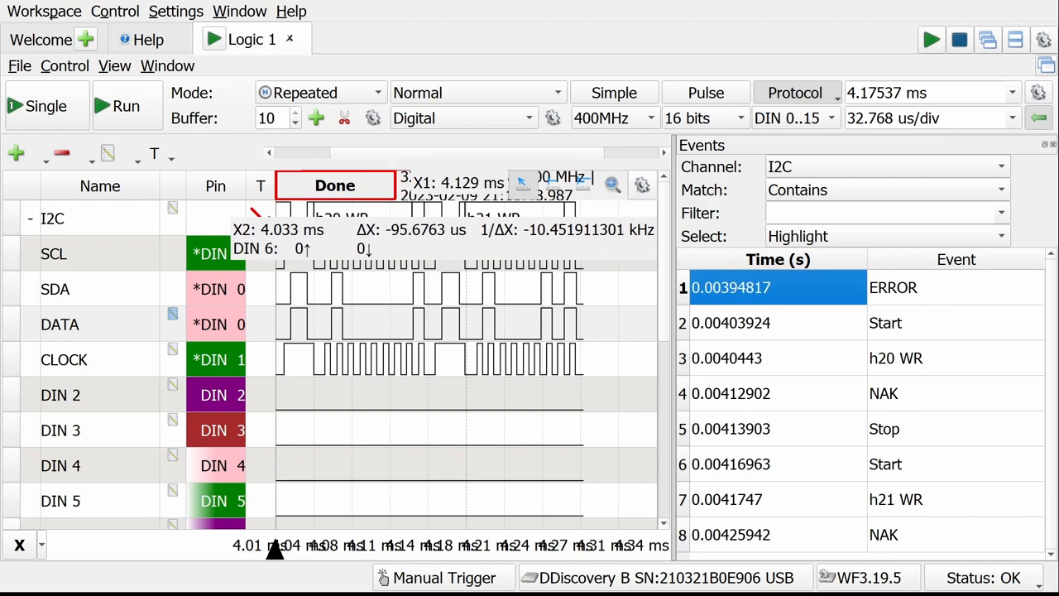
click(778, 534)
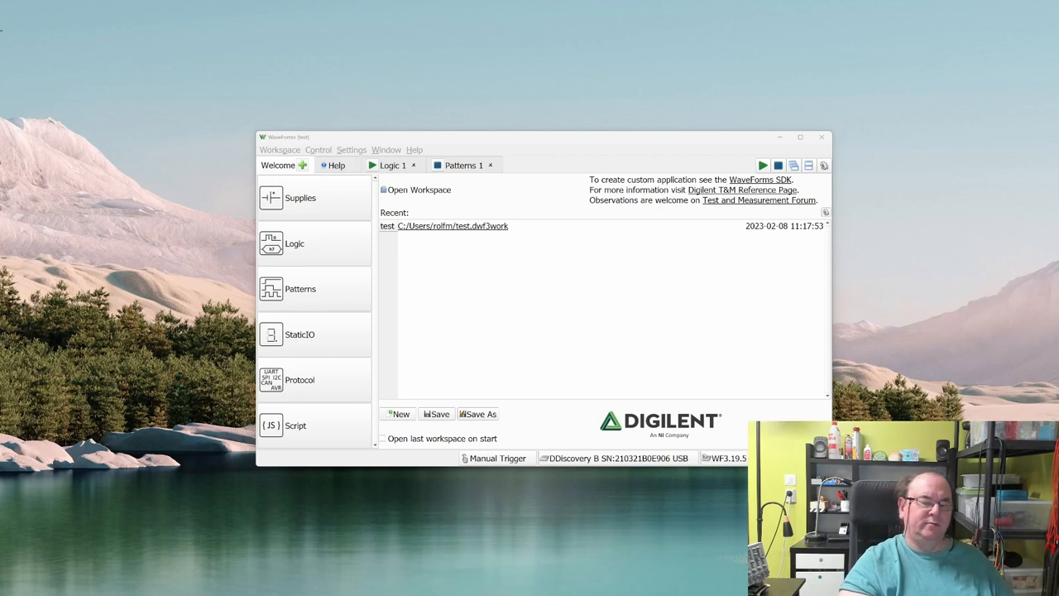
In the Patterns generator, set DIO 25's output mode to push-pull (PP).
click(461, 165)
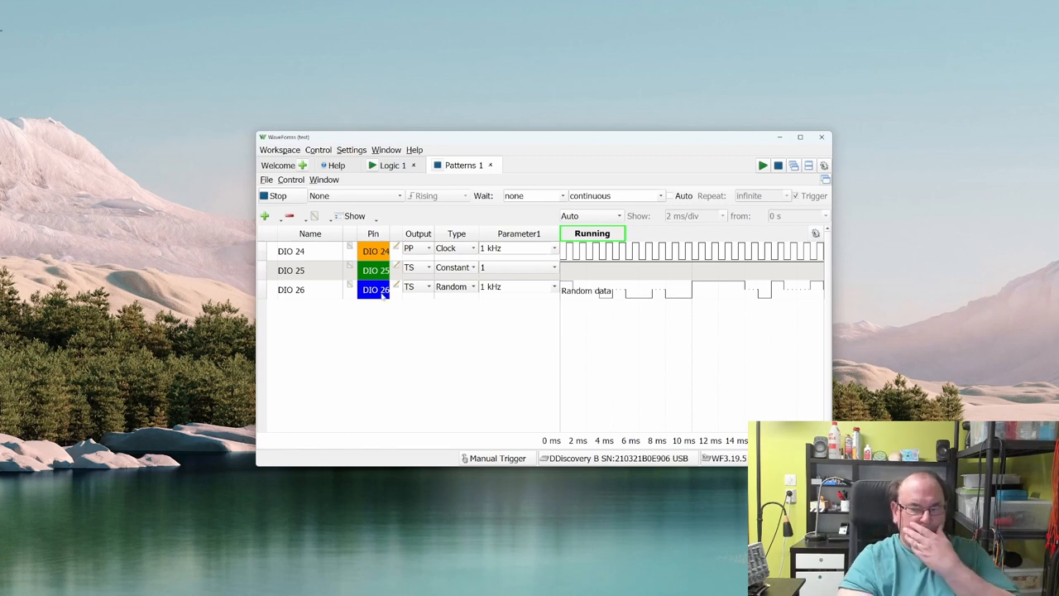
mouse_move(413, 305)
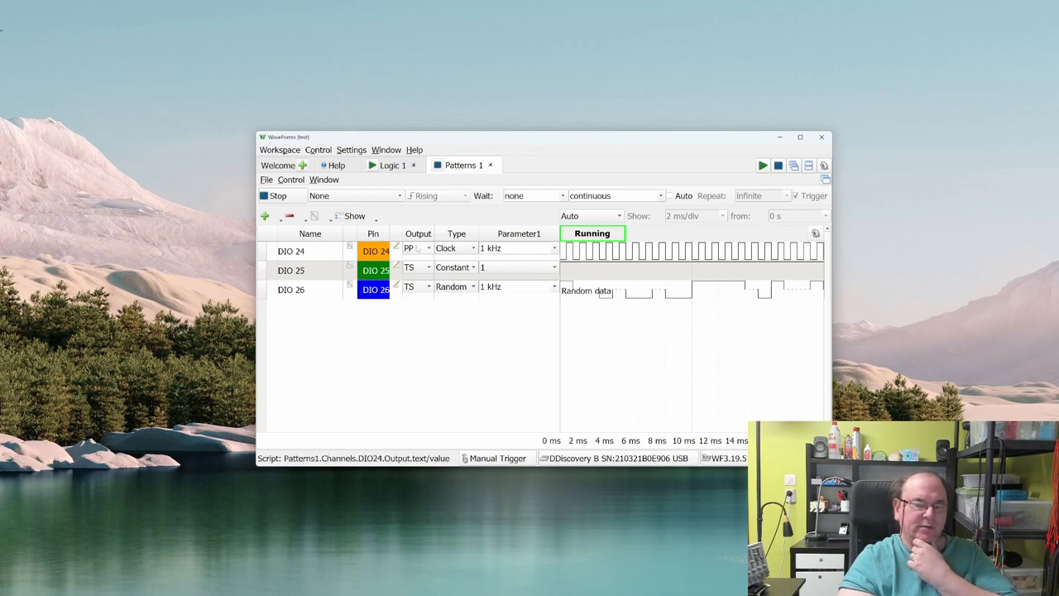
click(418, 248)
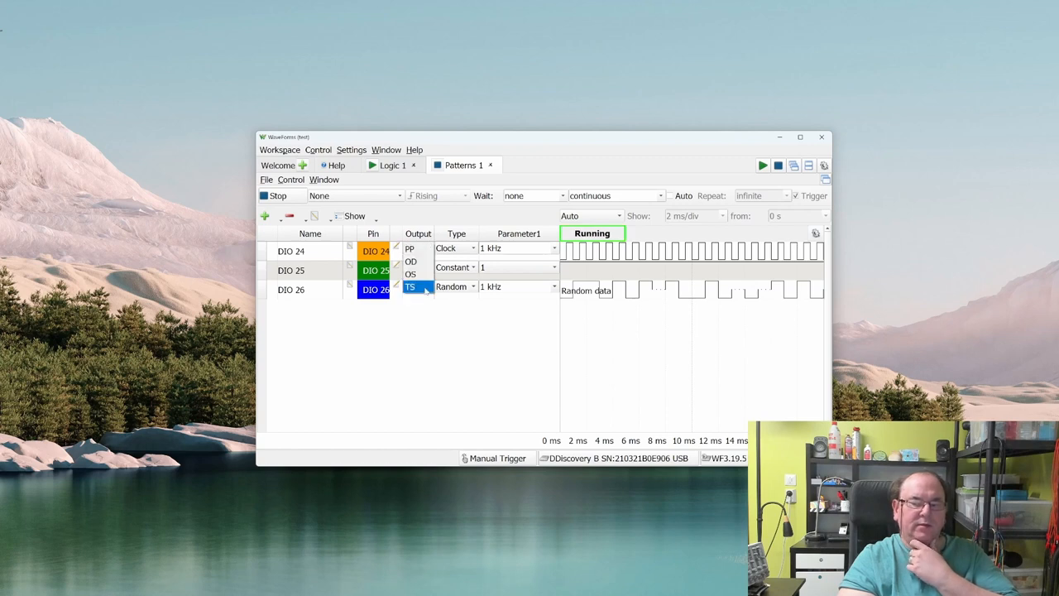
click(408, 247)
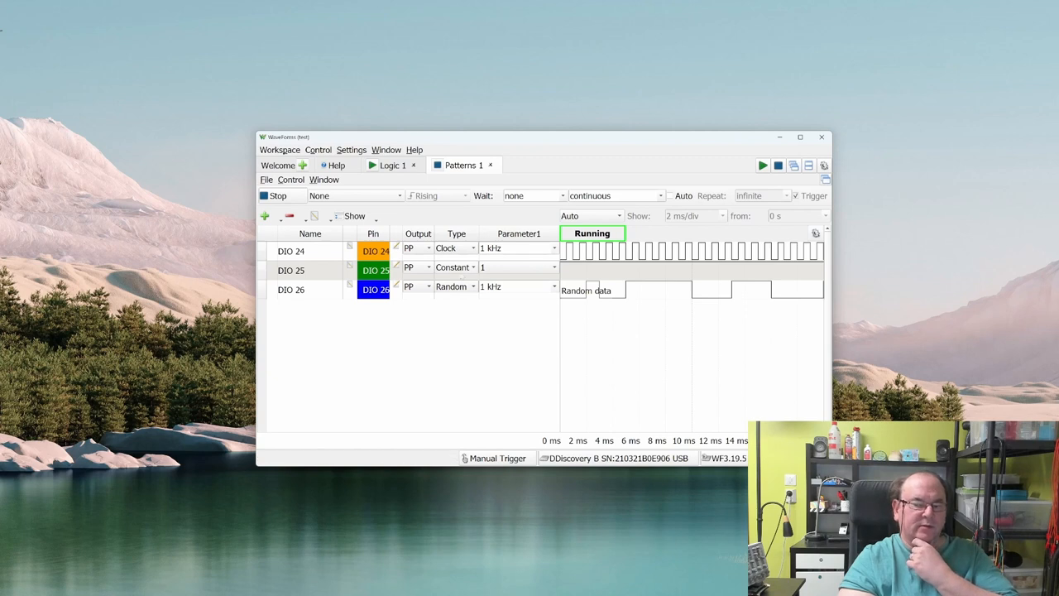
mouse_move(629, 279)
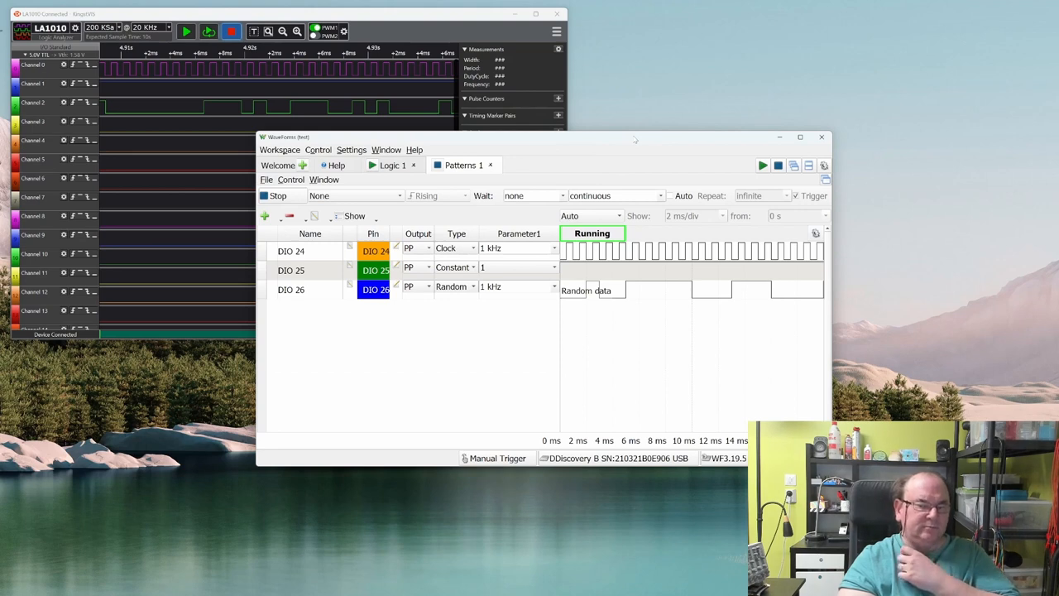
mouse_move(358, 325)
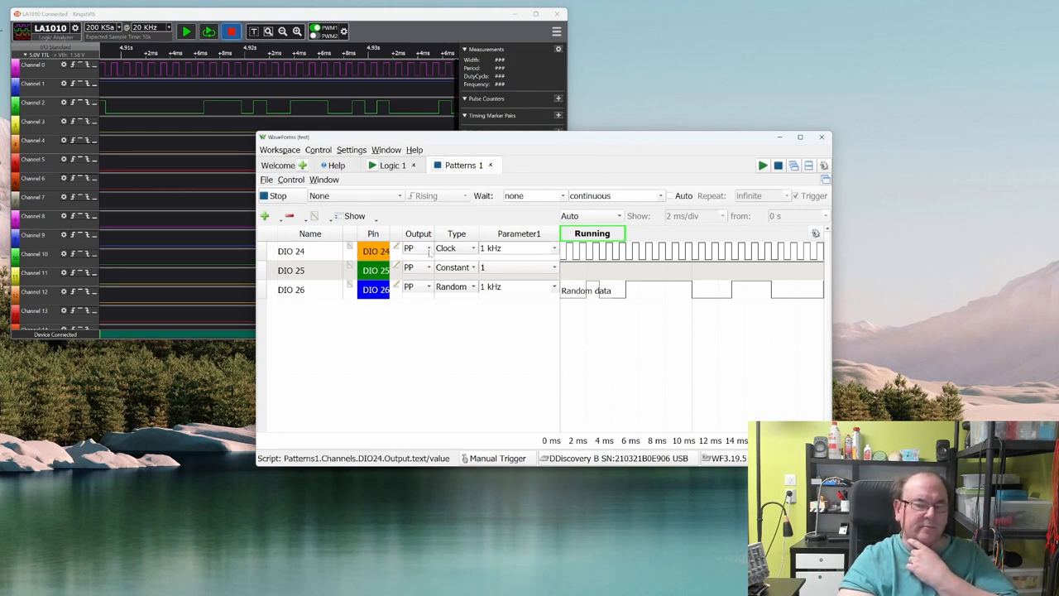
Bring the KingstVIS LA1010 capture into view and open the pattern channel choices.
click(455, 249)
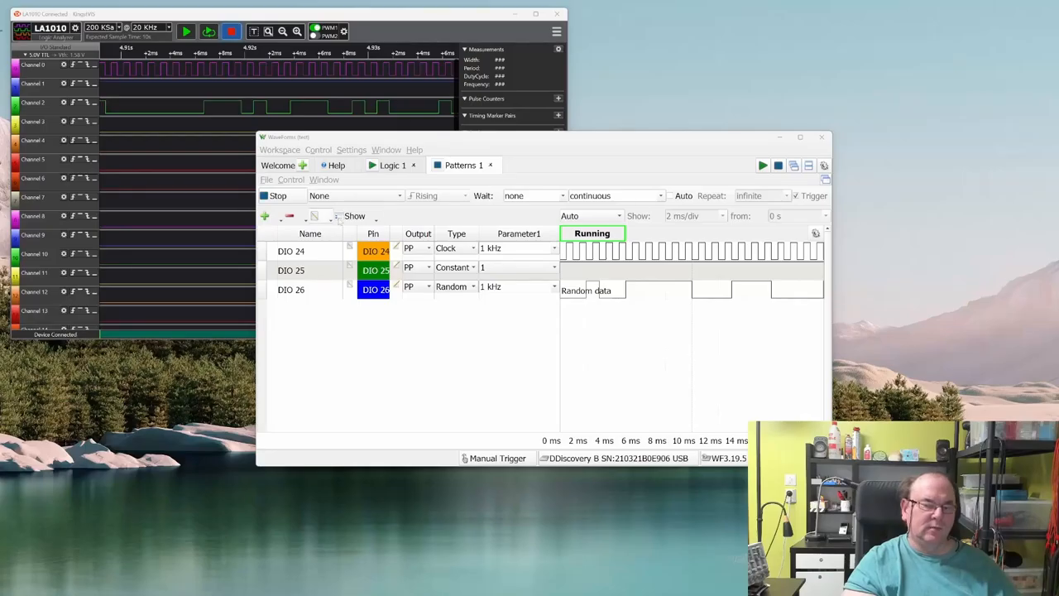
click(263, 216)
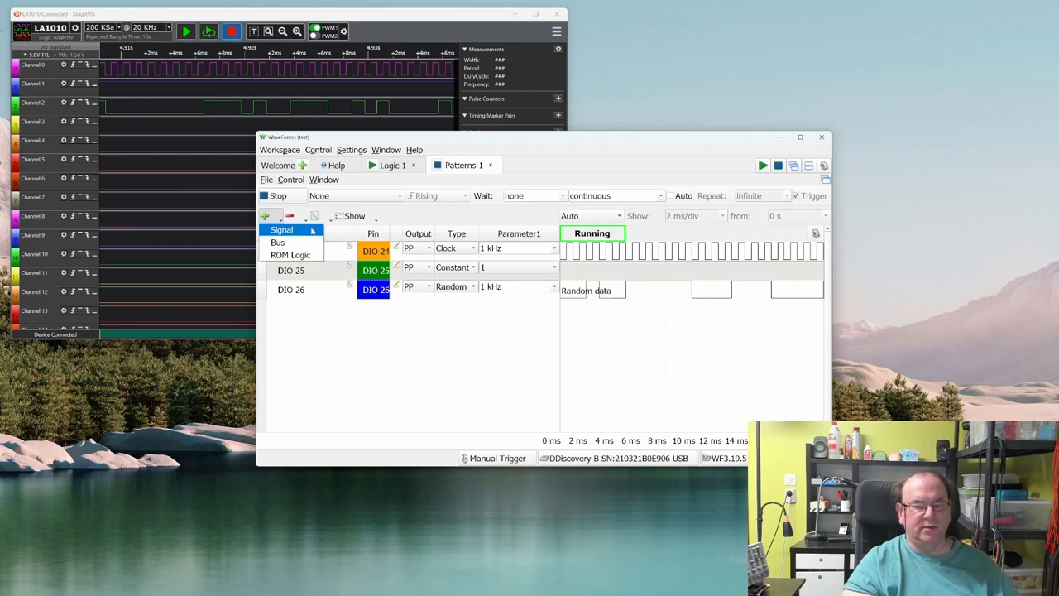
mouse_move(278, 242)
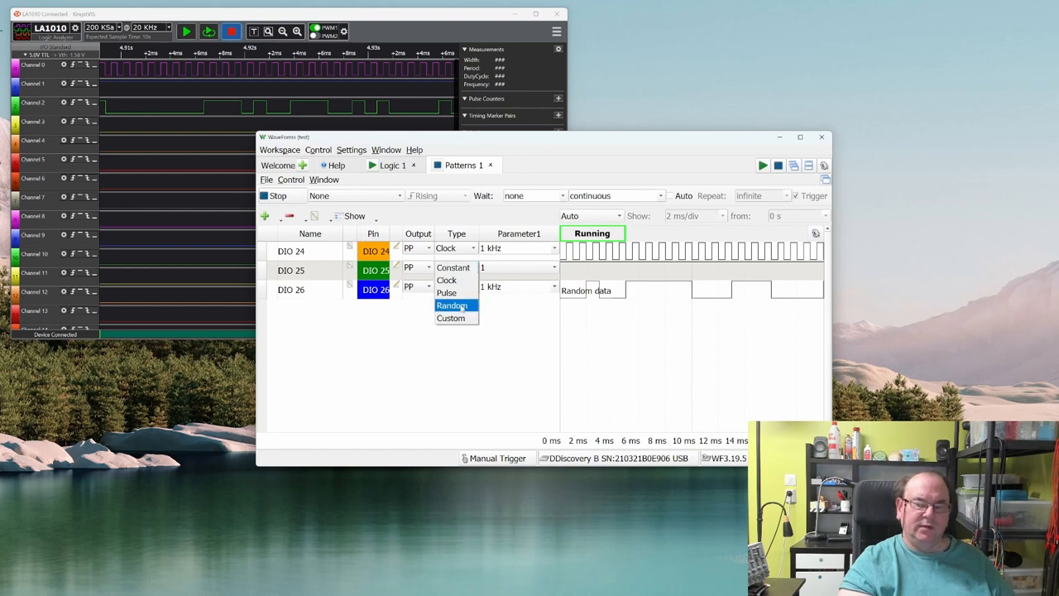
click(452, 305)
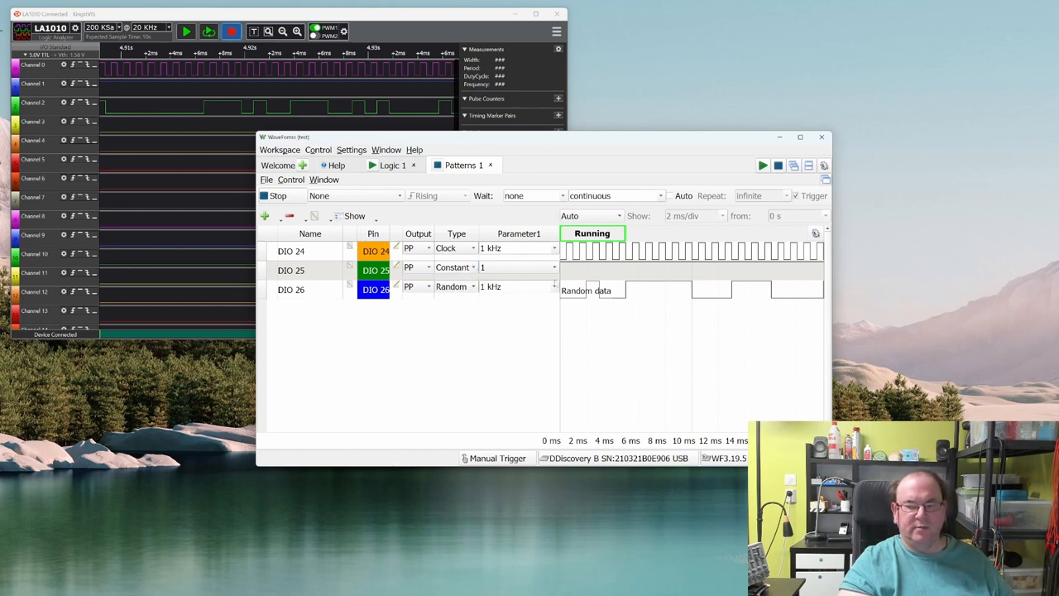